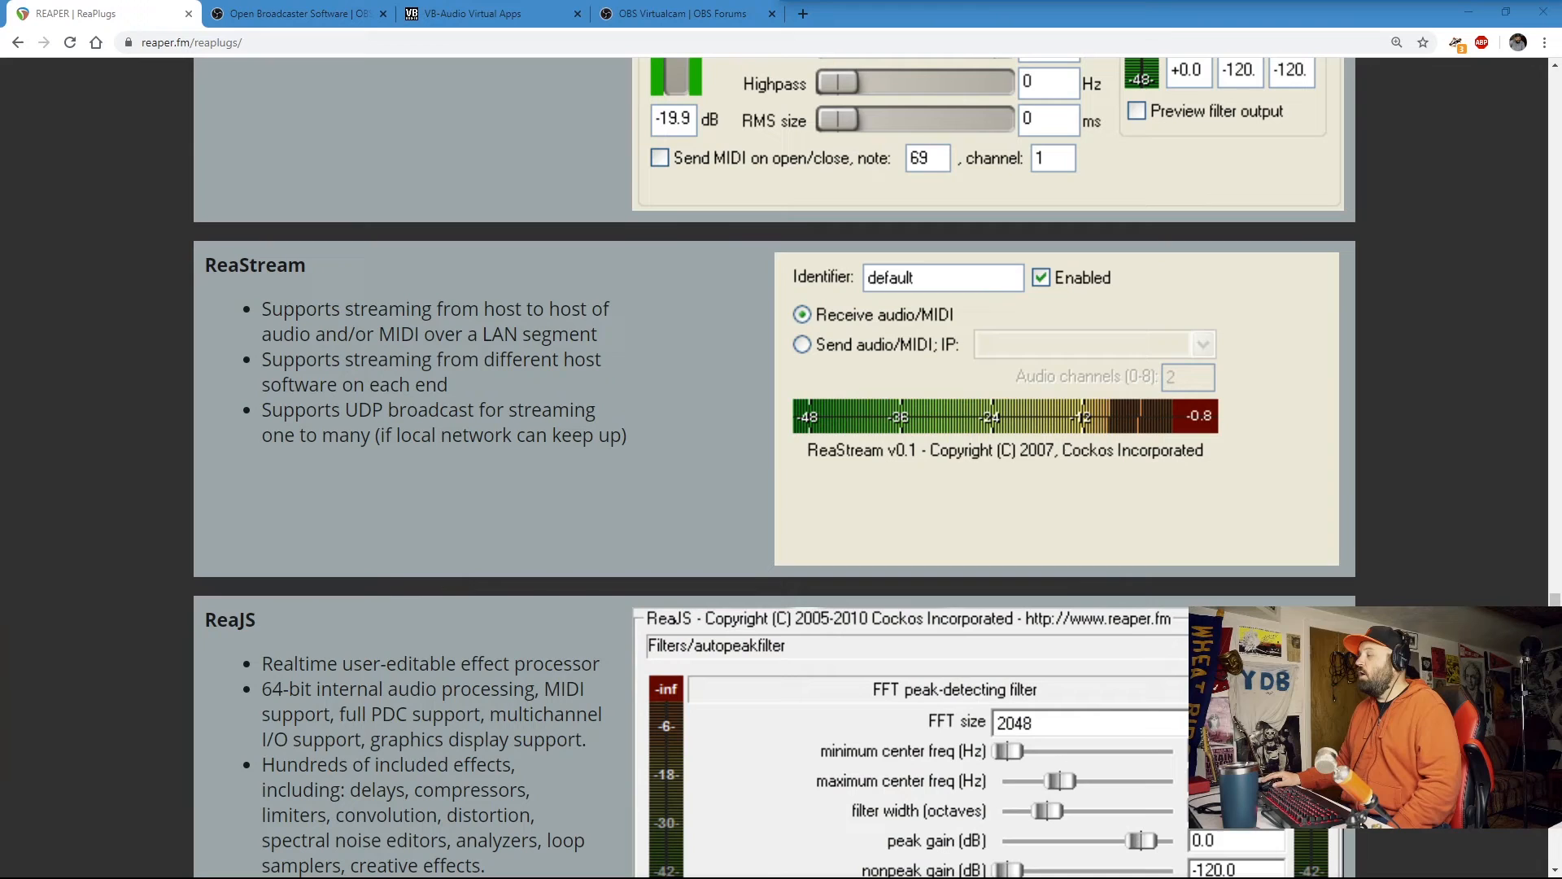
pyautogui.moveTo(667, 295)
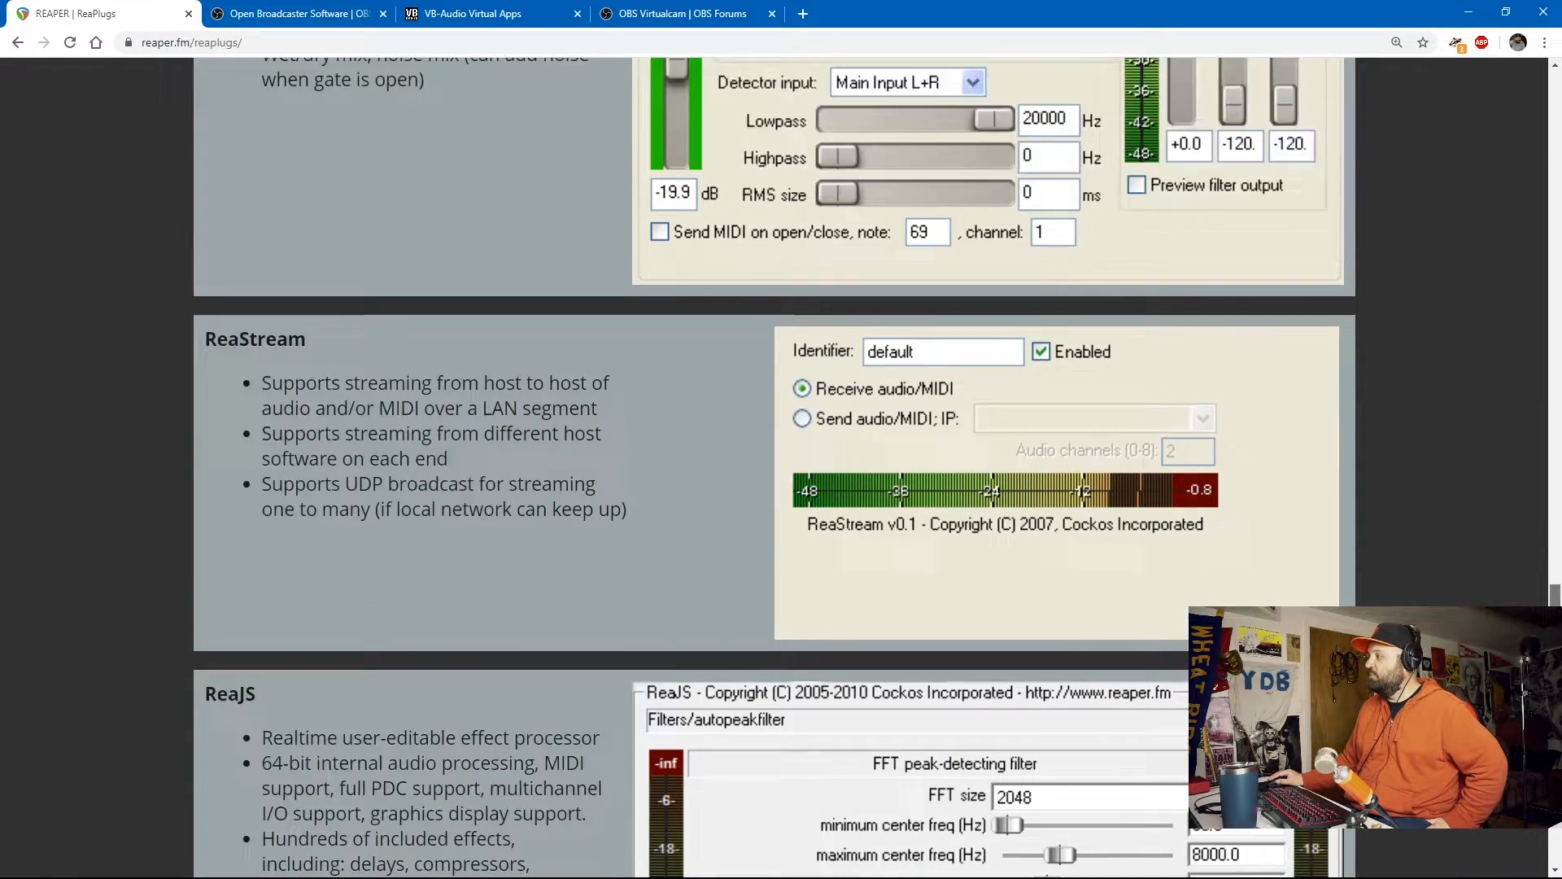
# - Scroll the OBS Studio home page past its Windows, macOS and Linux downloads
pyautogui.scroll(3)
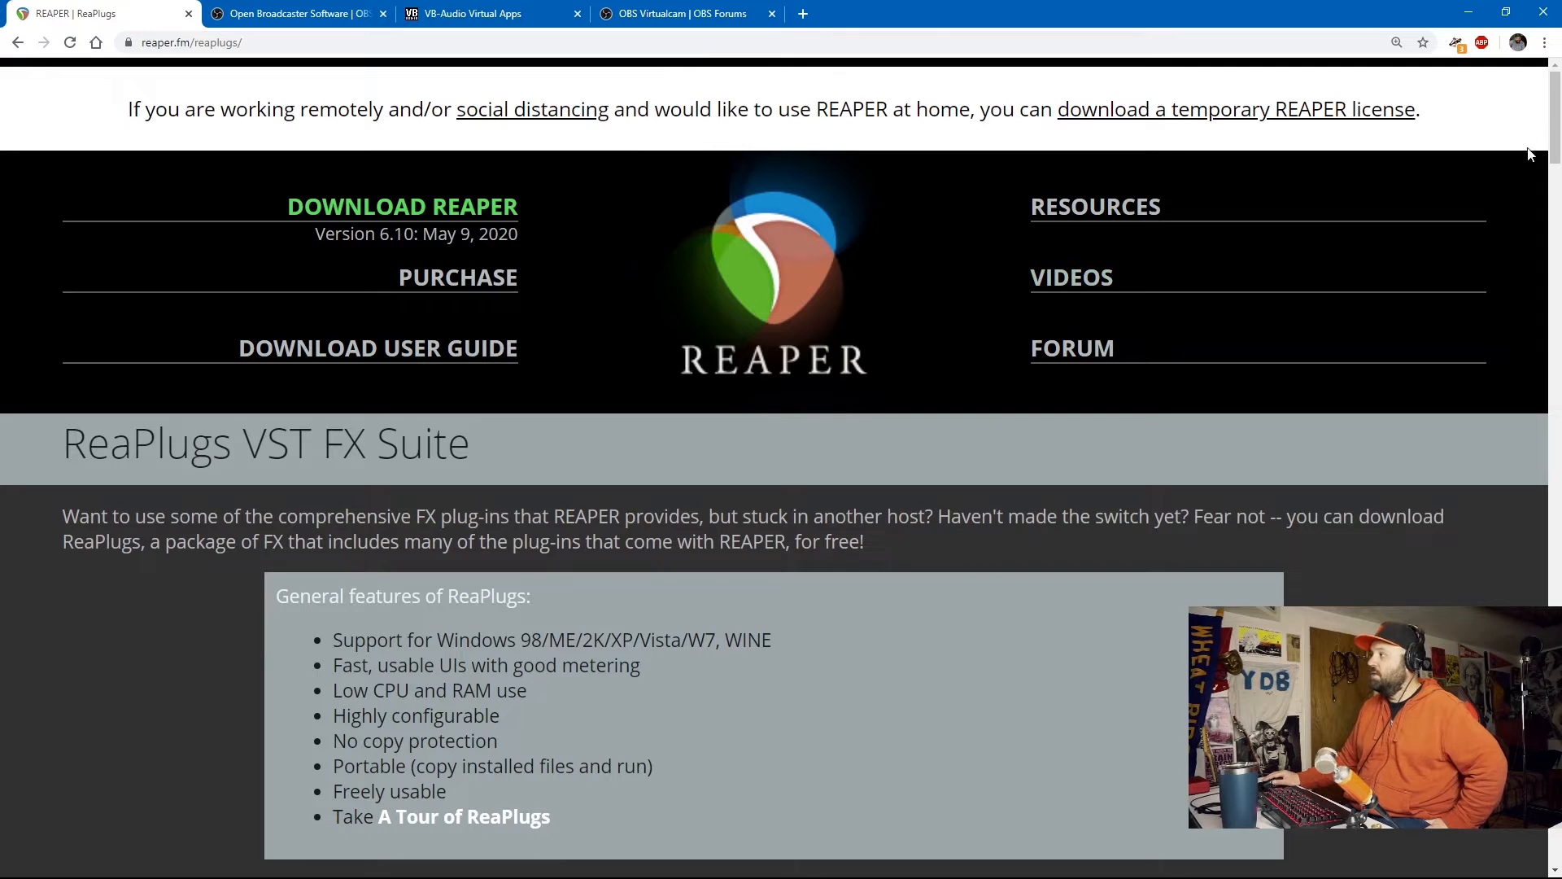
pyautogui.scroll(-3)
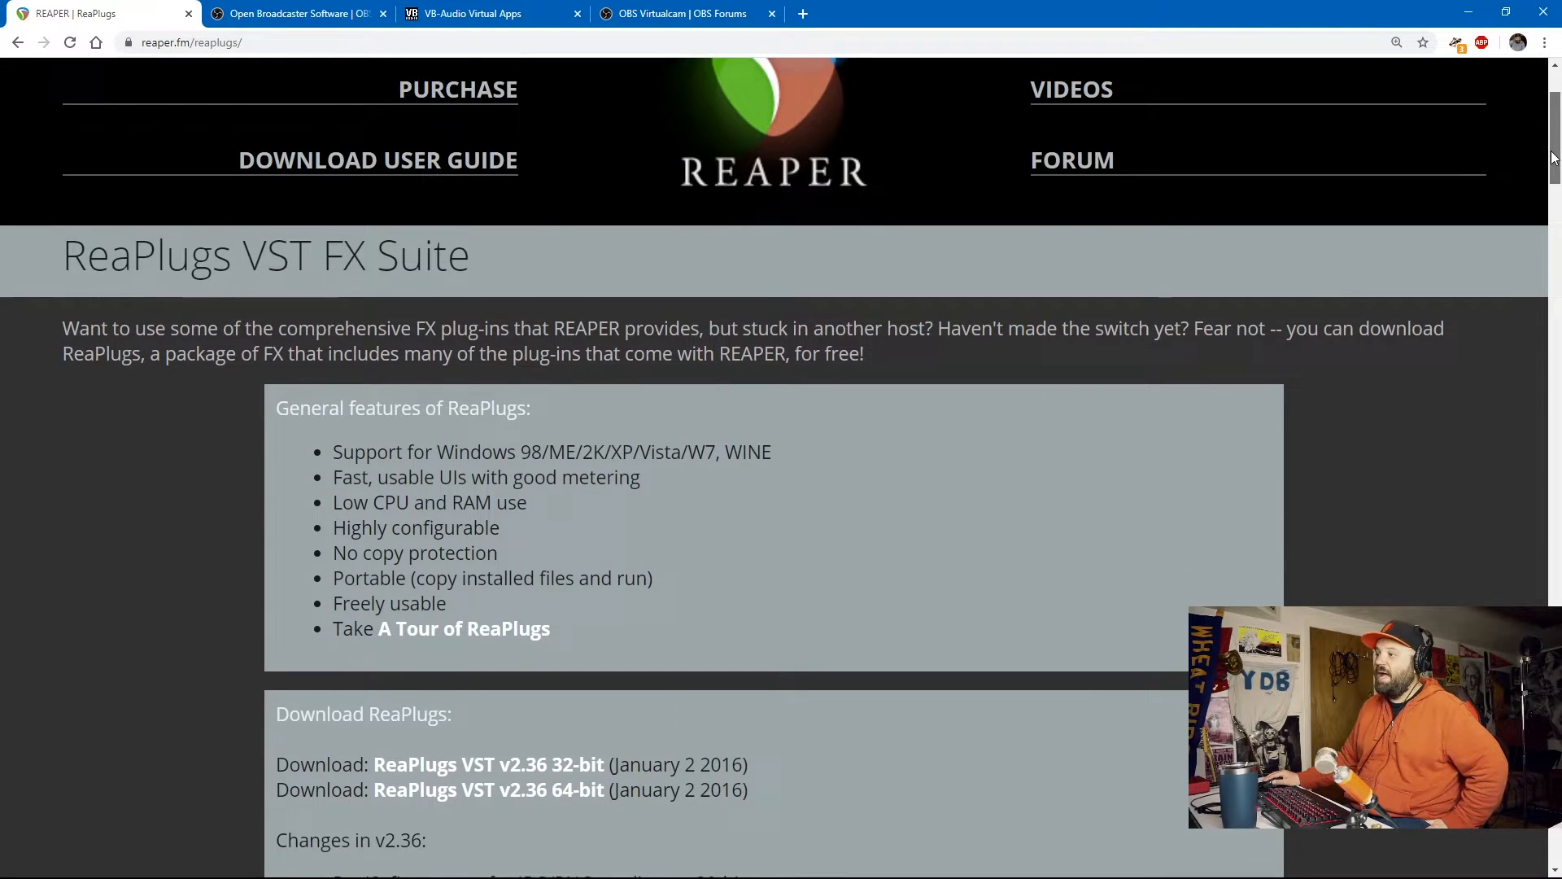
pyautogui.scroll(-3)
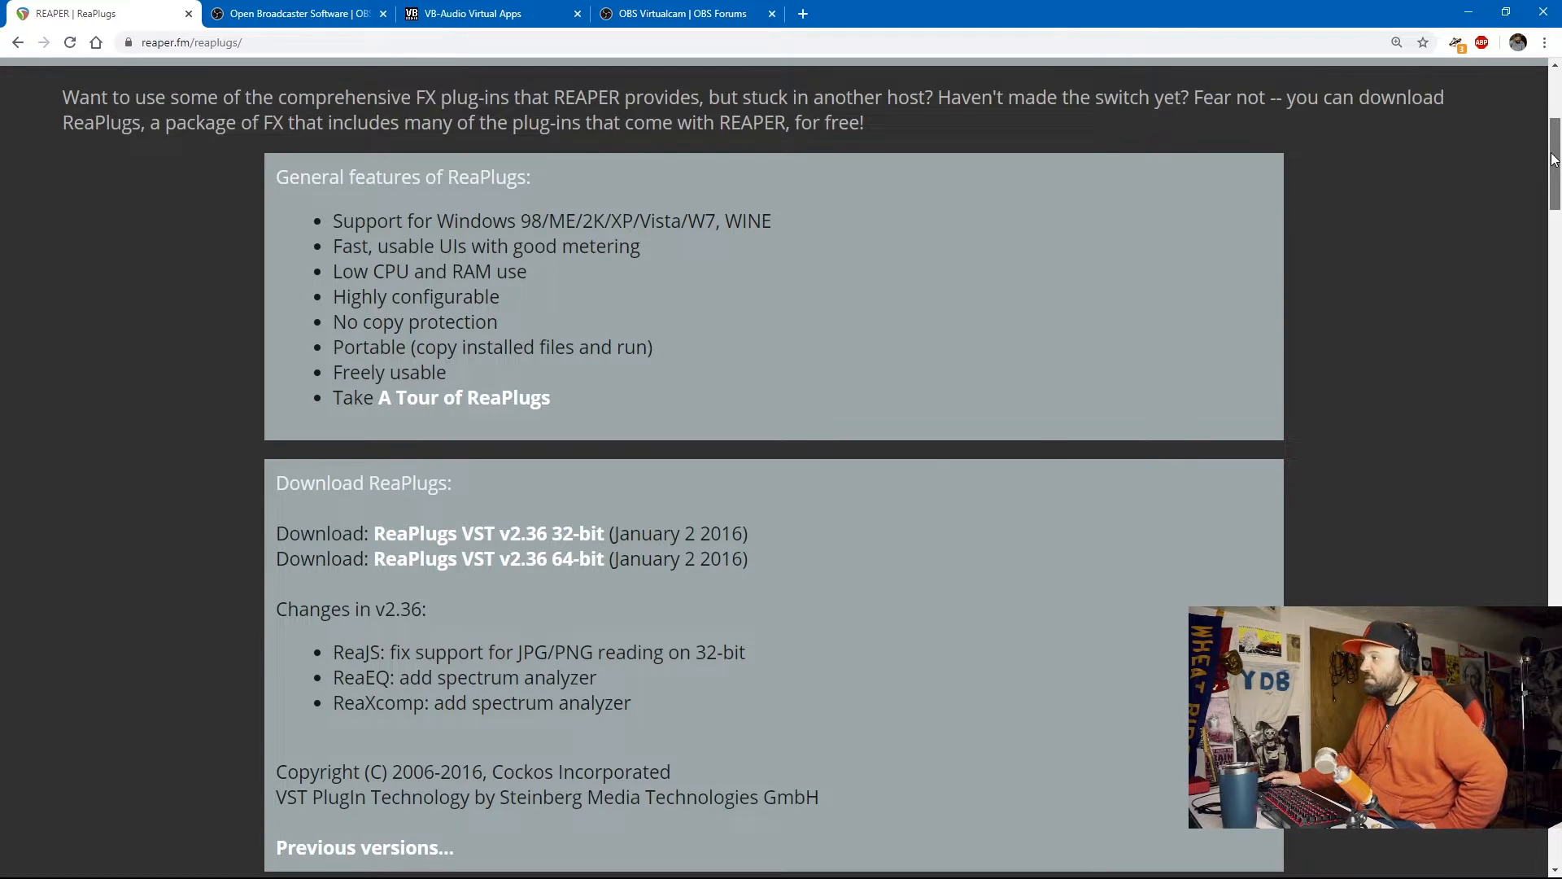
pyautogui.scroll(-3)
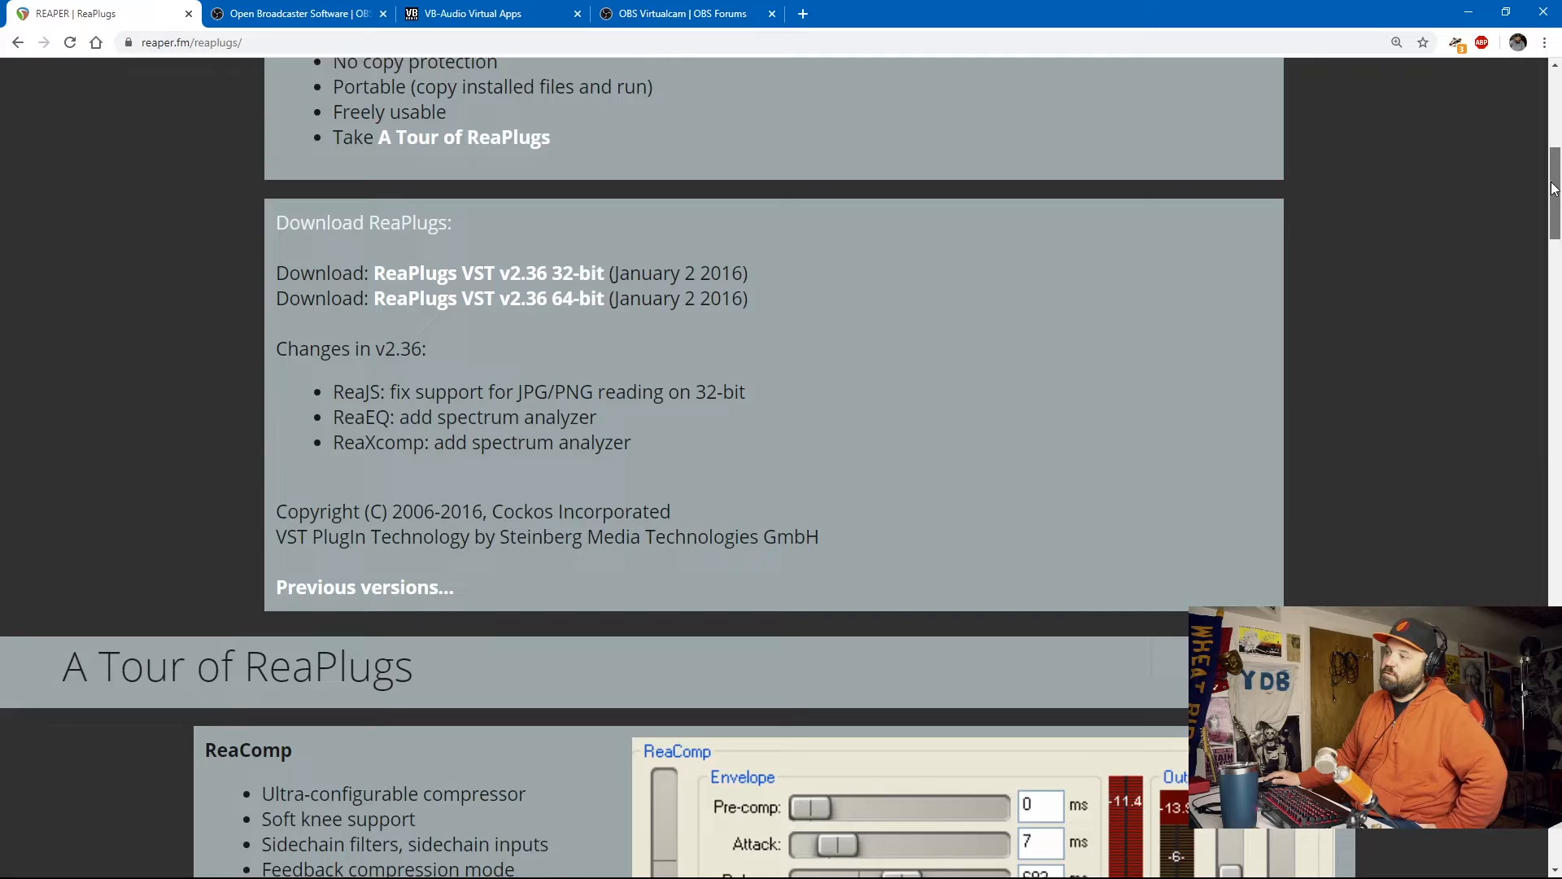
pyautogui.scroll(-3)
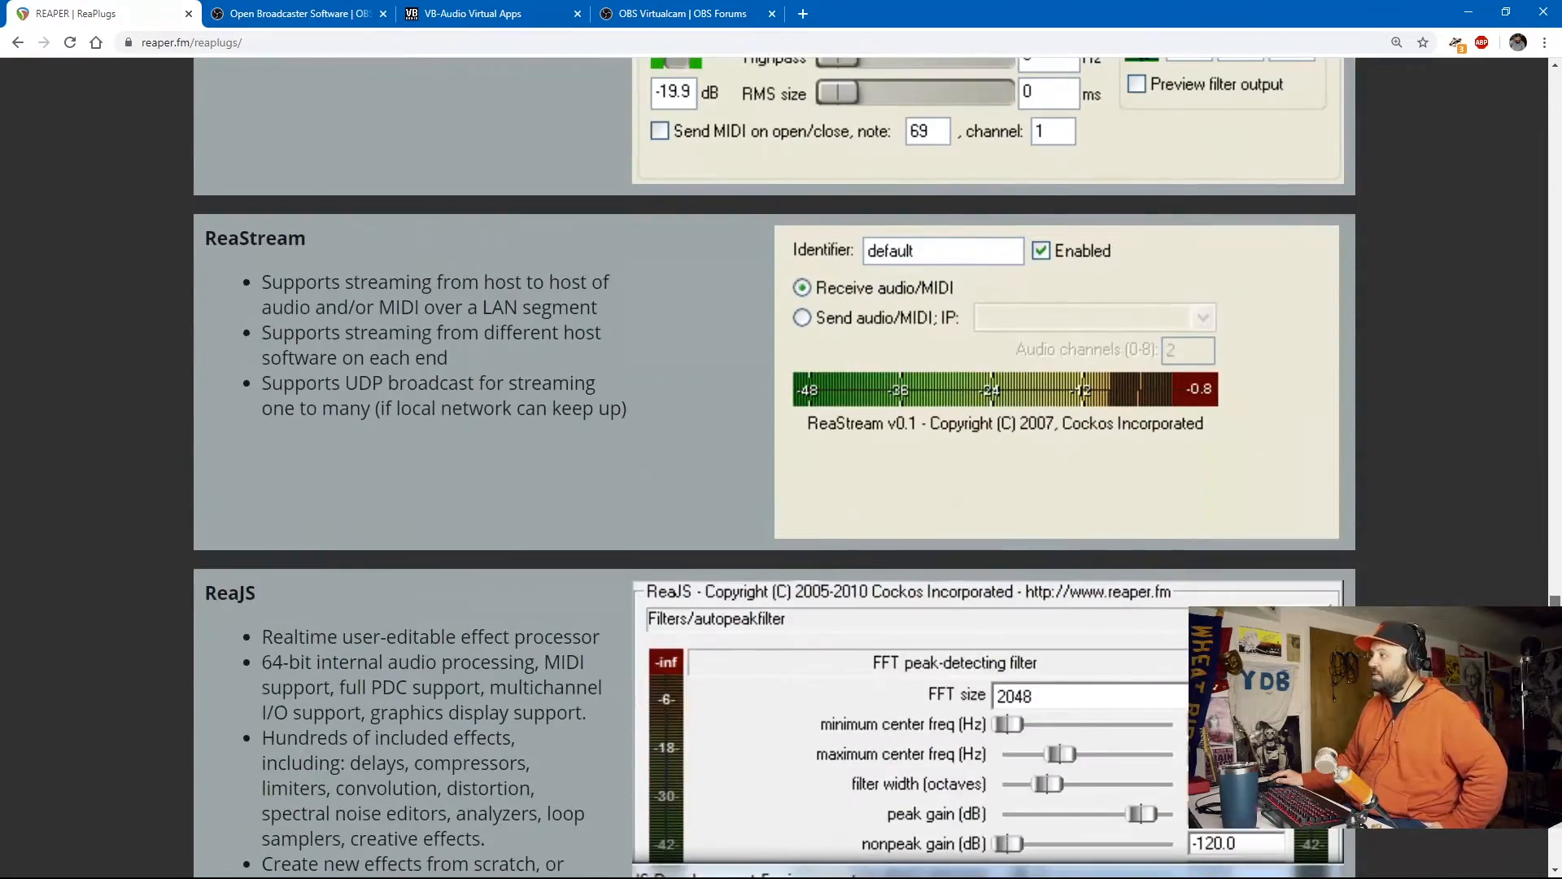
pyautogui.moveTo(842, 348)
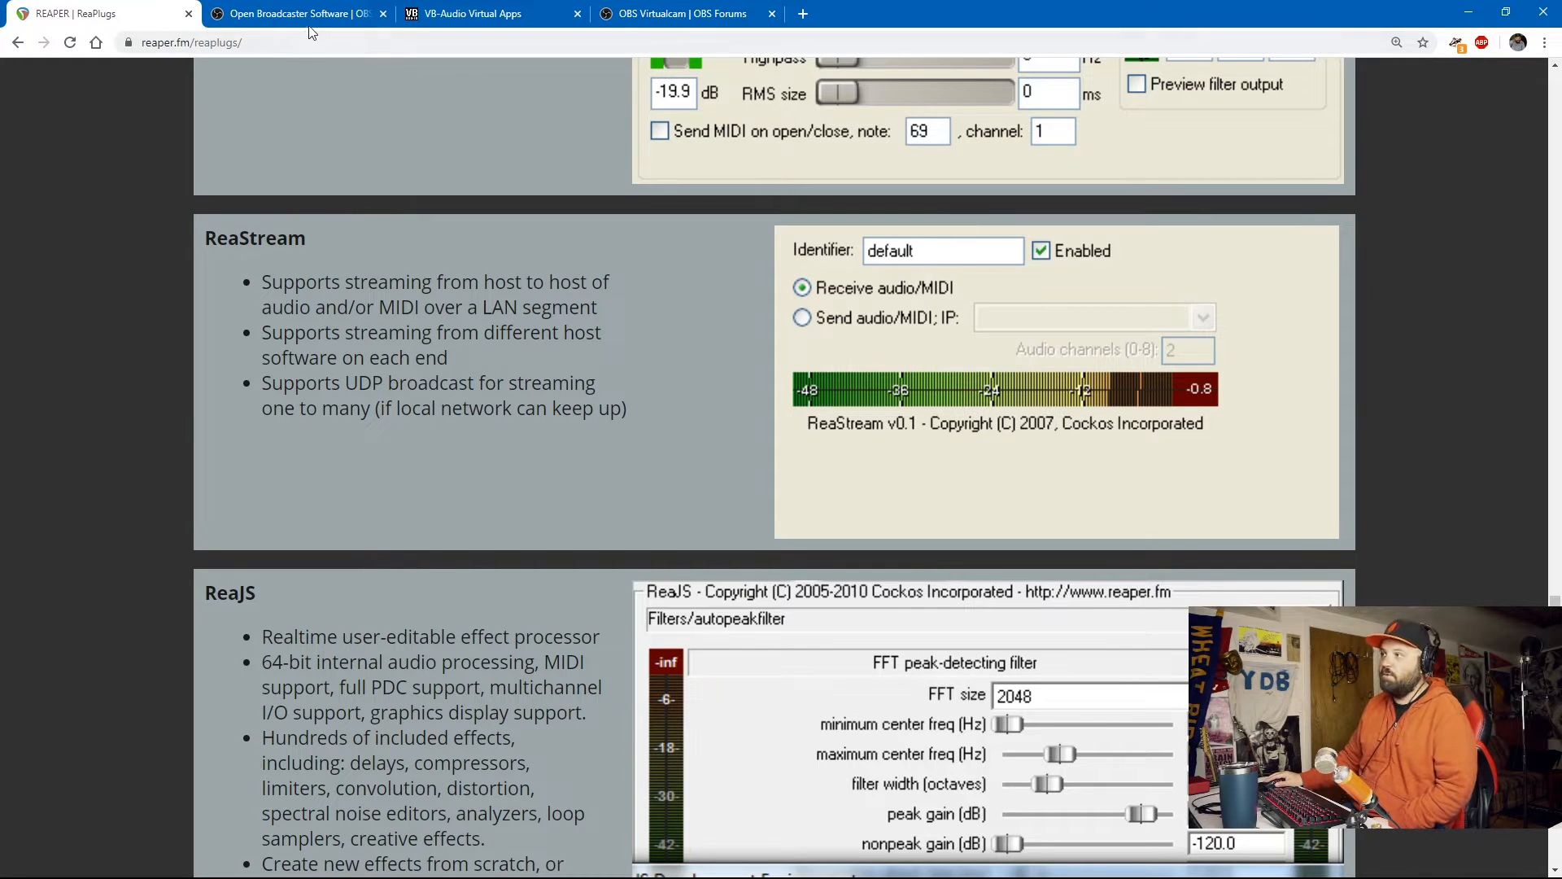
pyautogui.moveTo(294, 13)
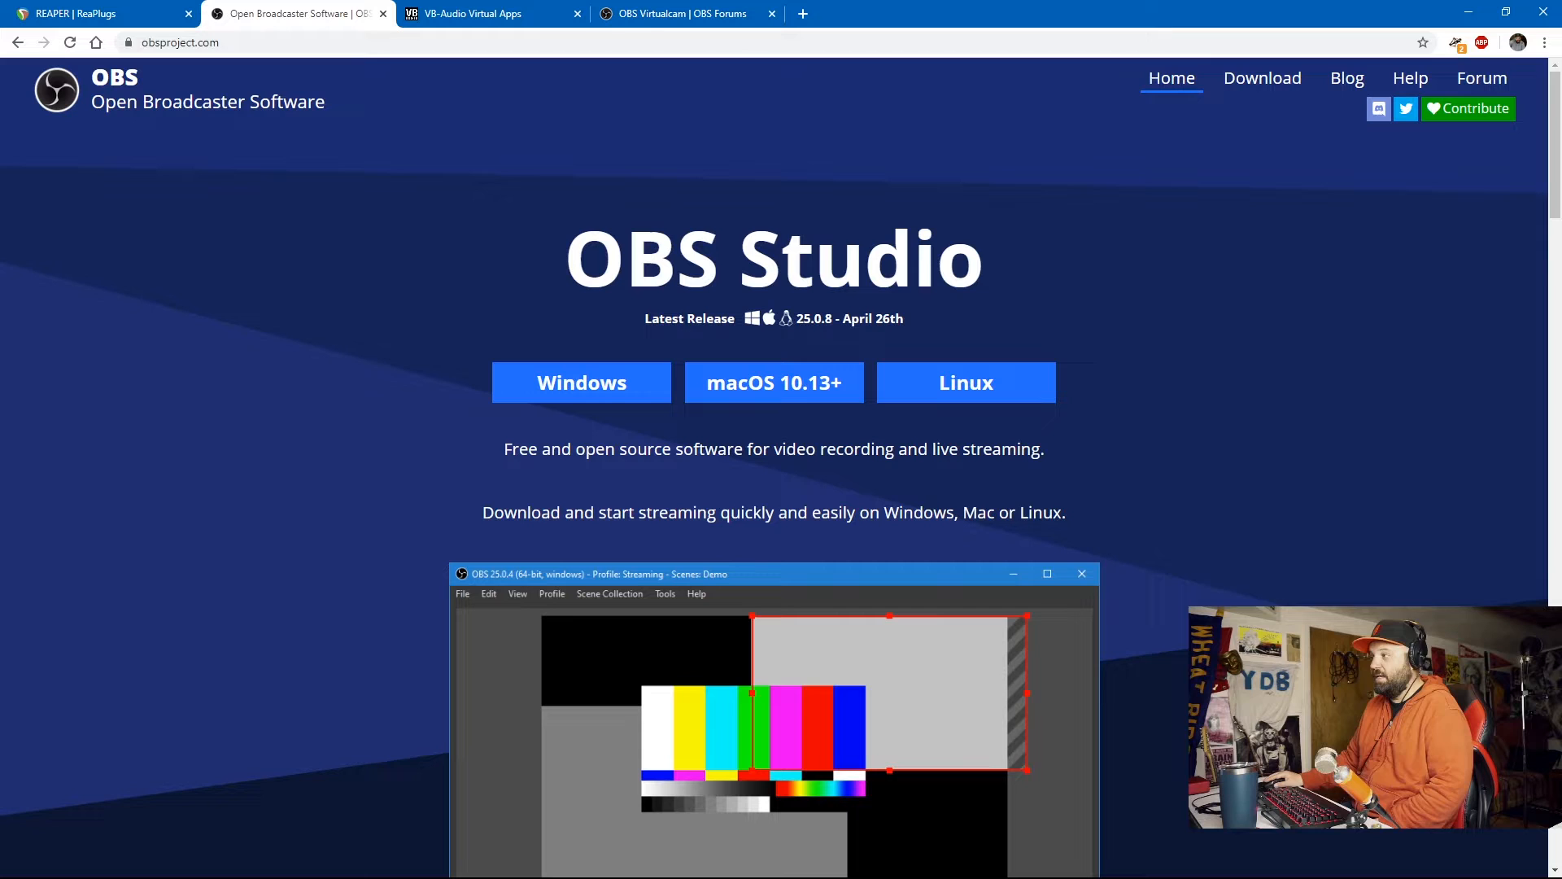
pyautogui.scroll(-3)
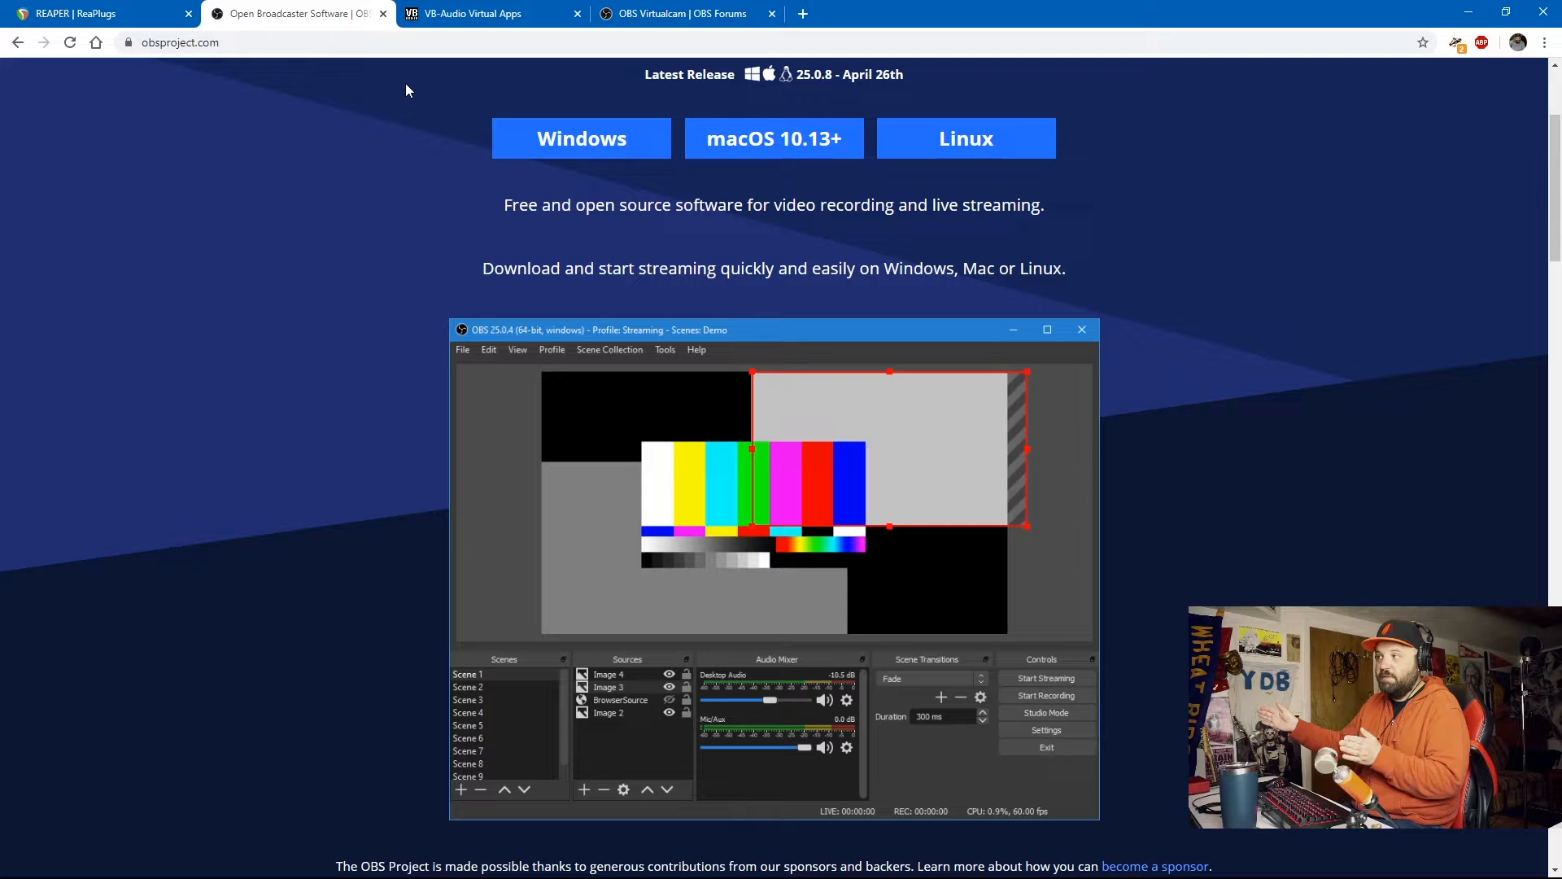
pyautogui.click(488, 13)
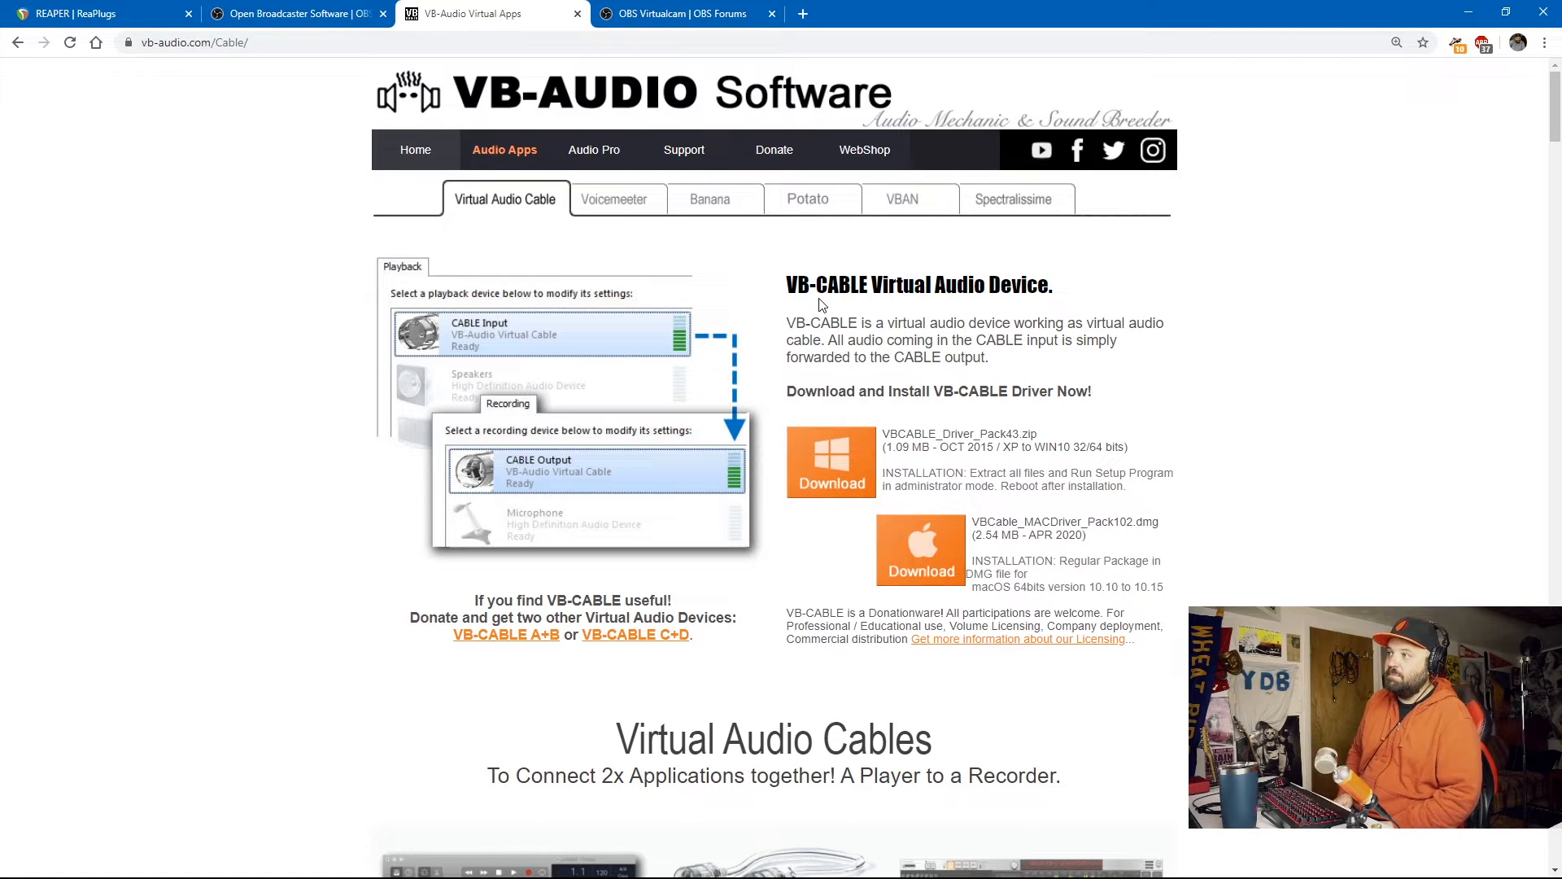
pyautogui.moveTo(855, 296)
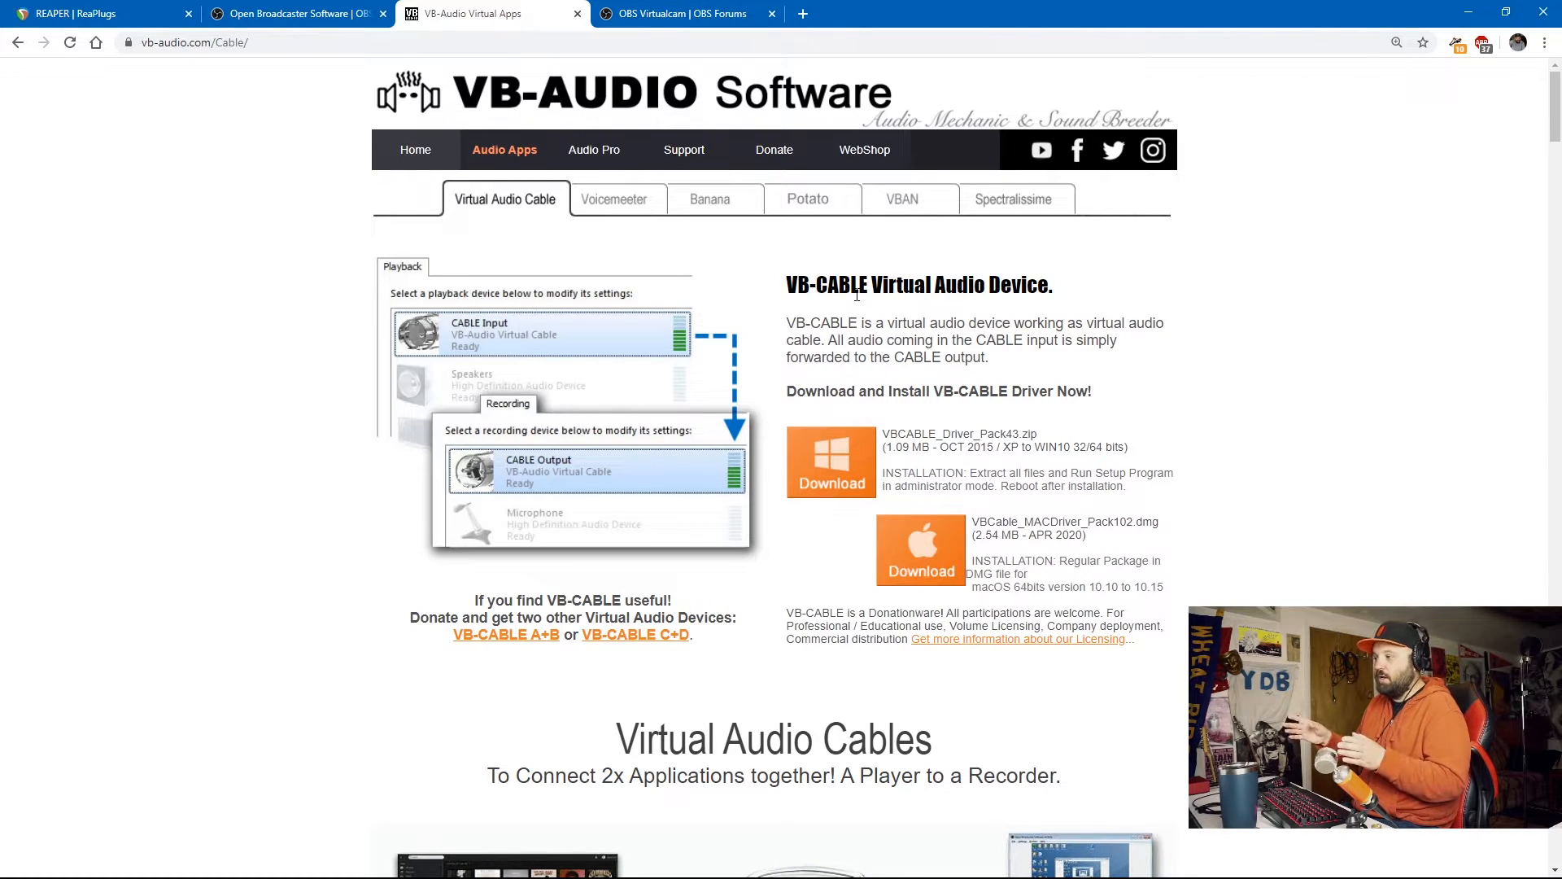
pyautogui.moveTo(833, 256)
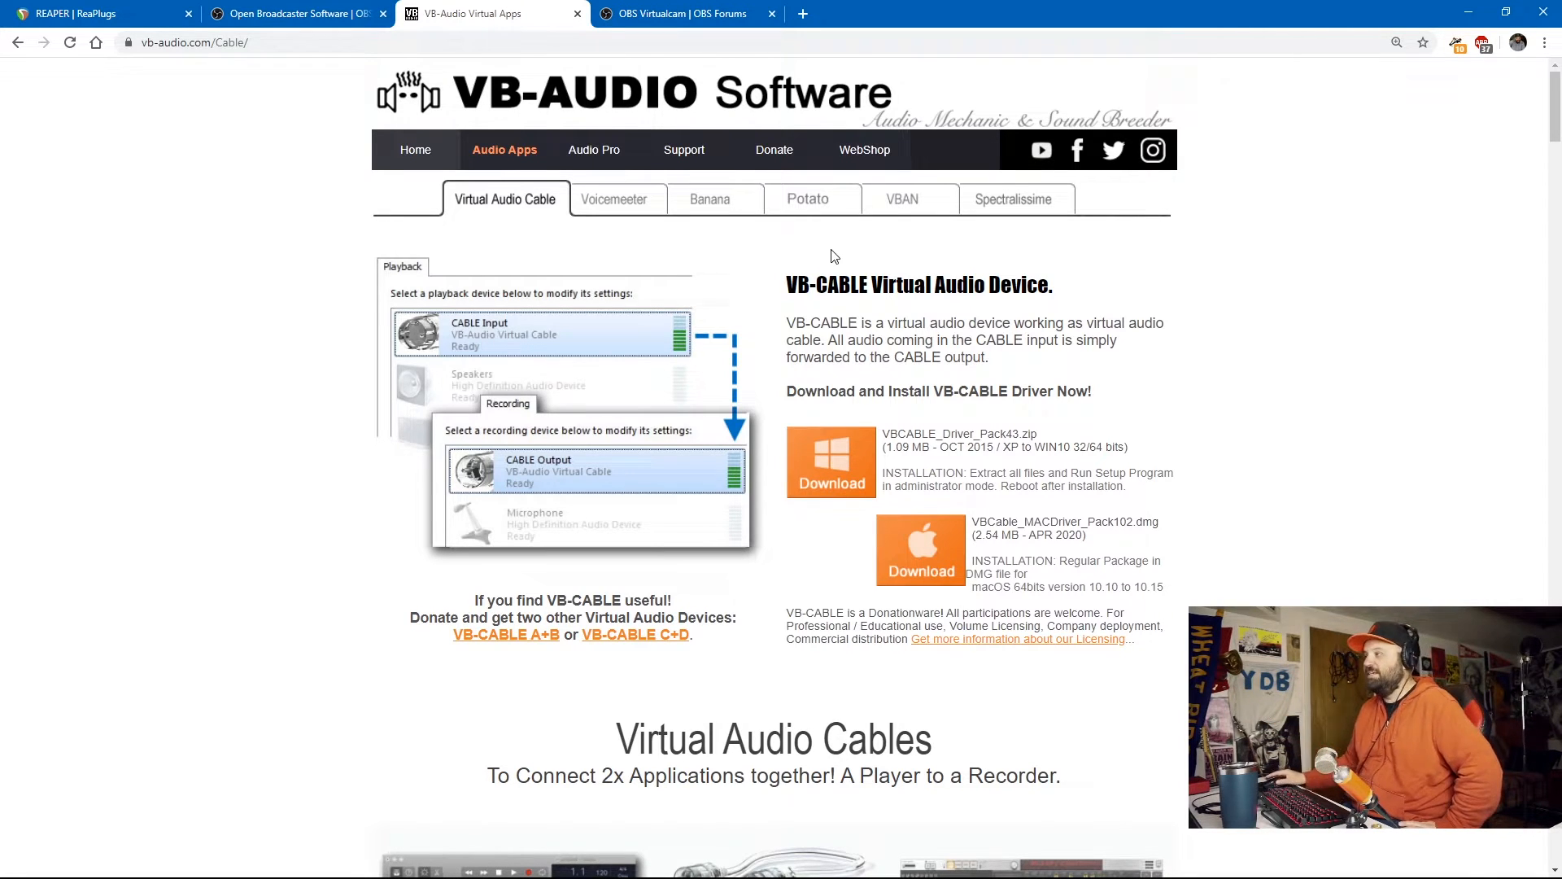
pyautogui.moveTo(835, 303)
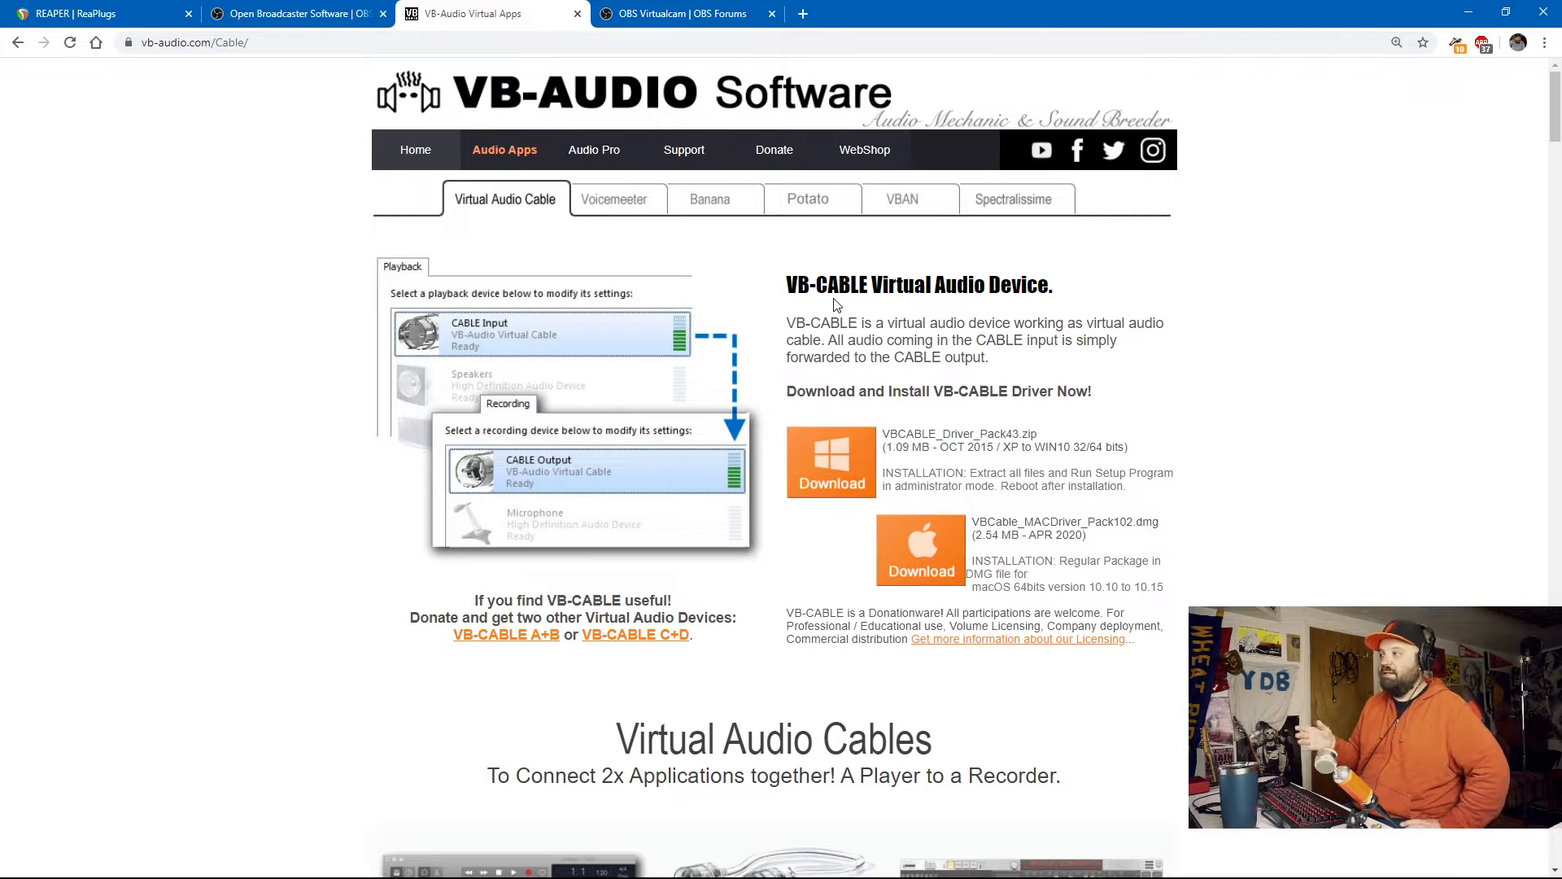
pyautogui.moveTo(556, 391)
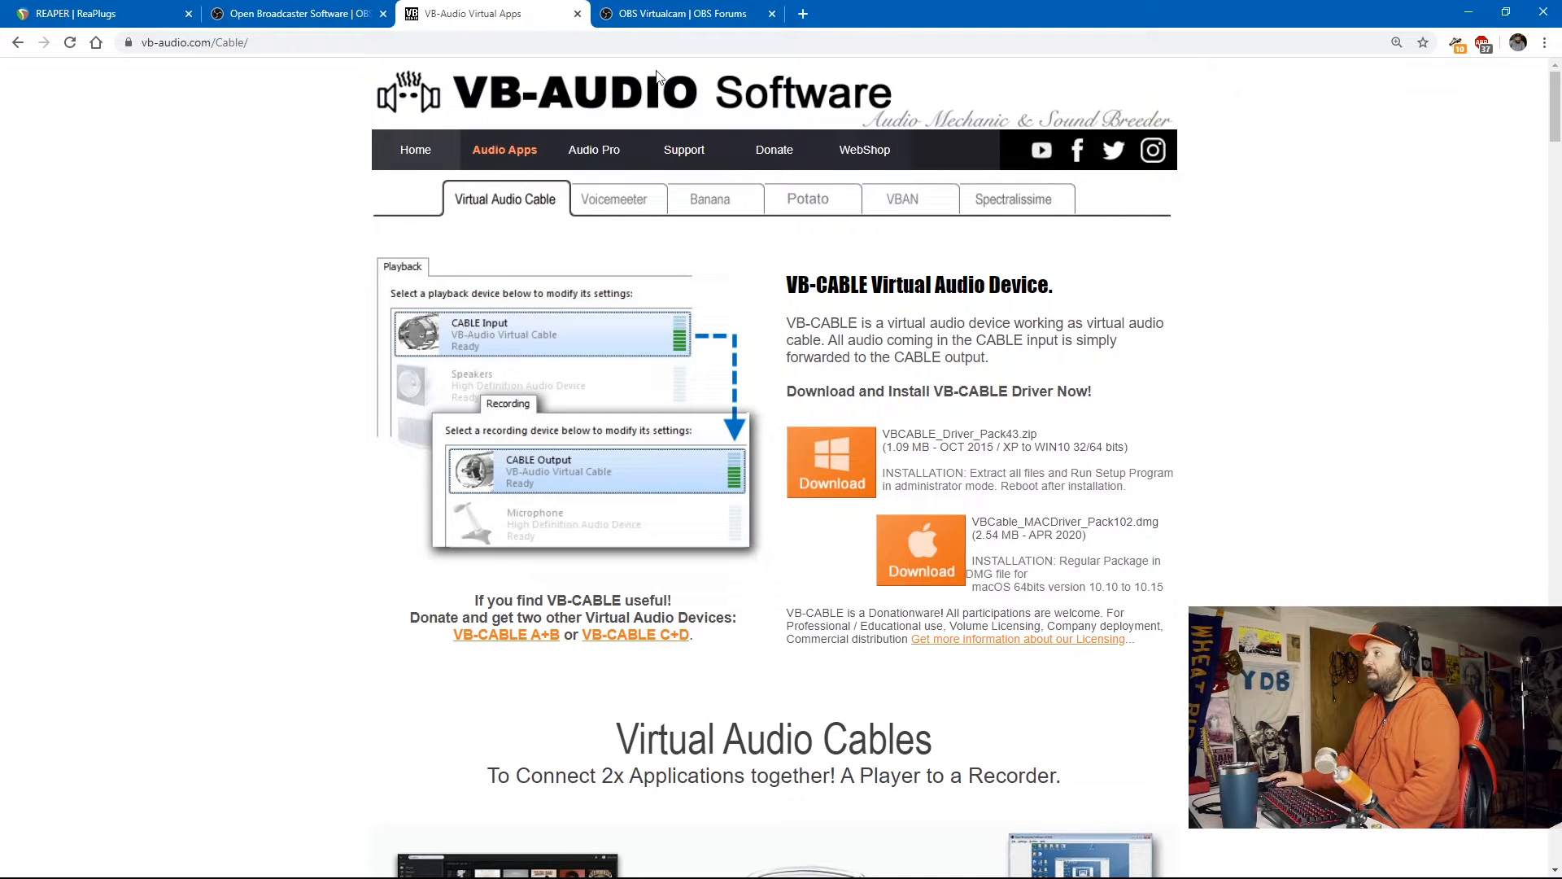
# - View the OBS Virtualcam 2.0.5 forum page, briefly check VB-CABLE, and scroll its How to use section
pyautogui.click(685, 13)
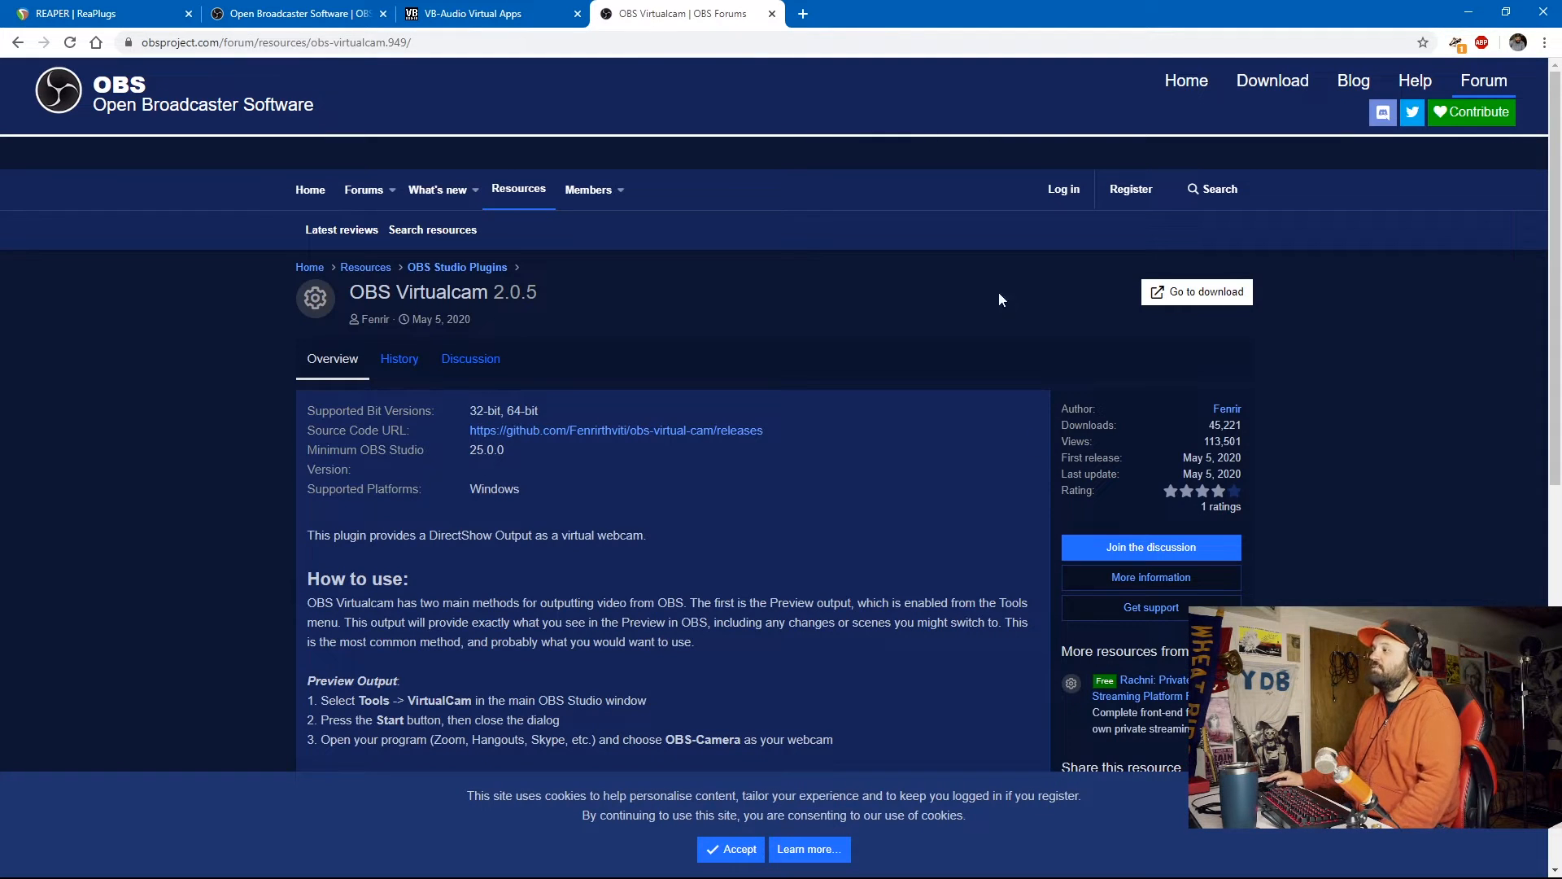
pyautogui.moveTo(565, 426)
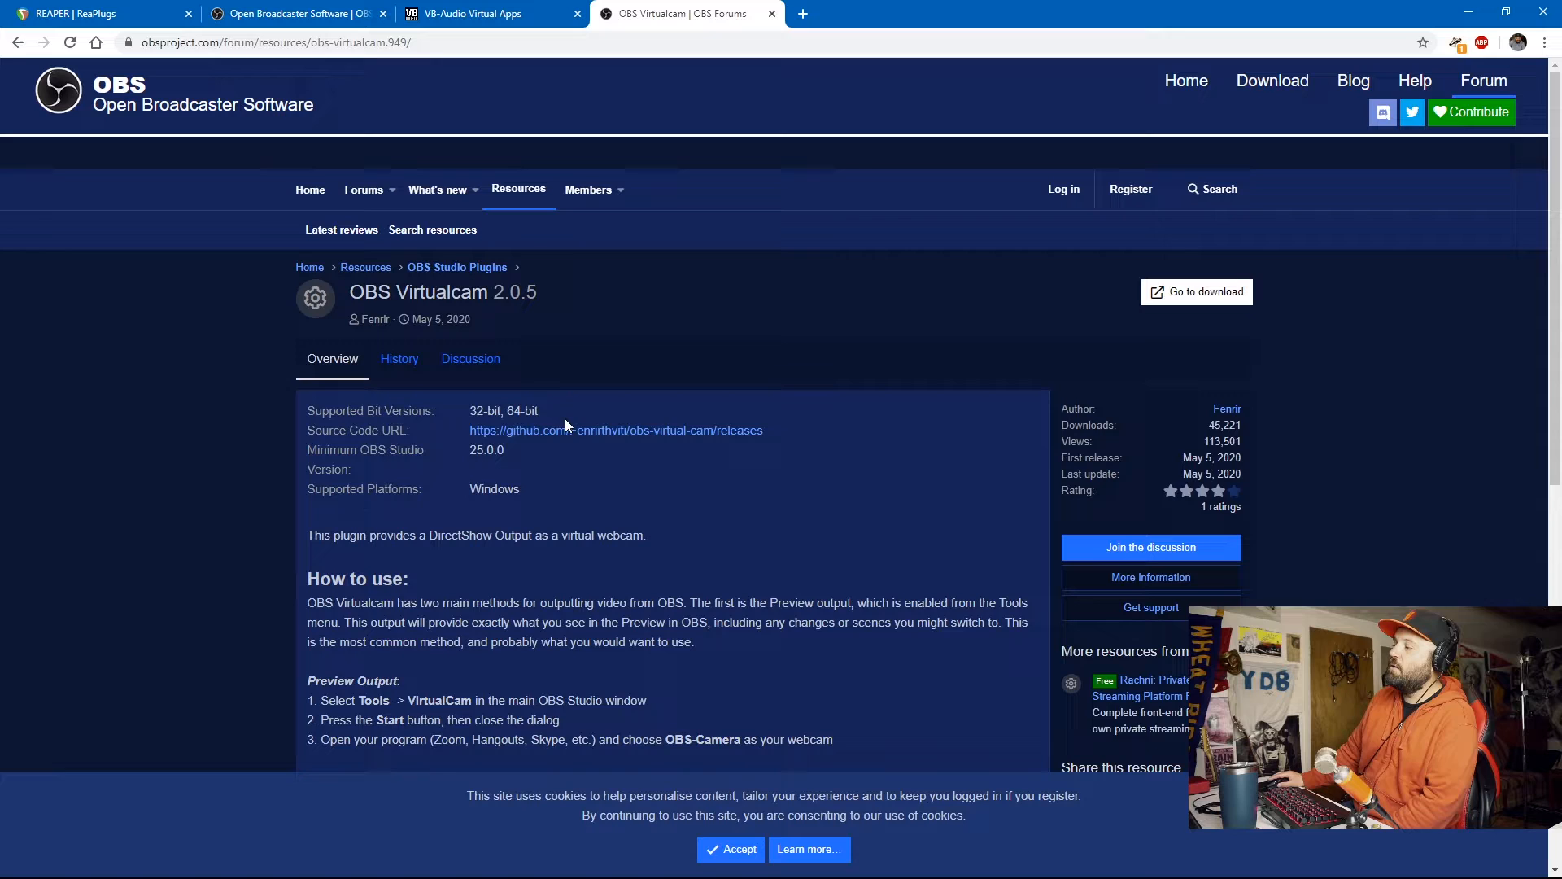
pyautogui.moveTo(608, 453)
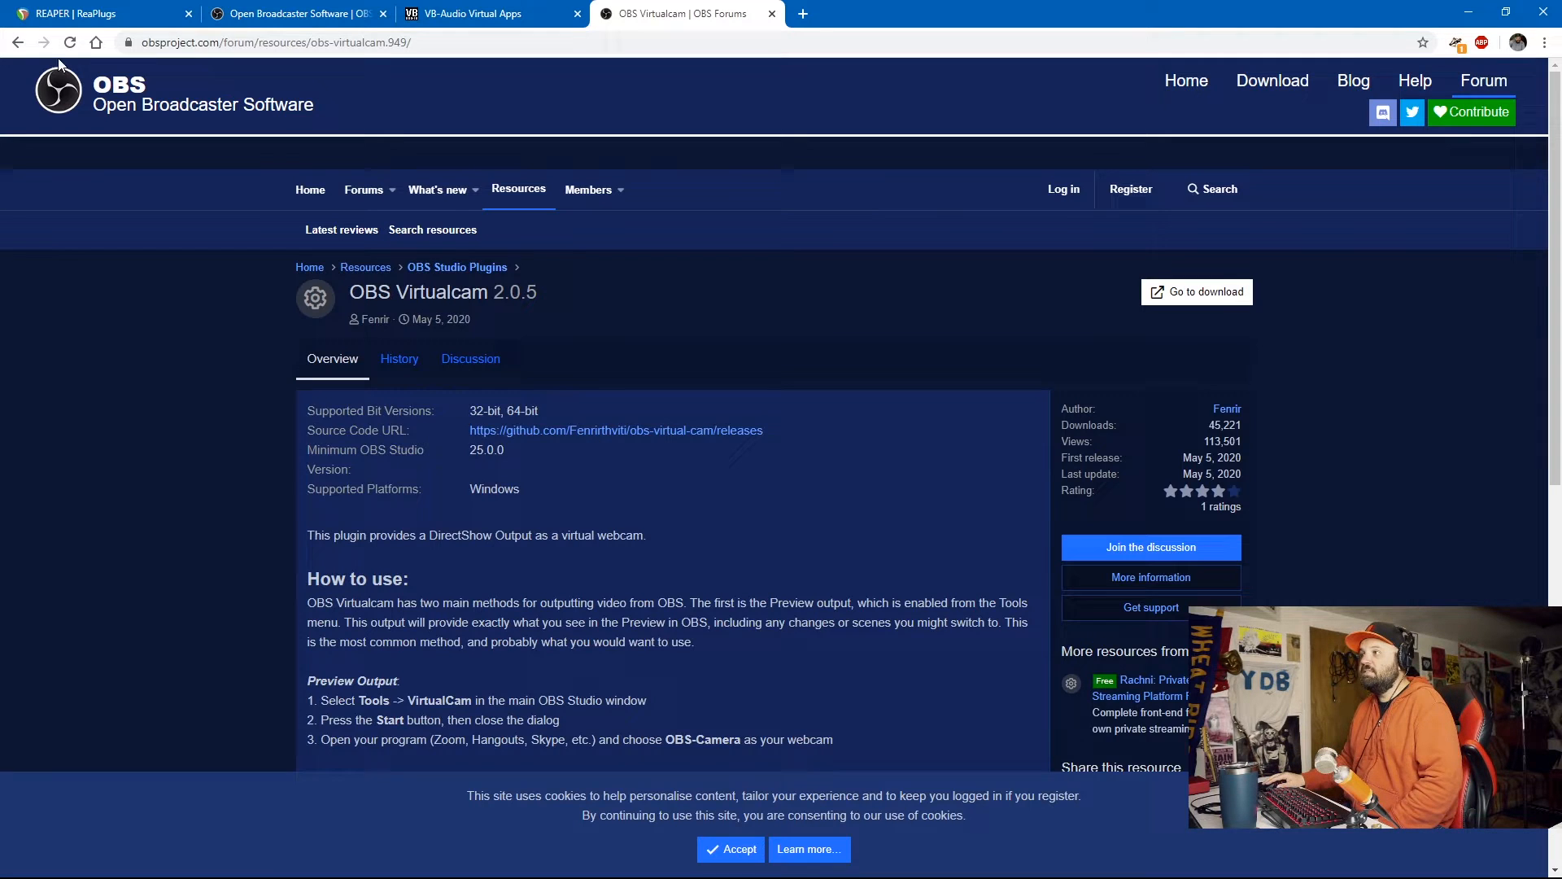
pyautogui.click(487, 13)
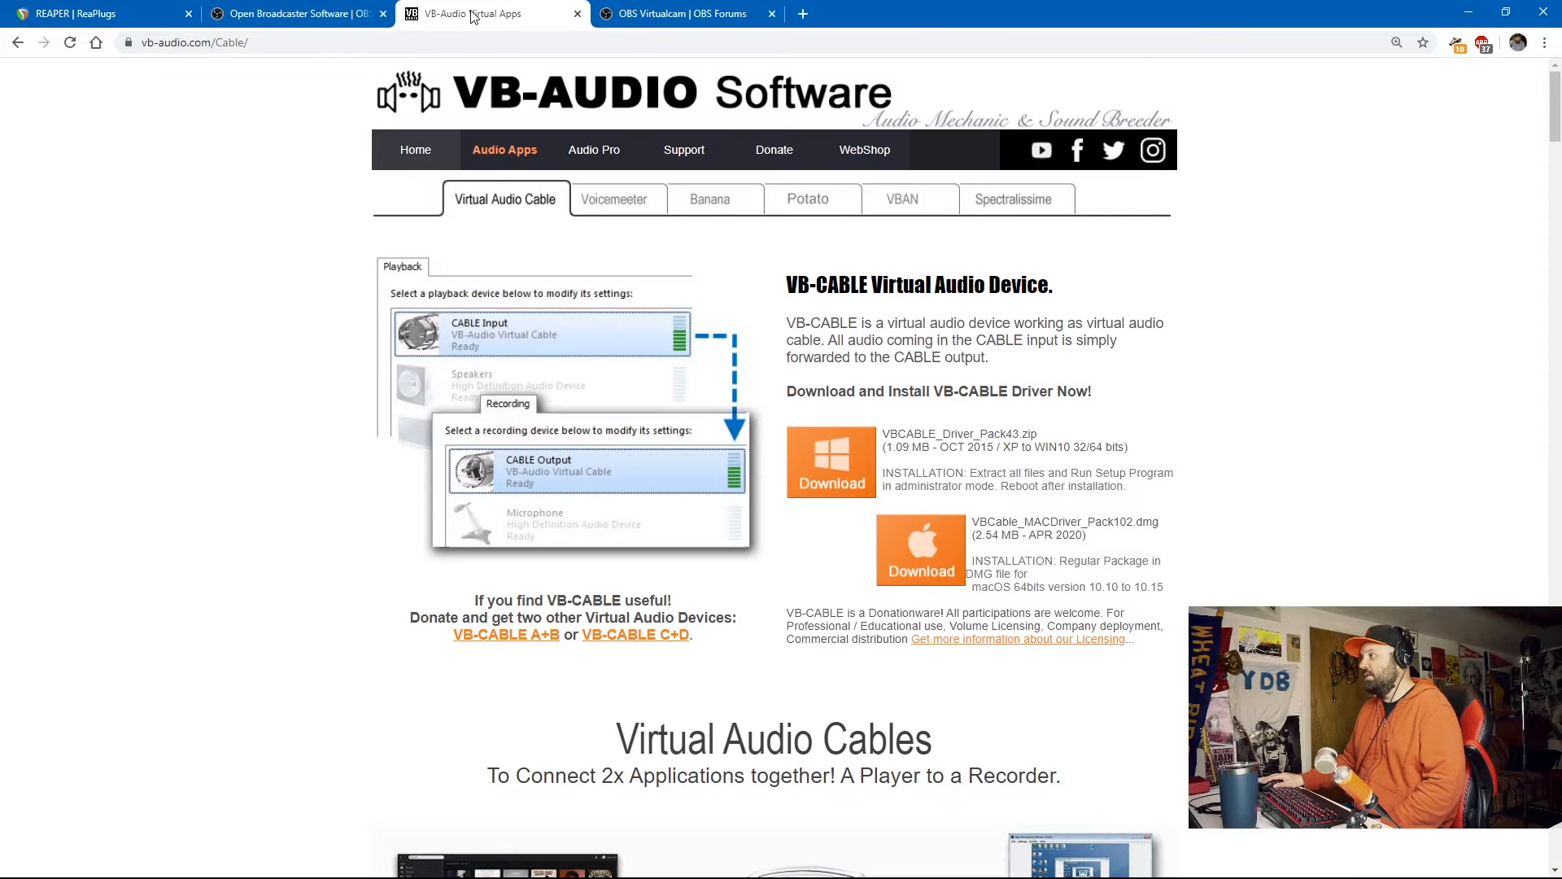
pyautogui.click(683, 14)
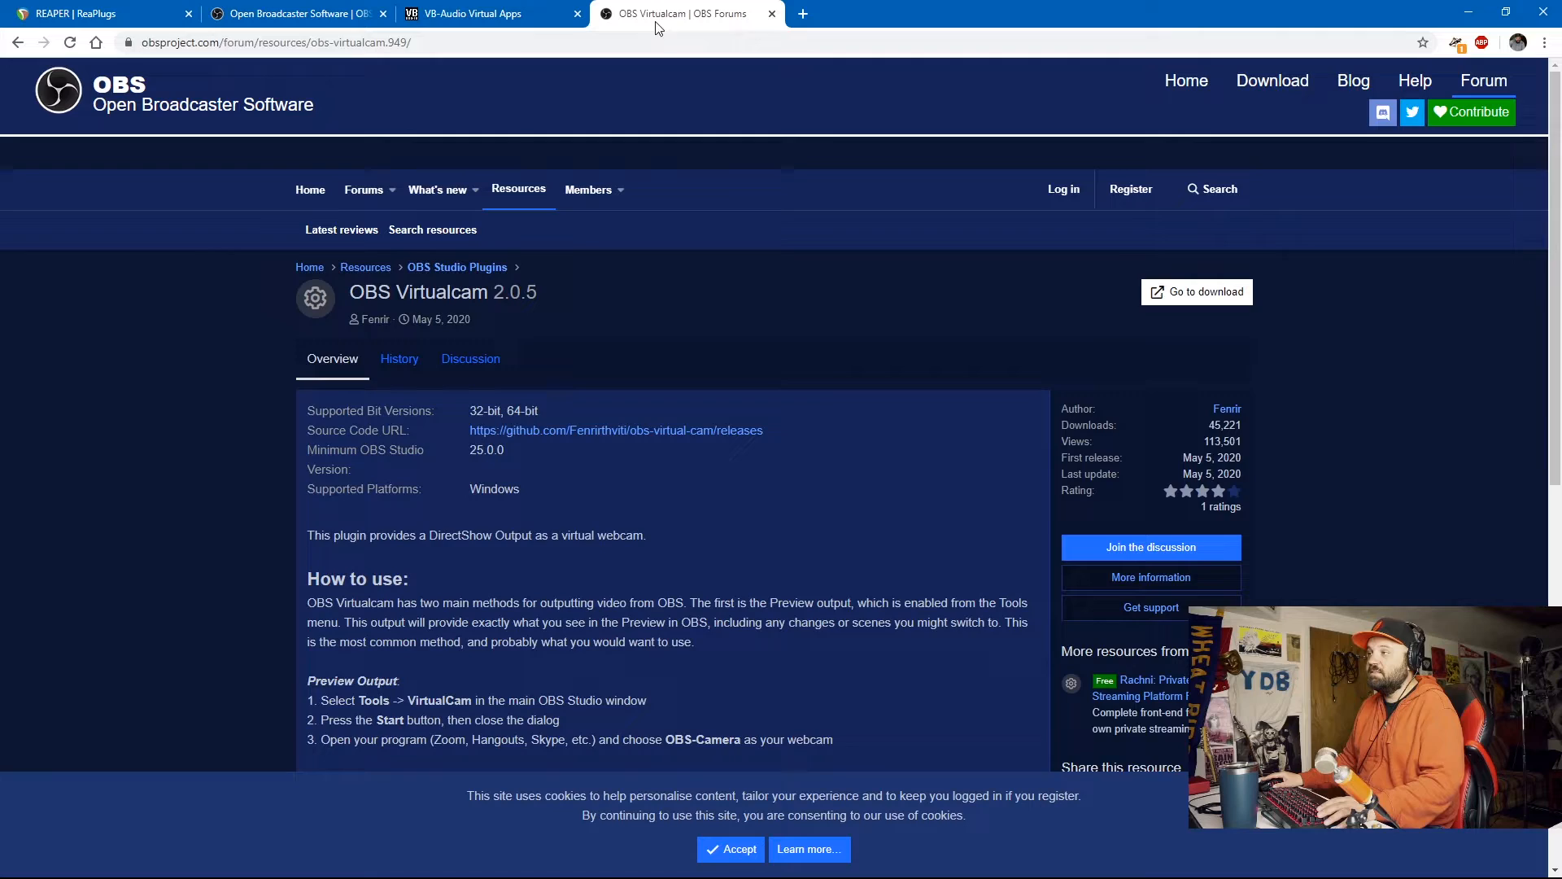
pyautogui.scroll(-3)
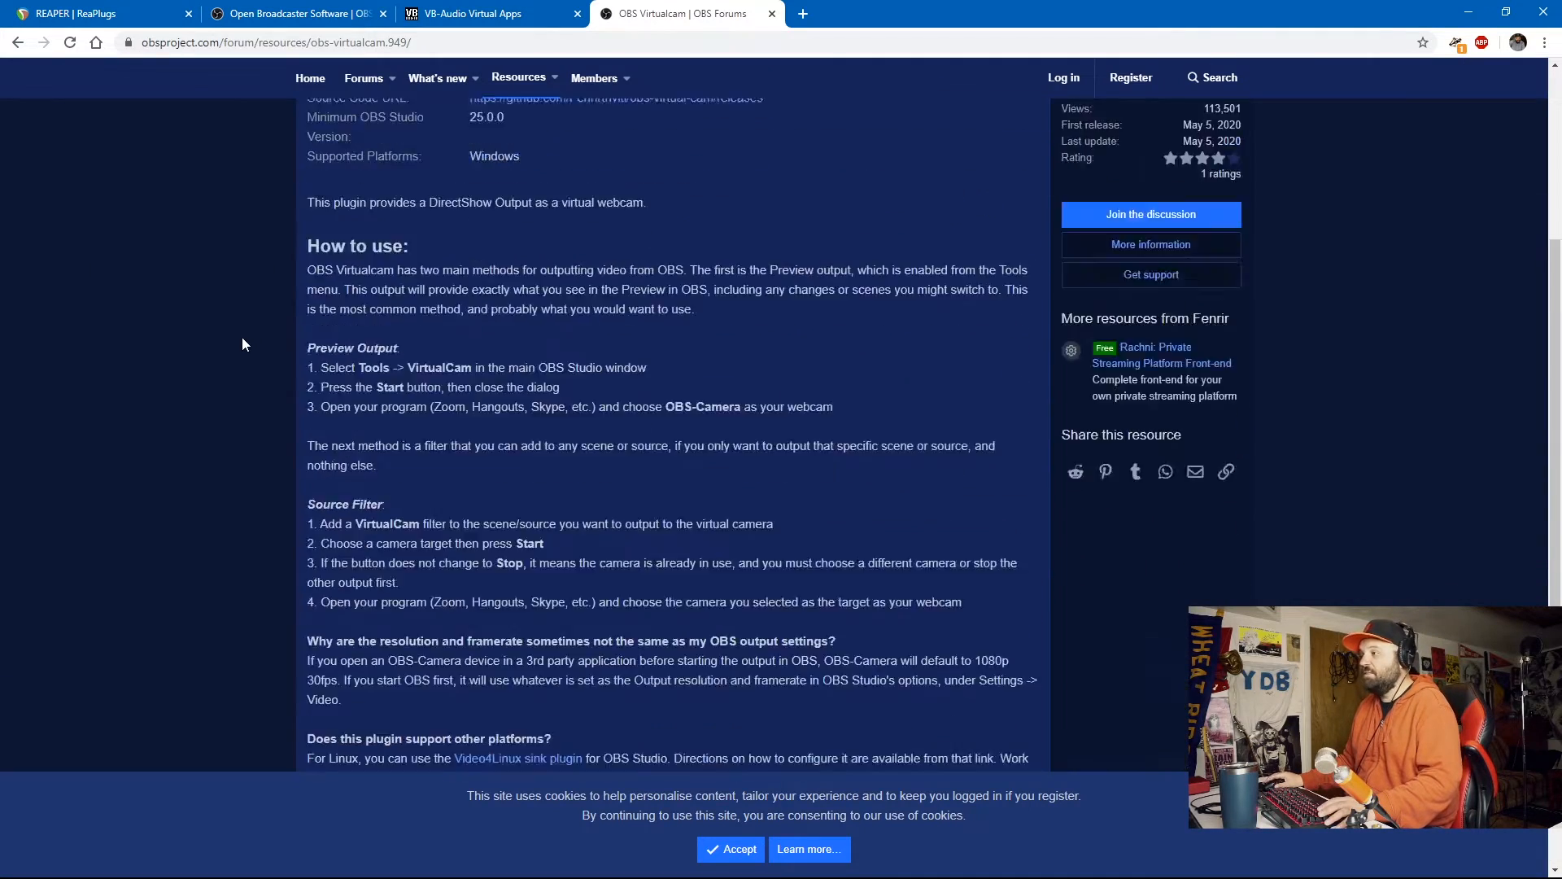
pyautogui.scroll(3)
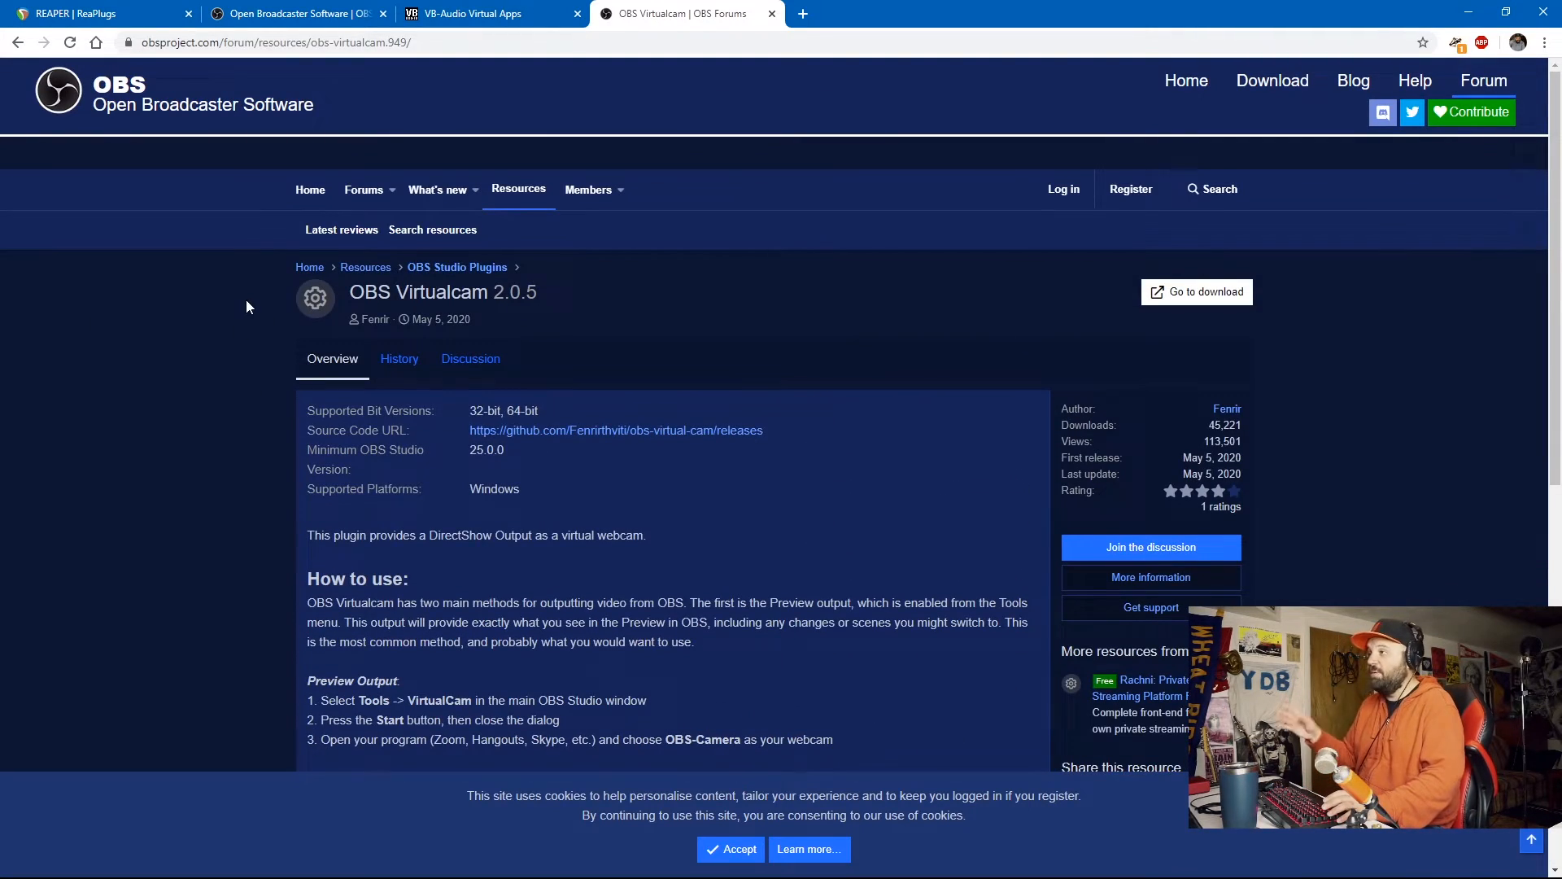
pyautogui.moveTo(257, 267)
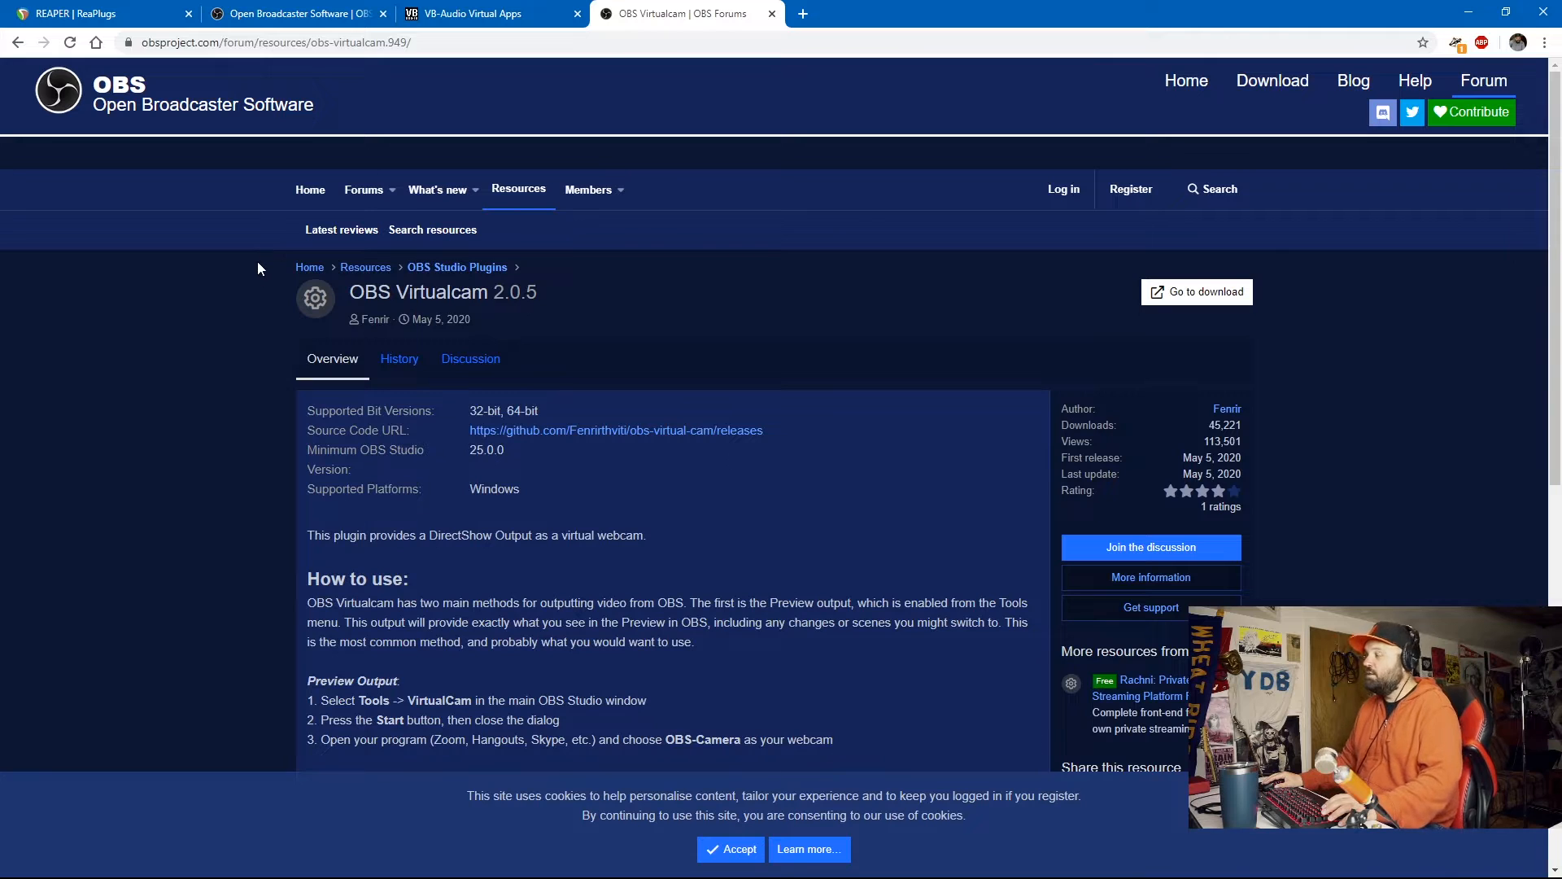
pyautogui.moveTo(323, 231)
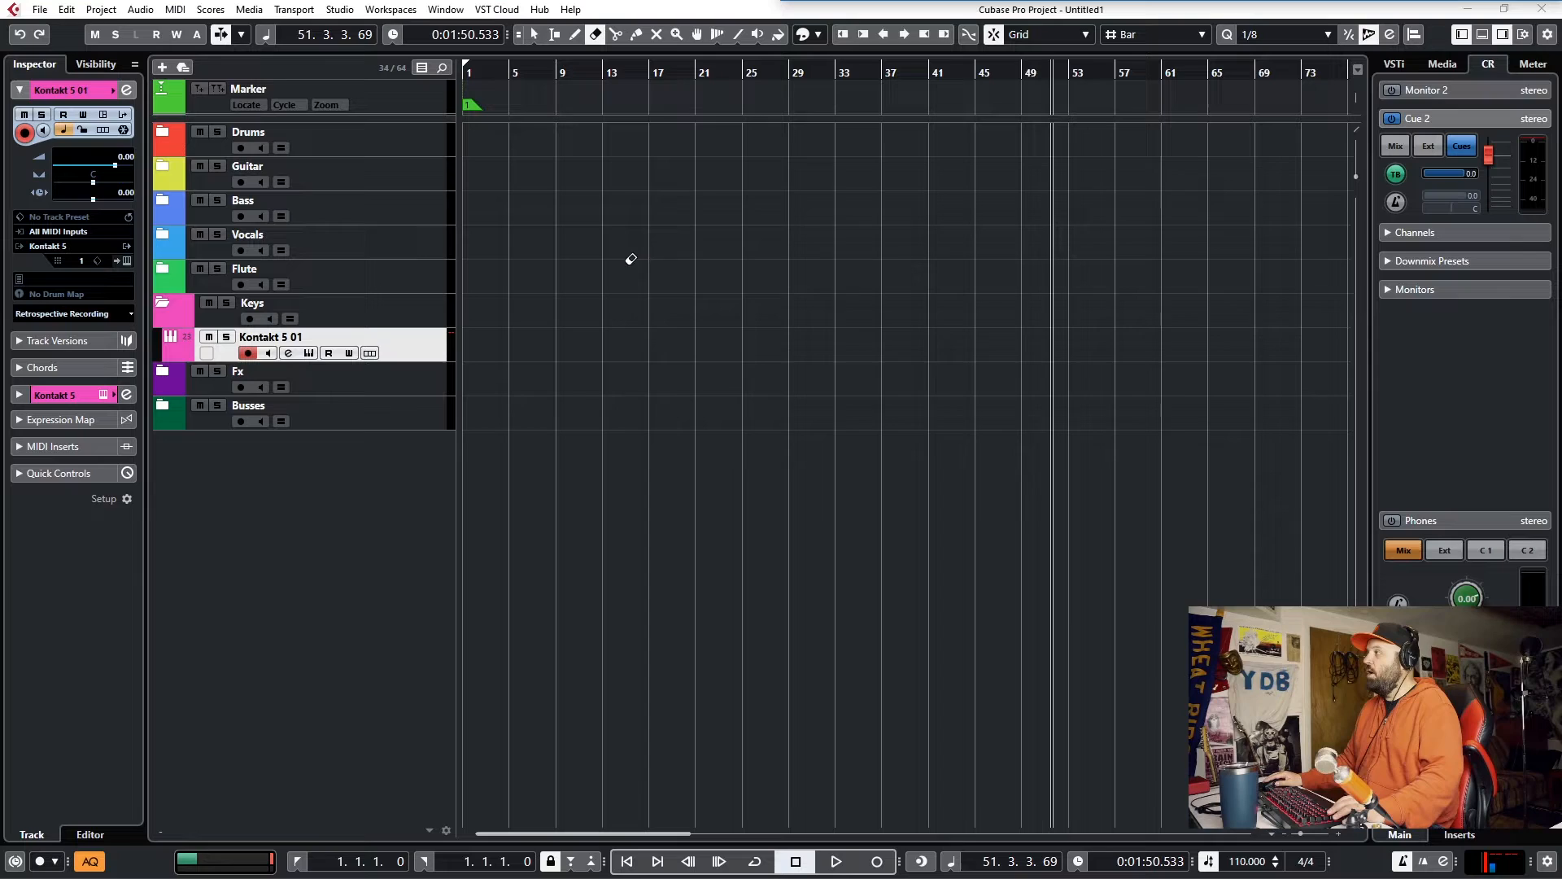
pyautogui.moveTo(607, 304)
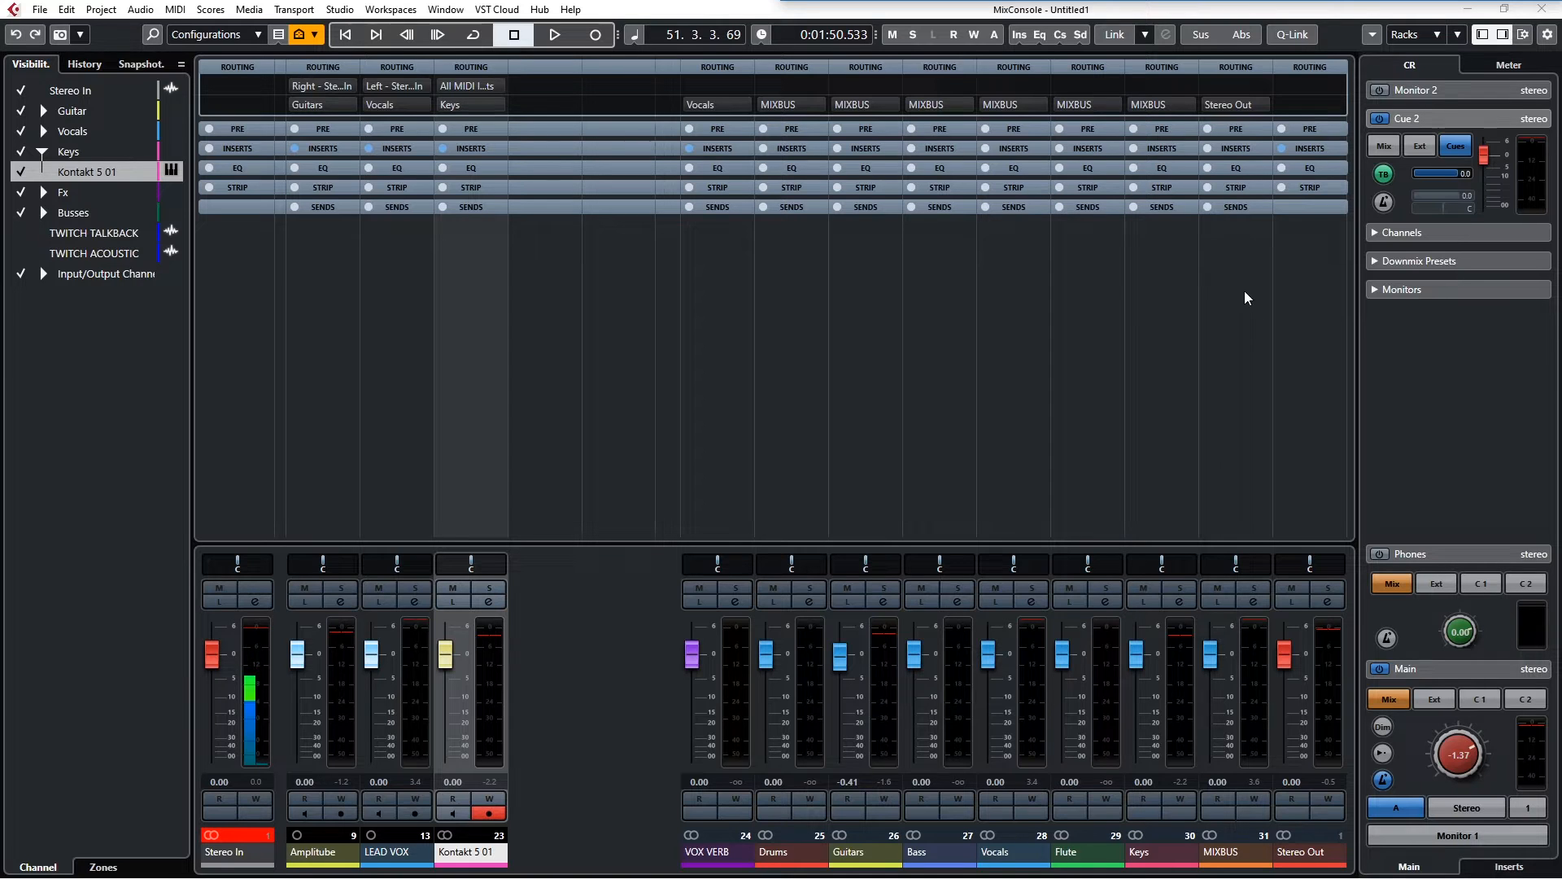
pyautogui.moveTo(1246, 246)
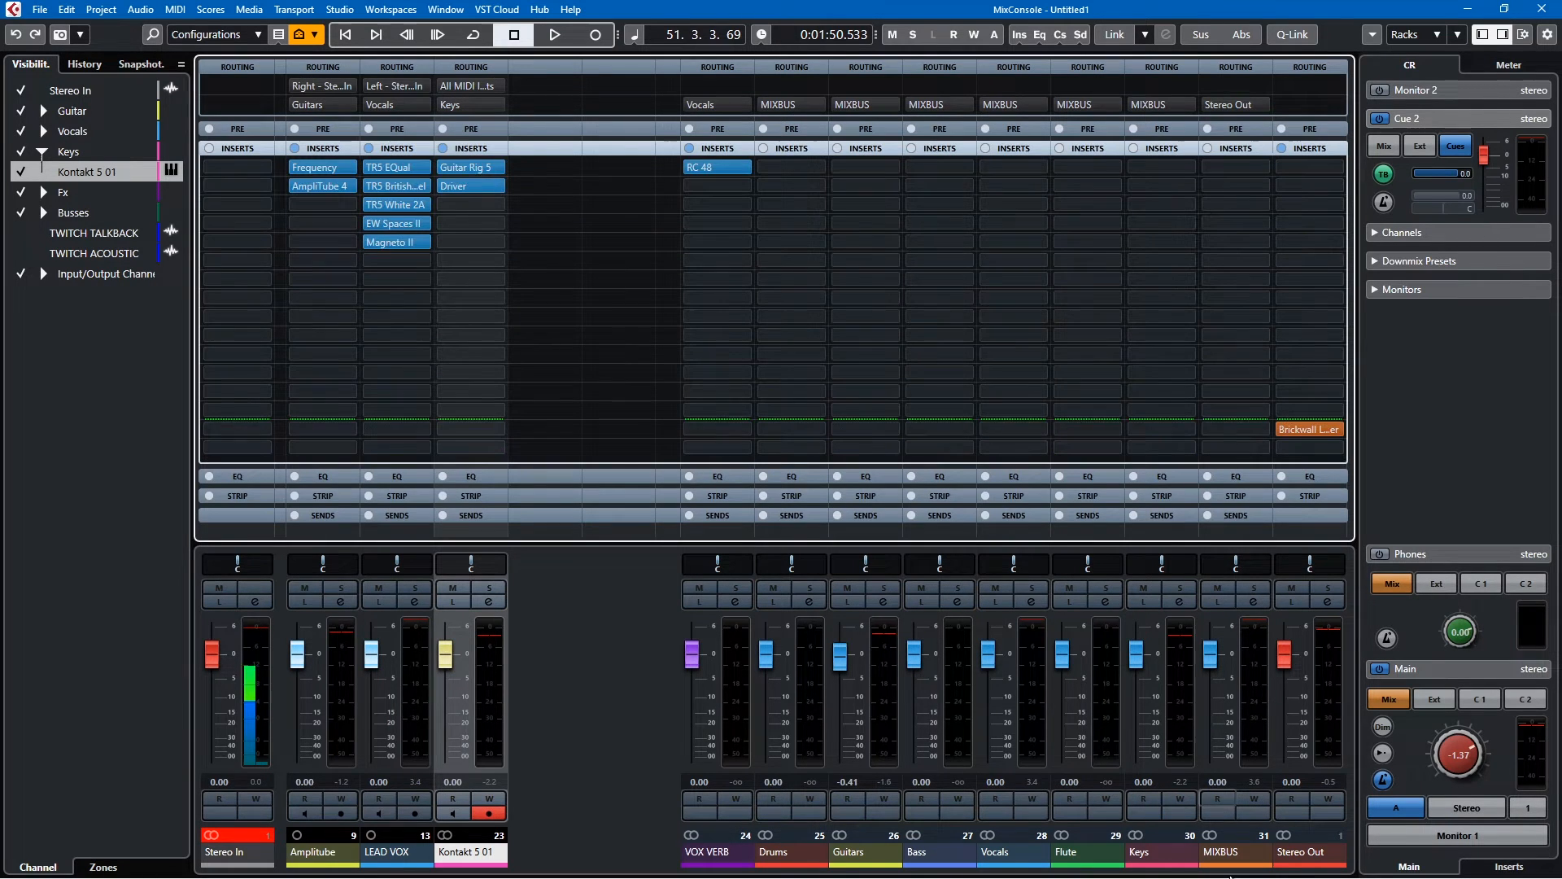
# - Bring Cubase's MixConsole with expanded channel insert racks into view
pyautogui.click(1309, 429)
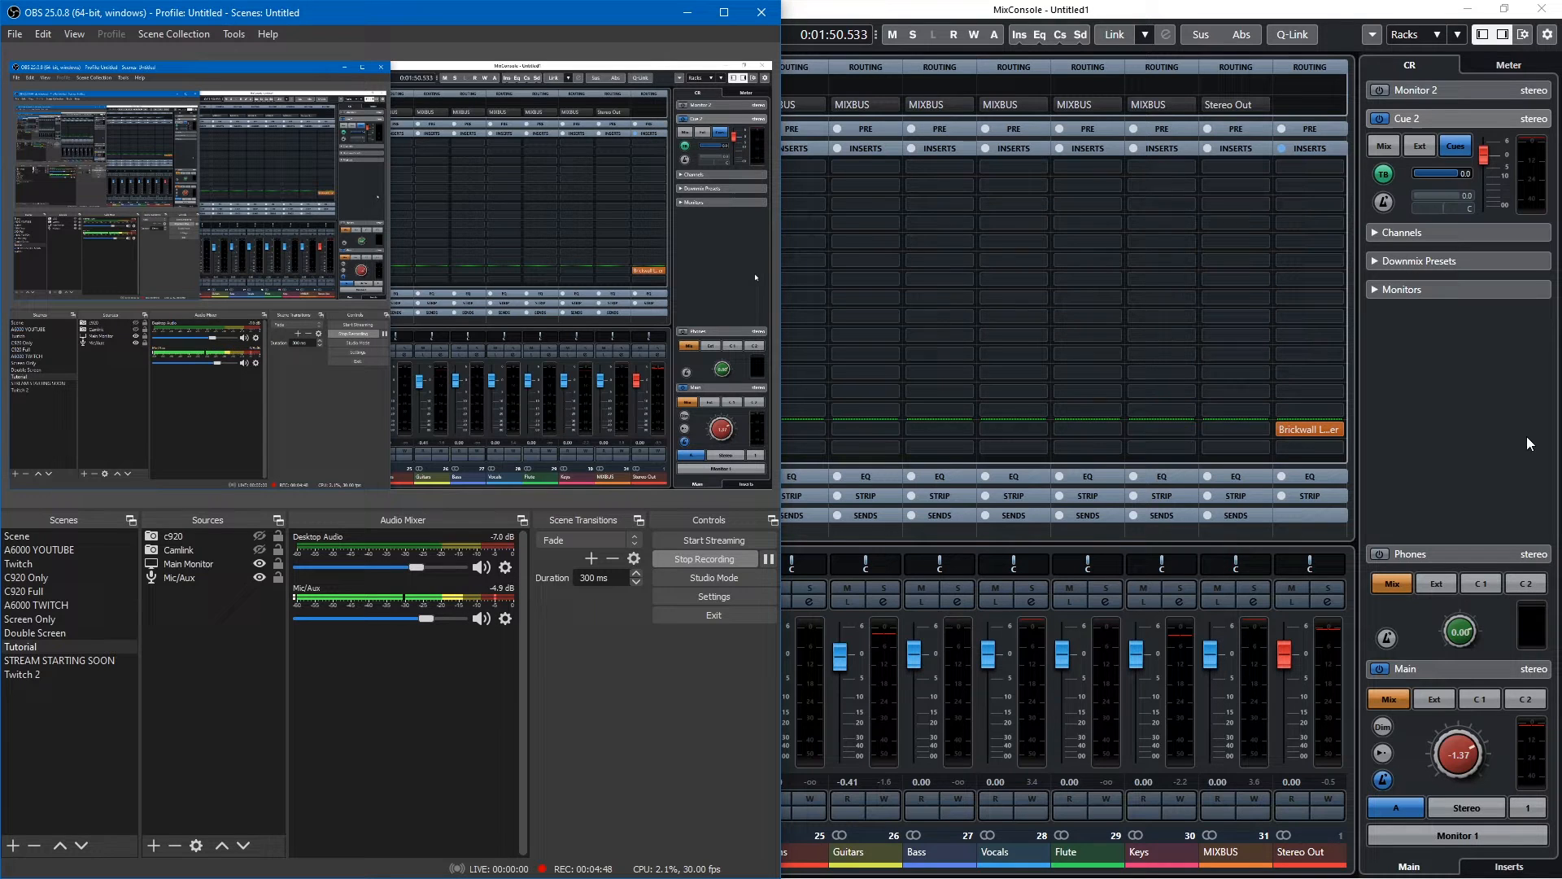
# - Move OBS out of the way so Cubase's MixConsole fills the screen again
pyautogui.click(862, 148)
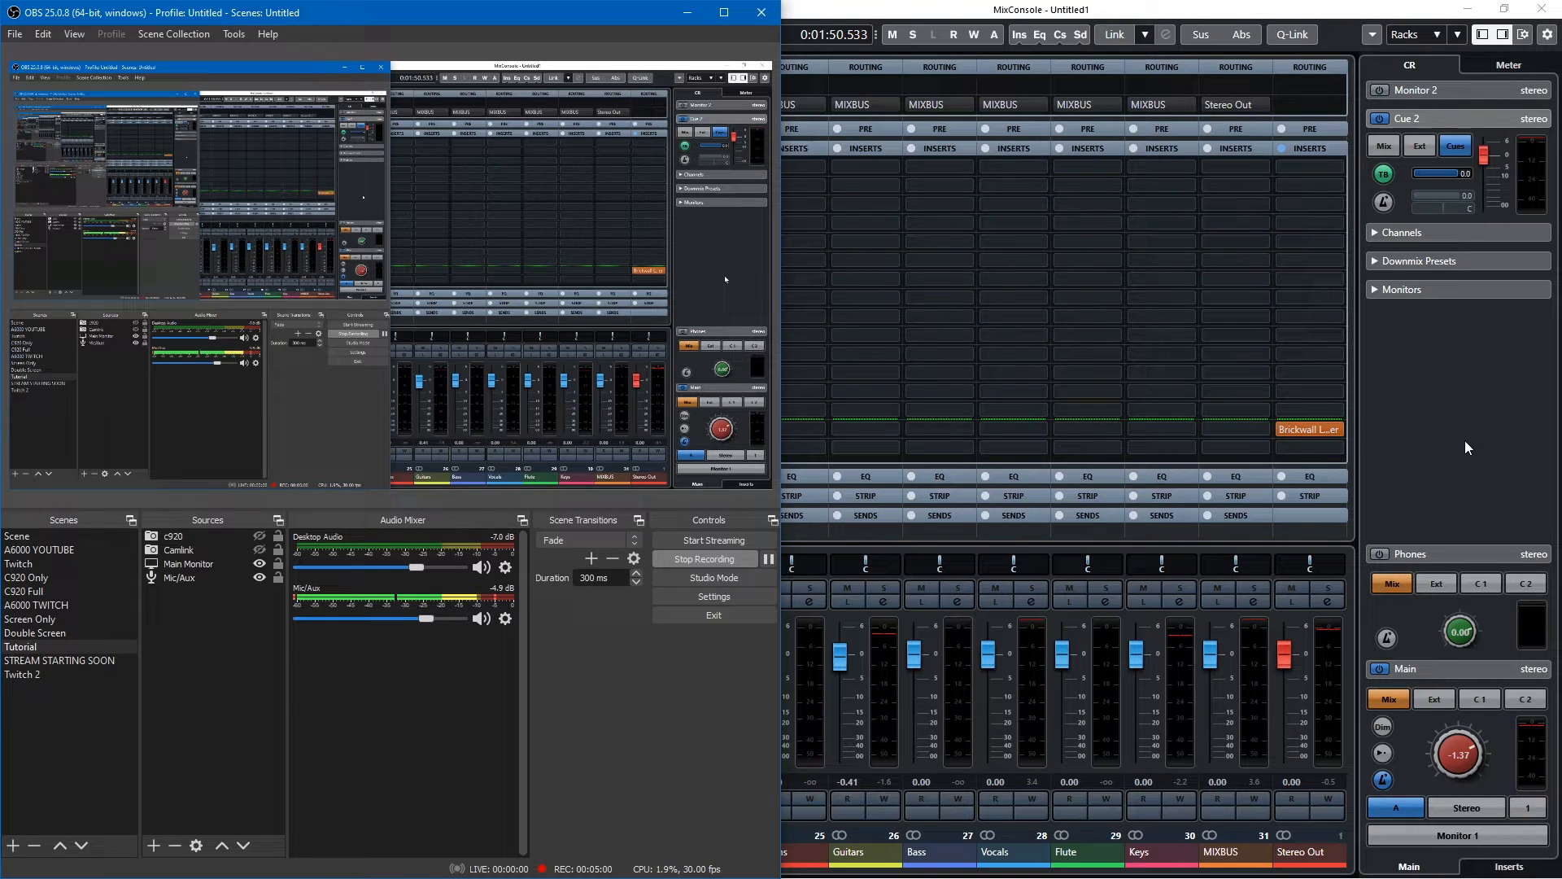
pyautogui.moveTo(1337, 545)
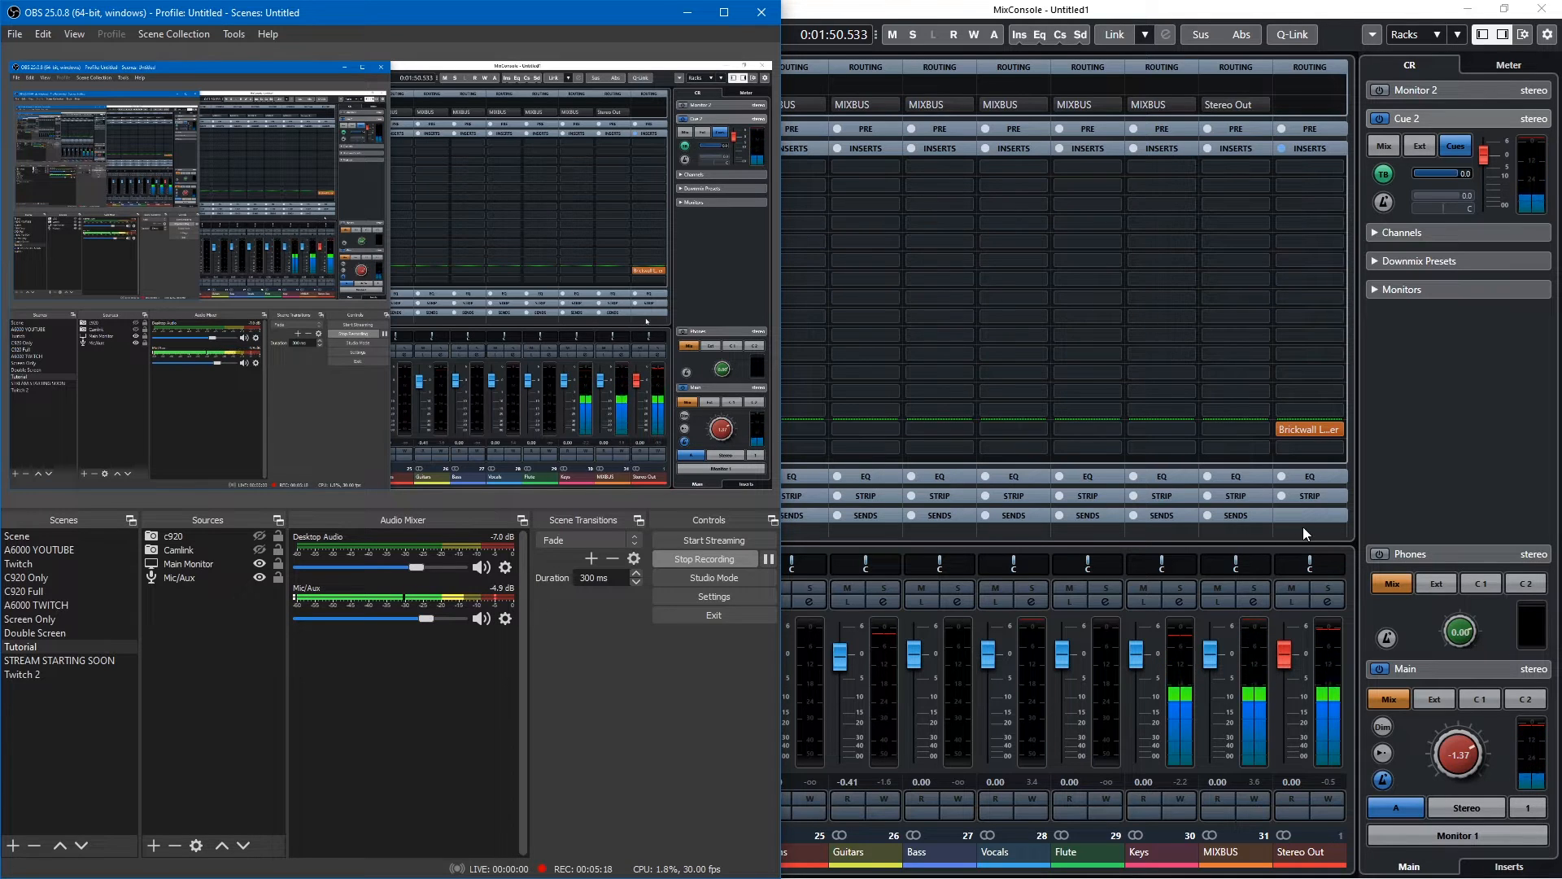
pyautogui.moveTo(1286, 462)
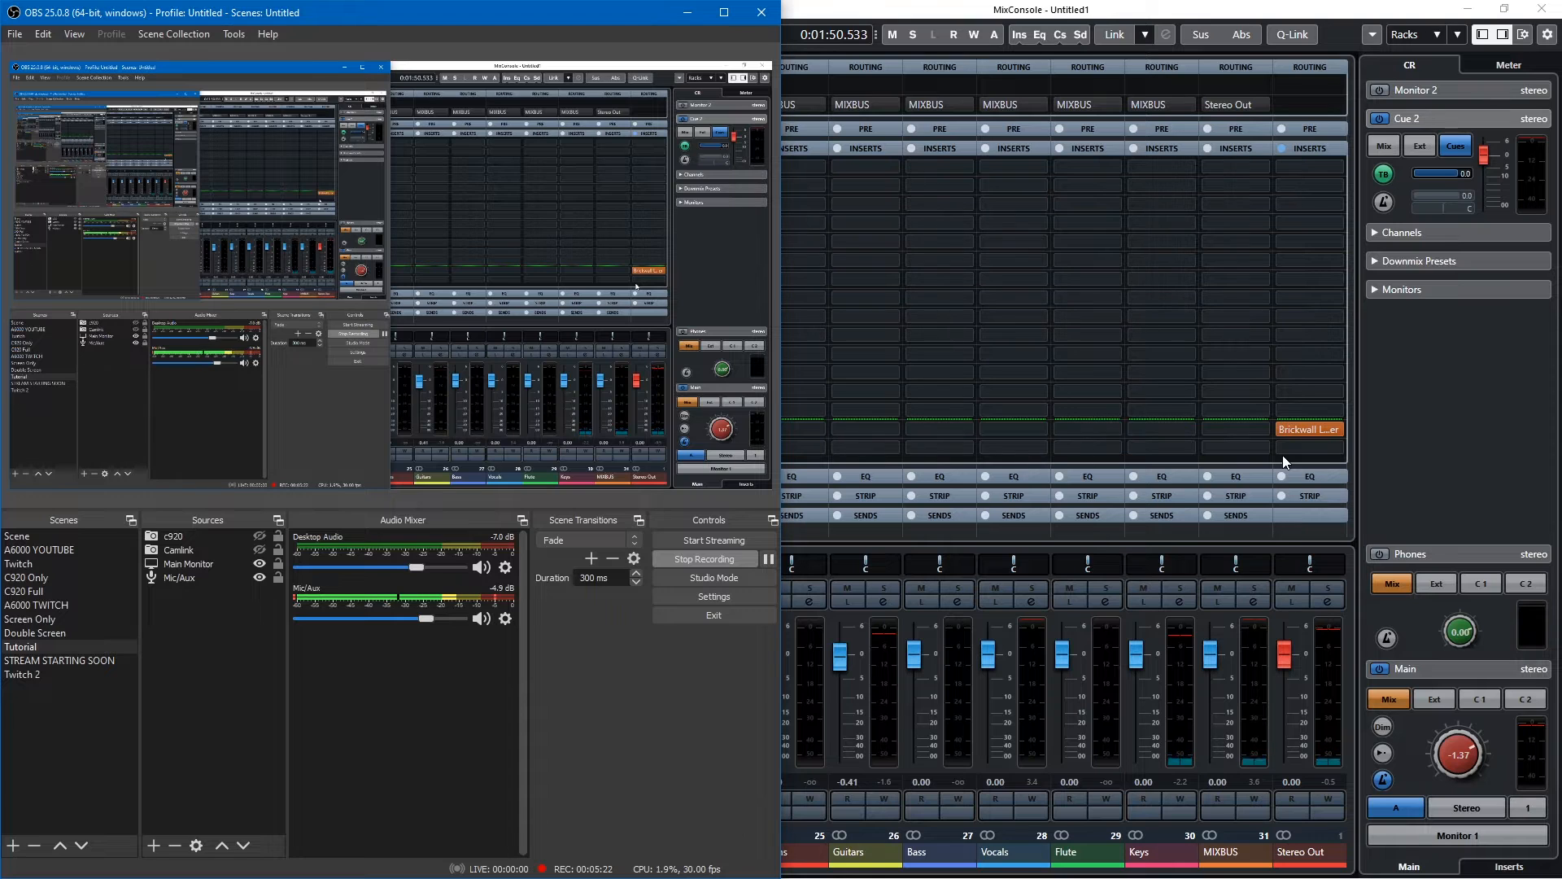
pyautogui.click(1308, 429)
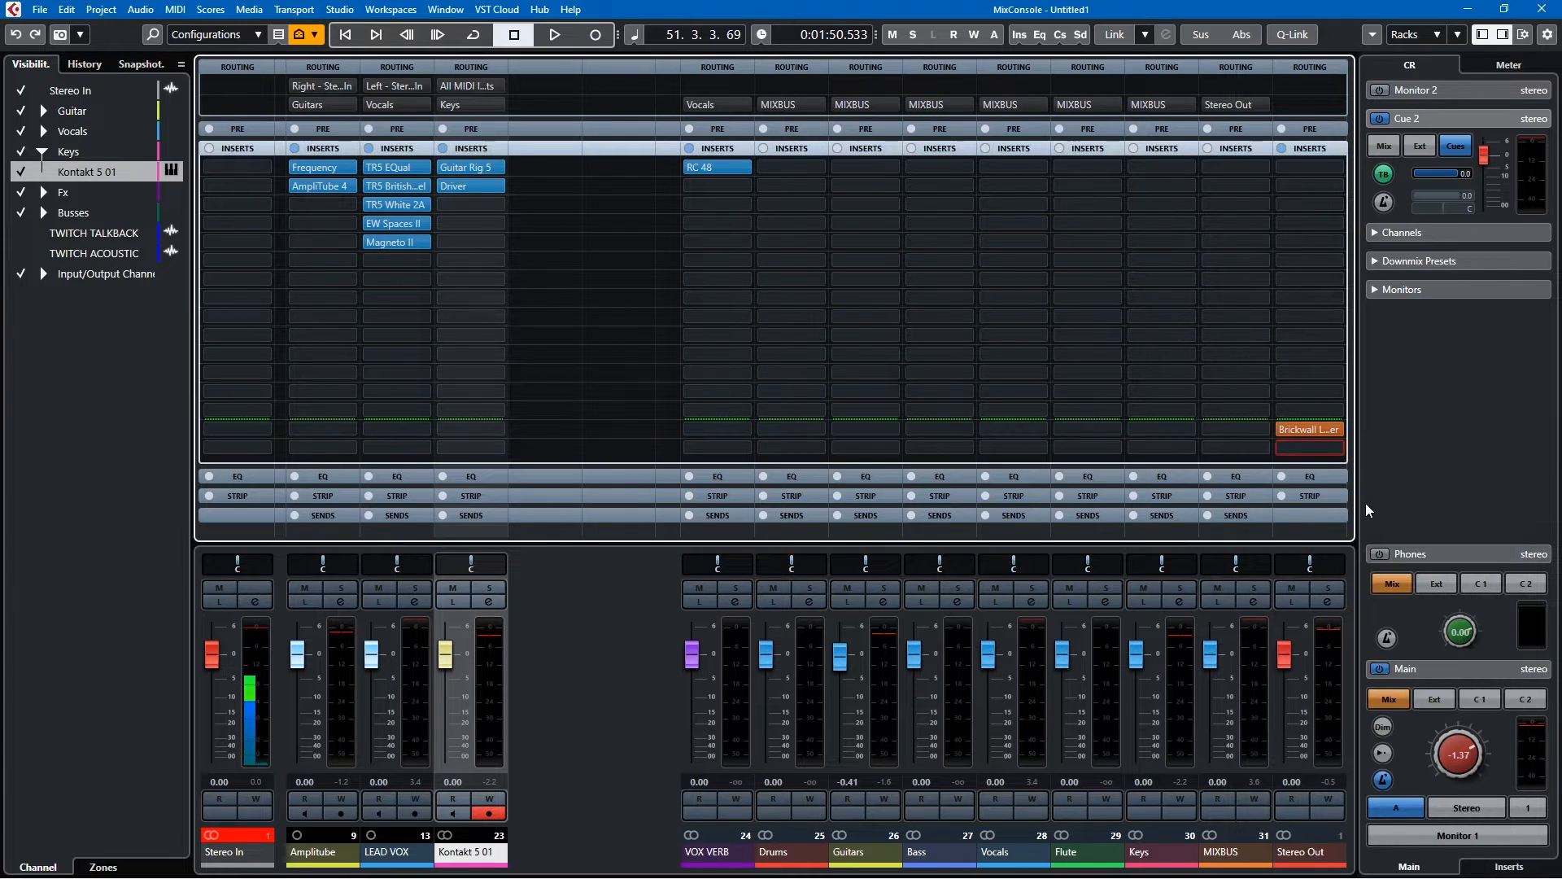
# - Set the Stereo Out ReaStream insert to send via local broadcast with identifier 'Cubase'
pyautogui.click(1309, 429)
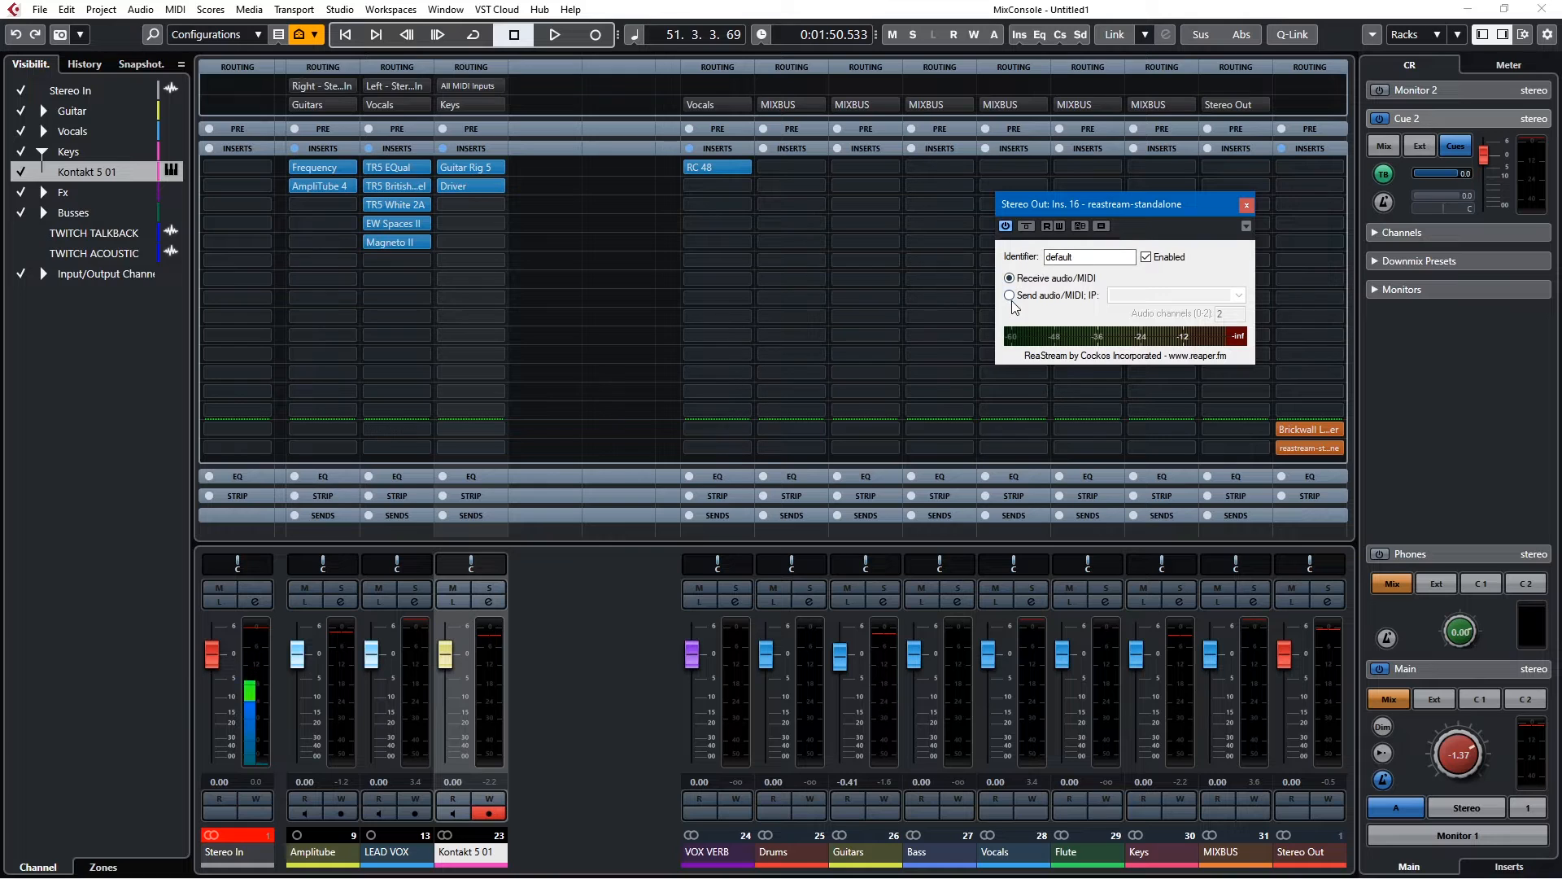
pyautogui.click(1009, 295)
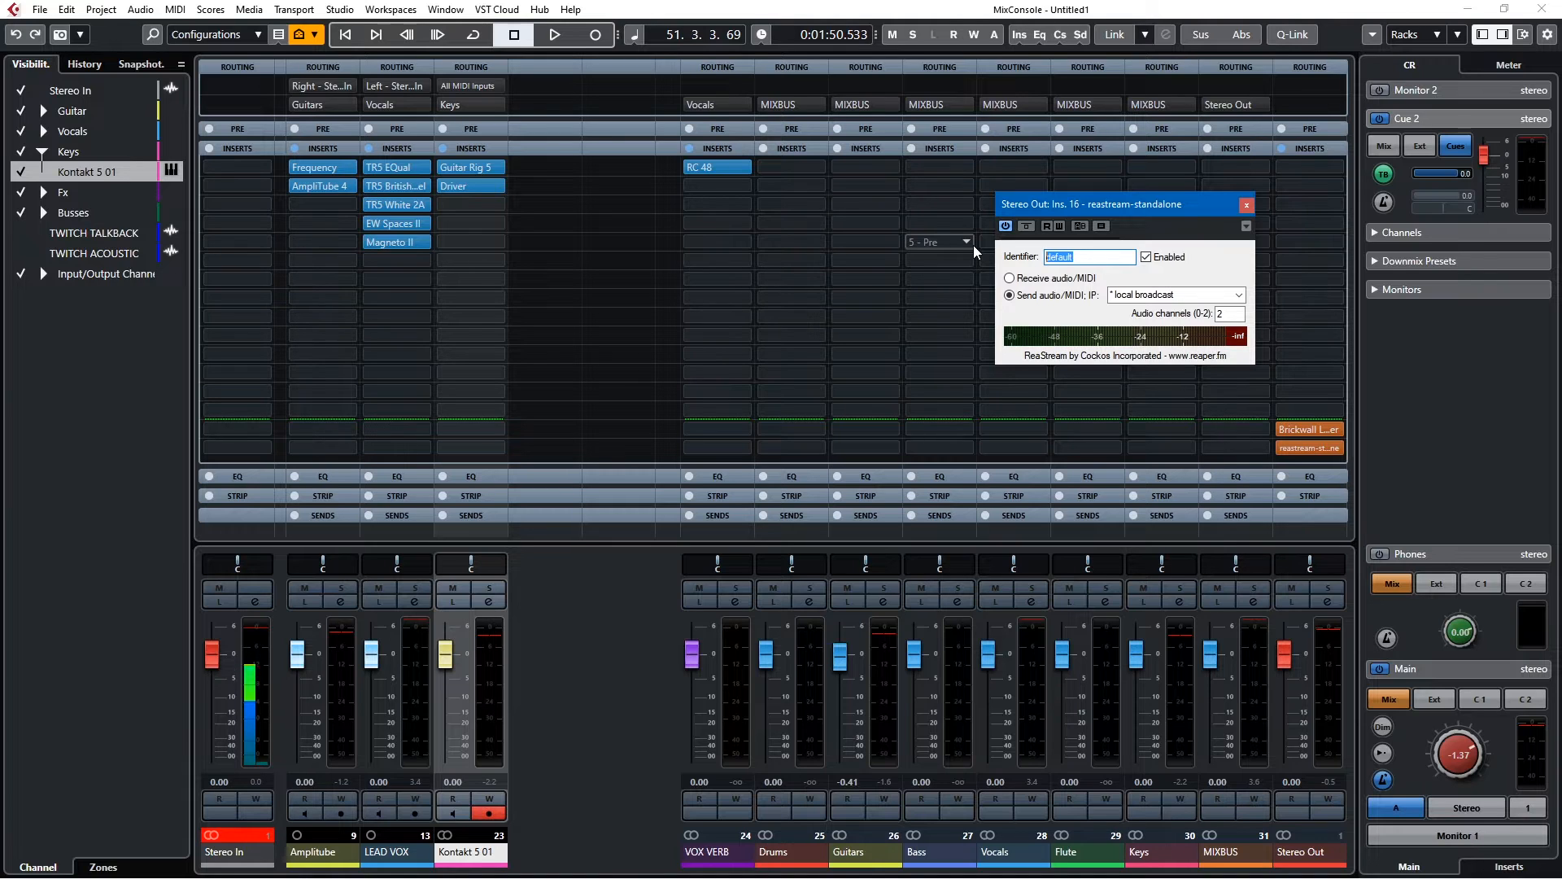
pyautogui.write('Cubase')
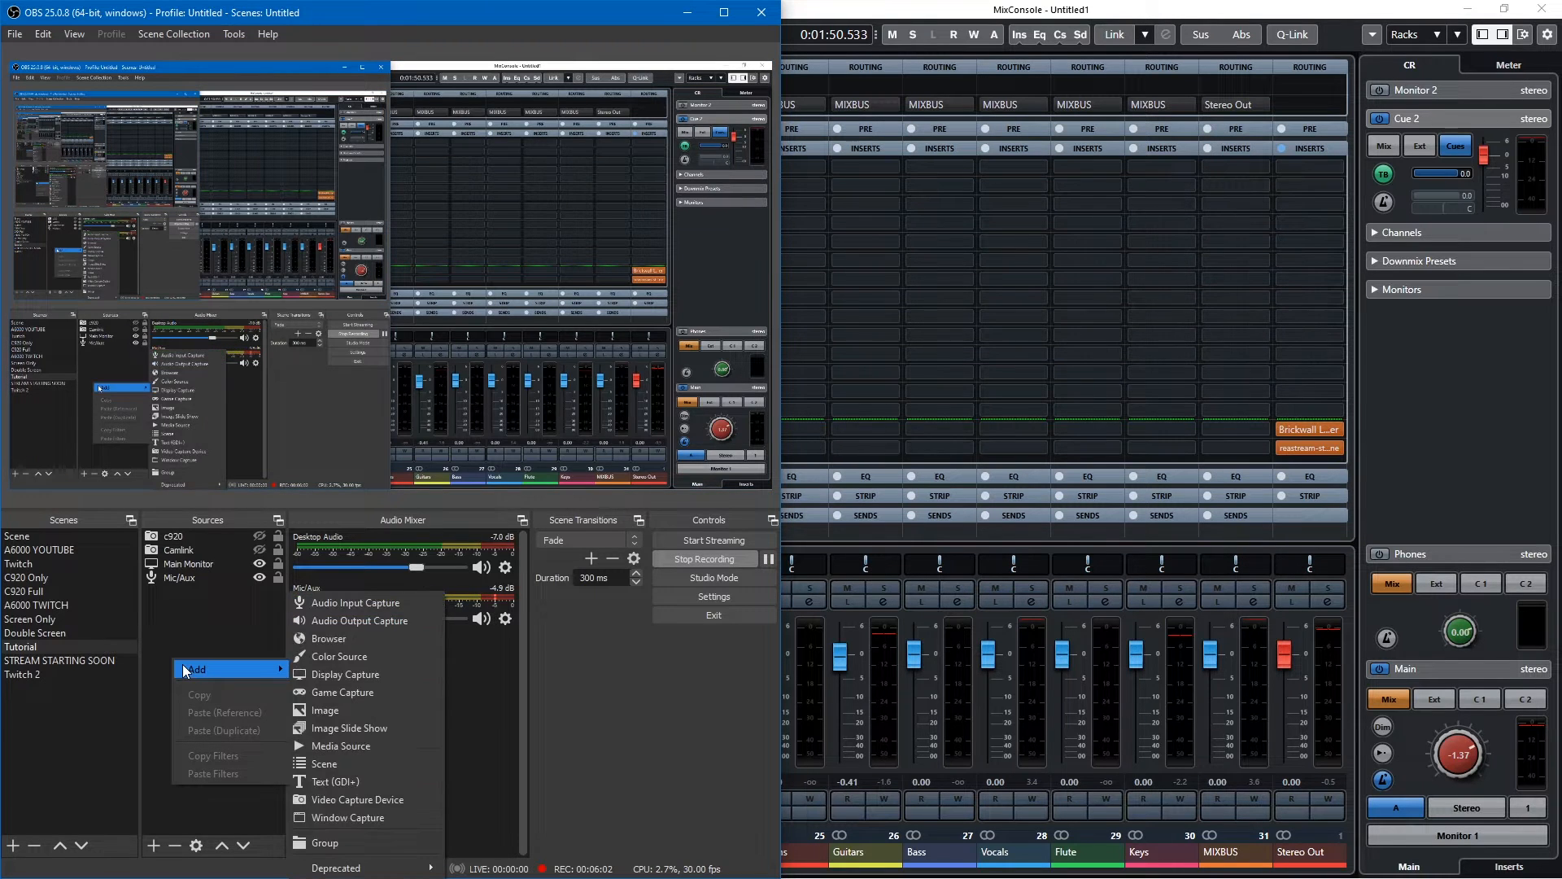
pyautogui.moveTo(364, 620)
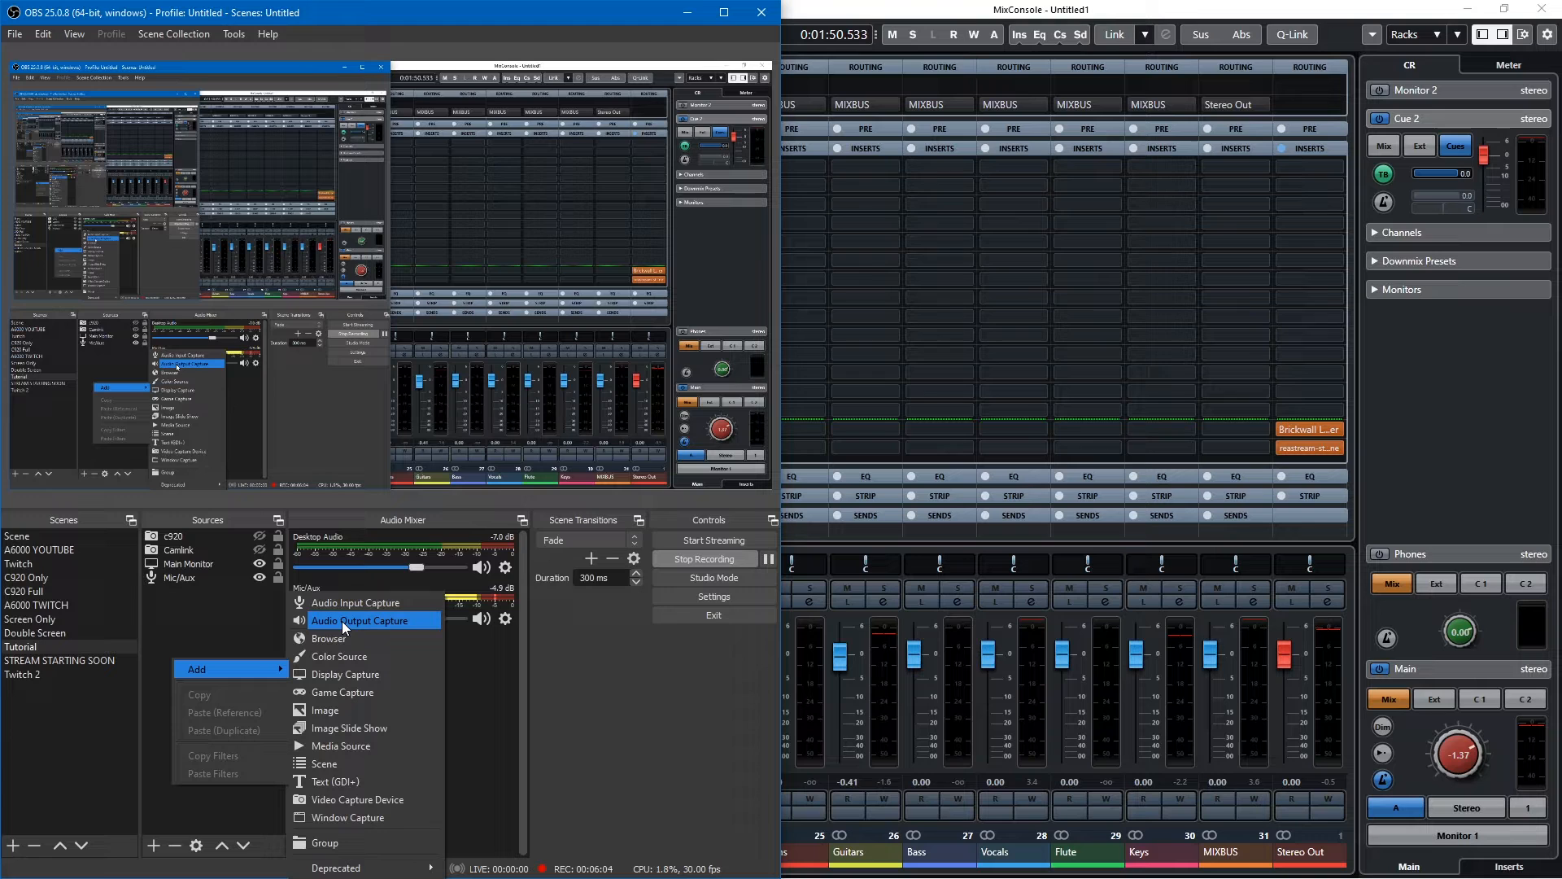
pyautogui.moveTo(356, 602)
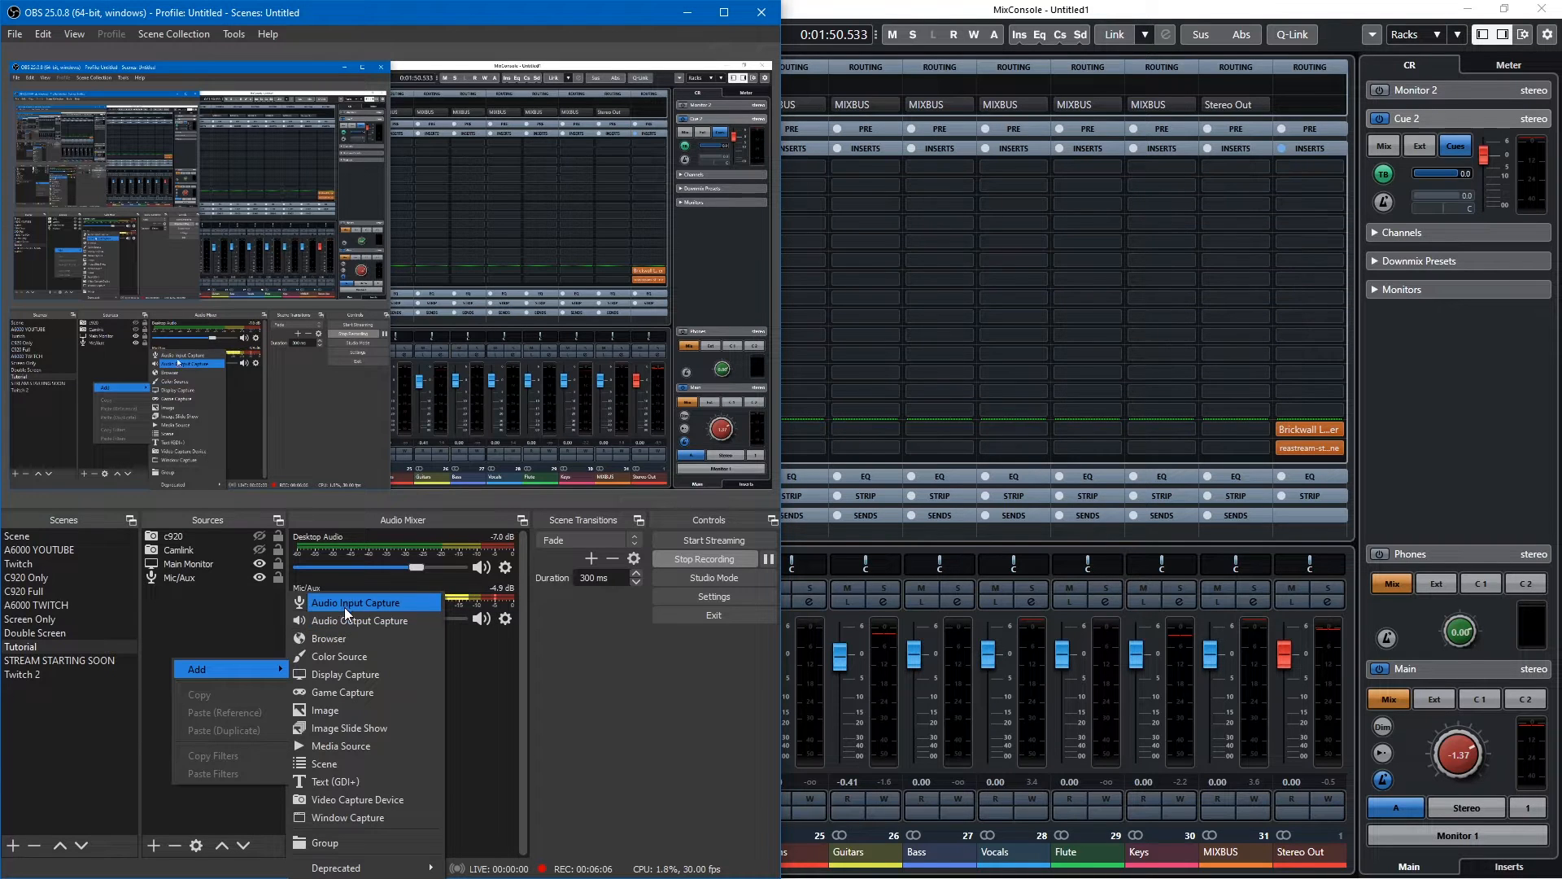
# - Create audio input capture 'Cubase' using VoiceMeeter Output (VB-Audio VoiceMeeter VAIO) as device
pyautogui.click(358, 602)
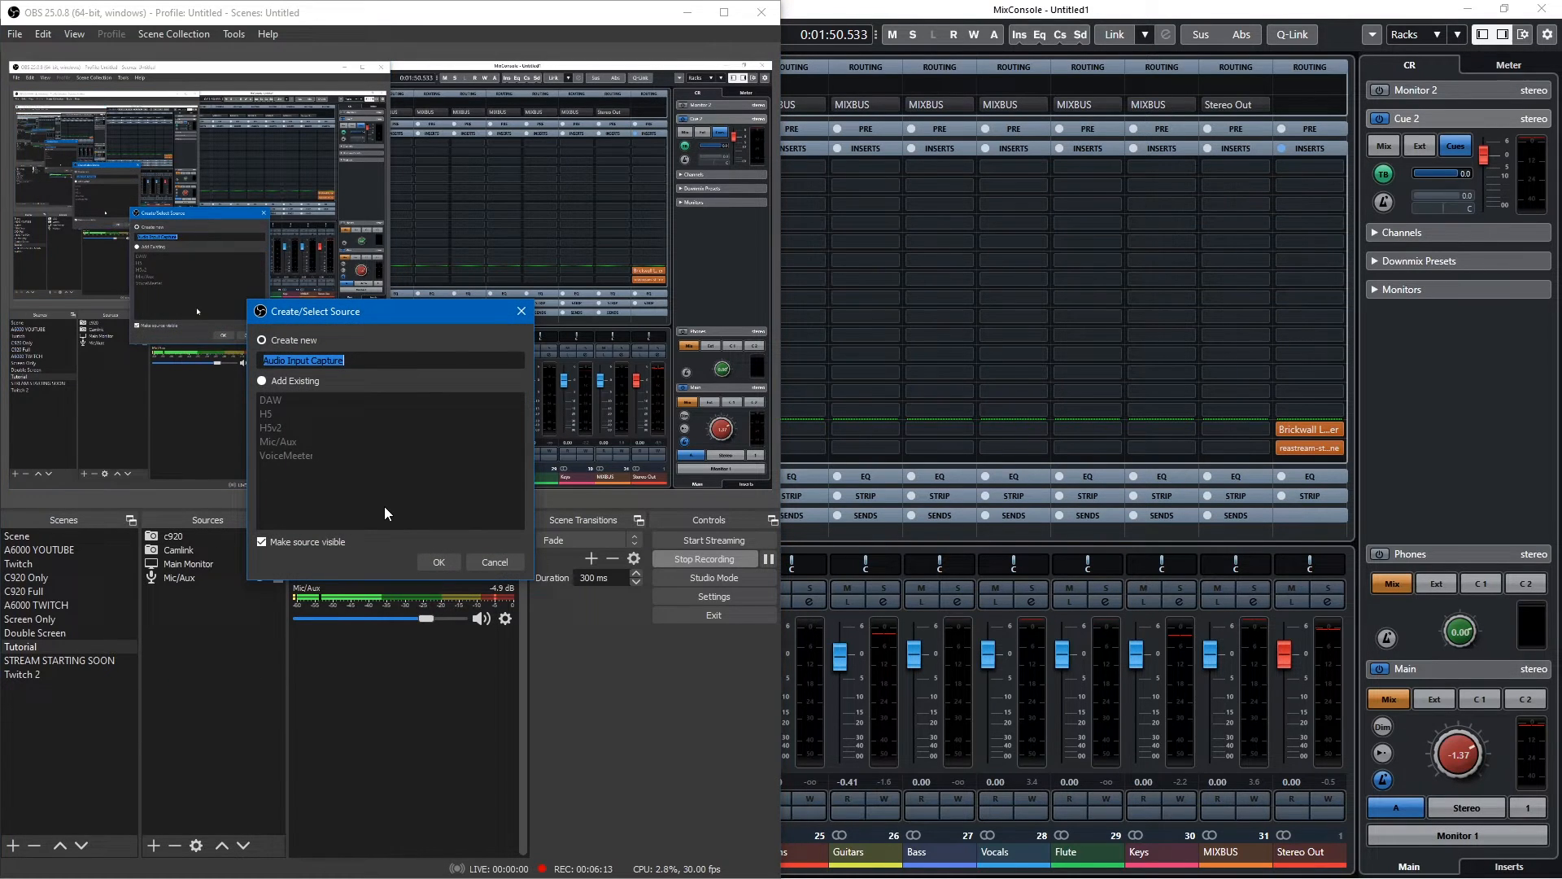
pyautogui.write('Cubase')
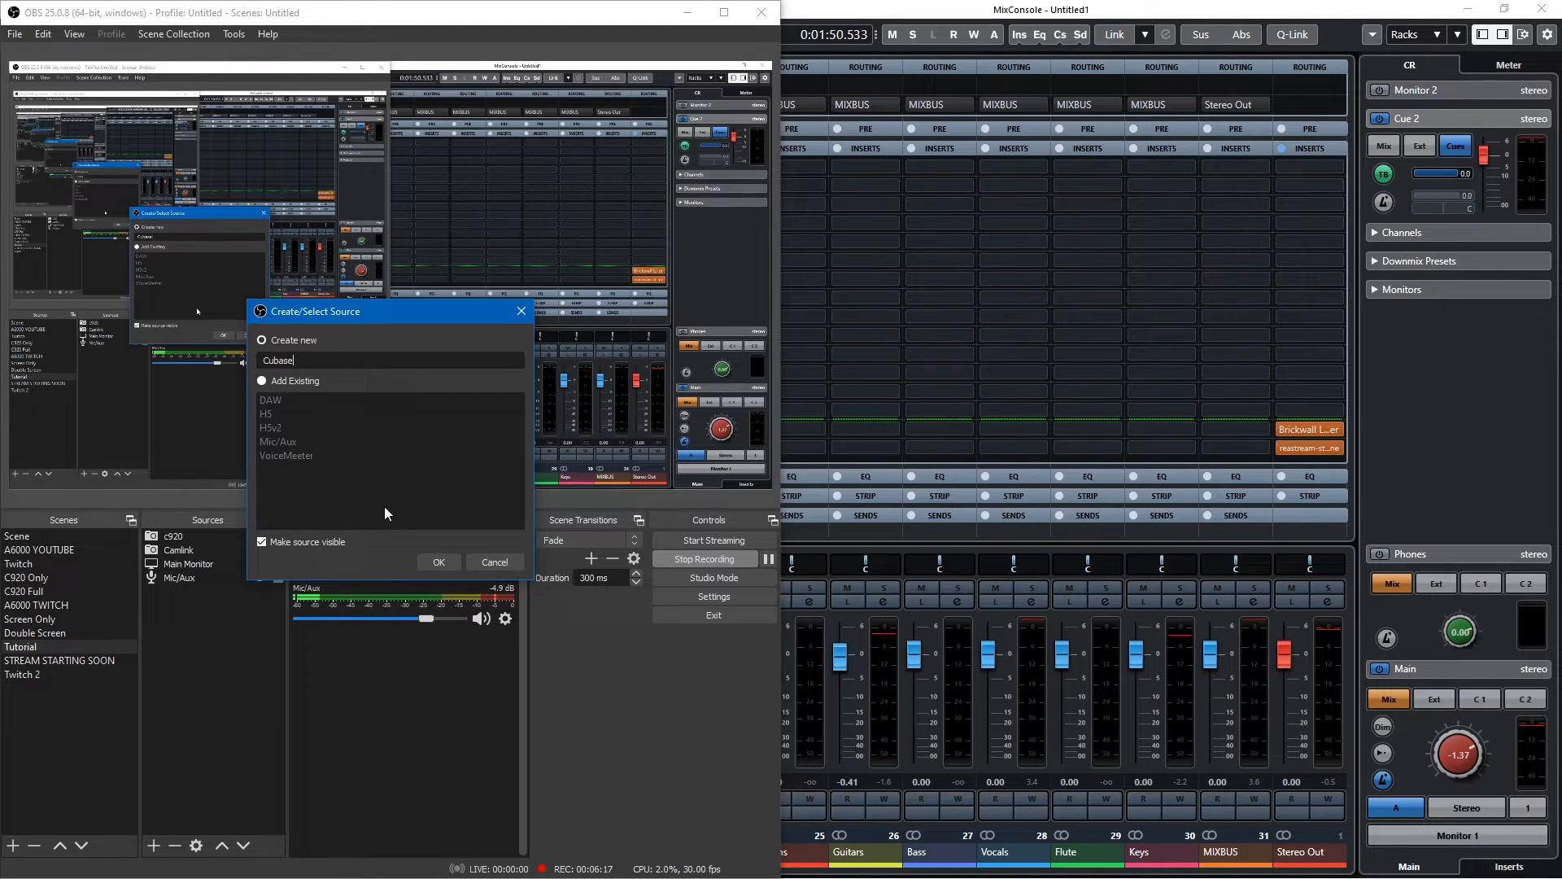
pyautogui.click(438, 563)
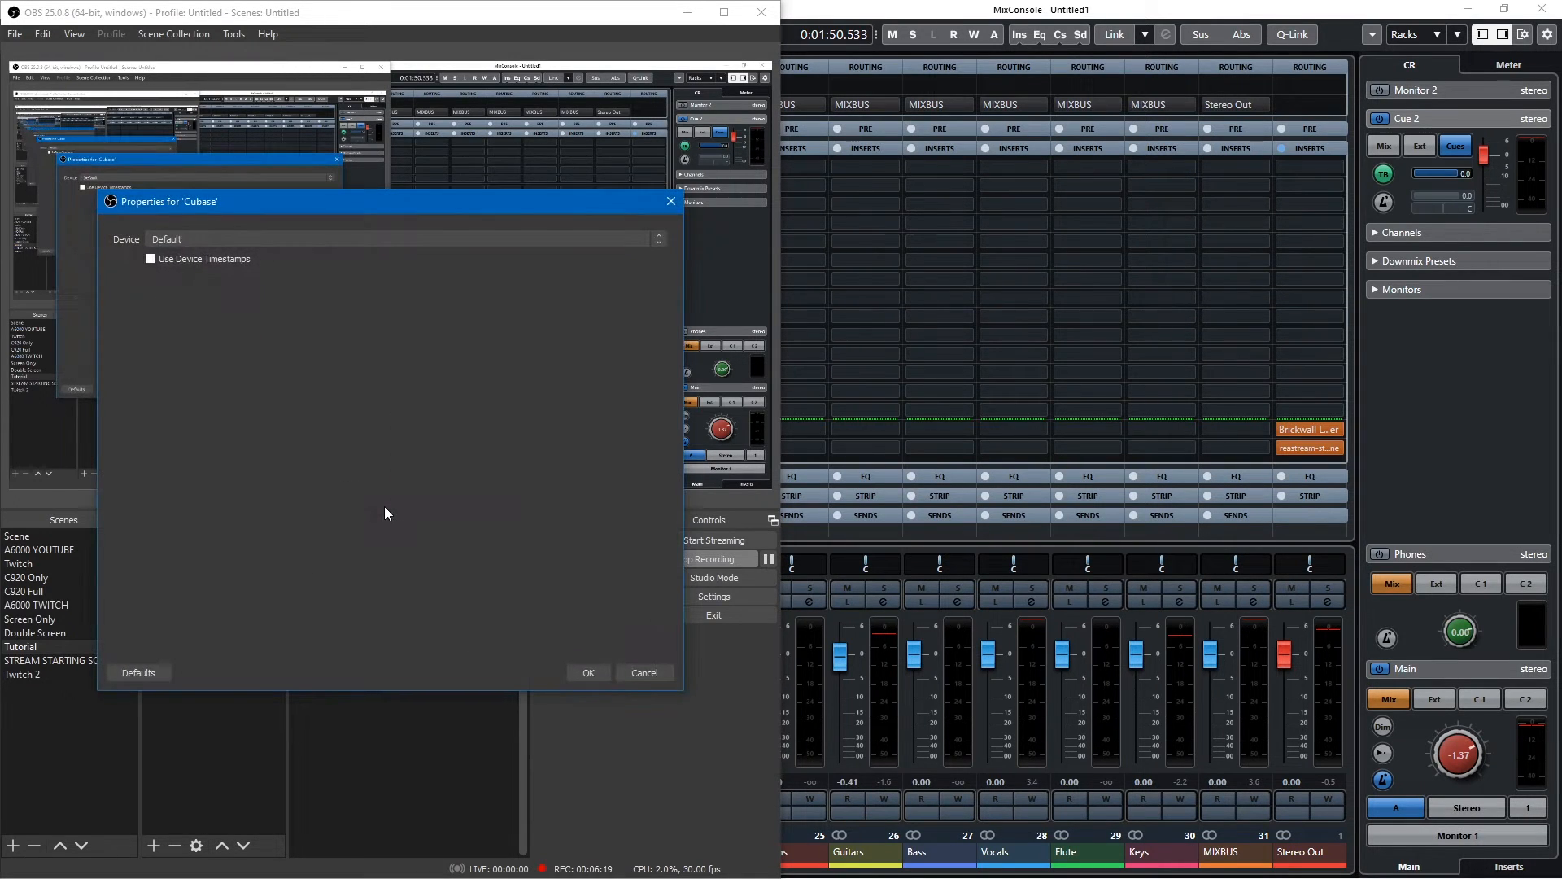
pyautogui.click(657, 238)
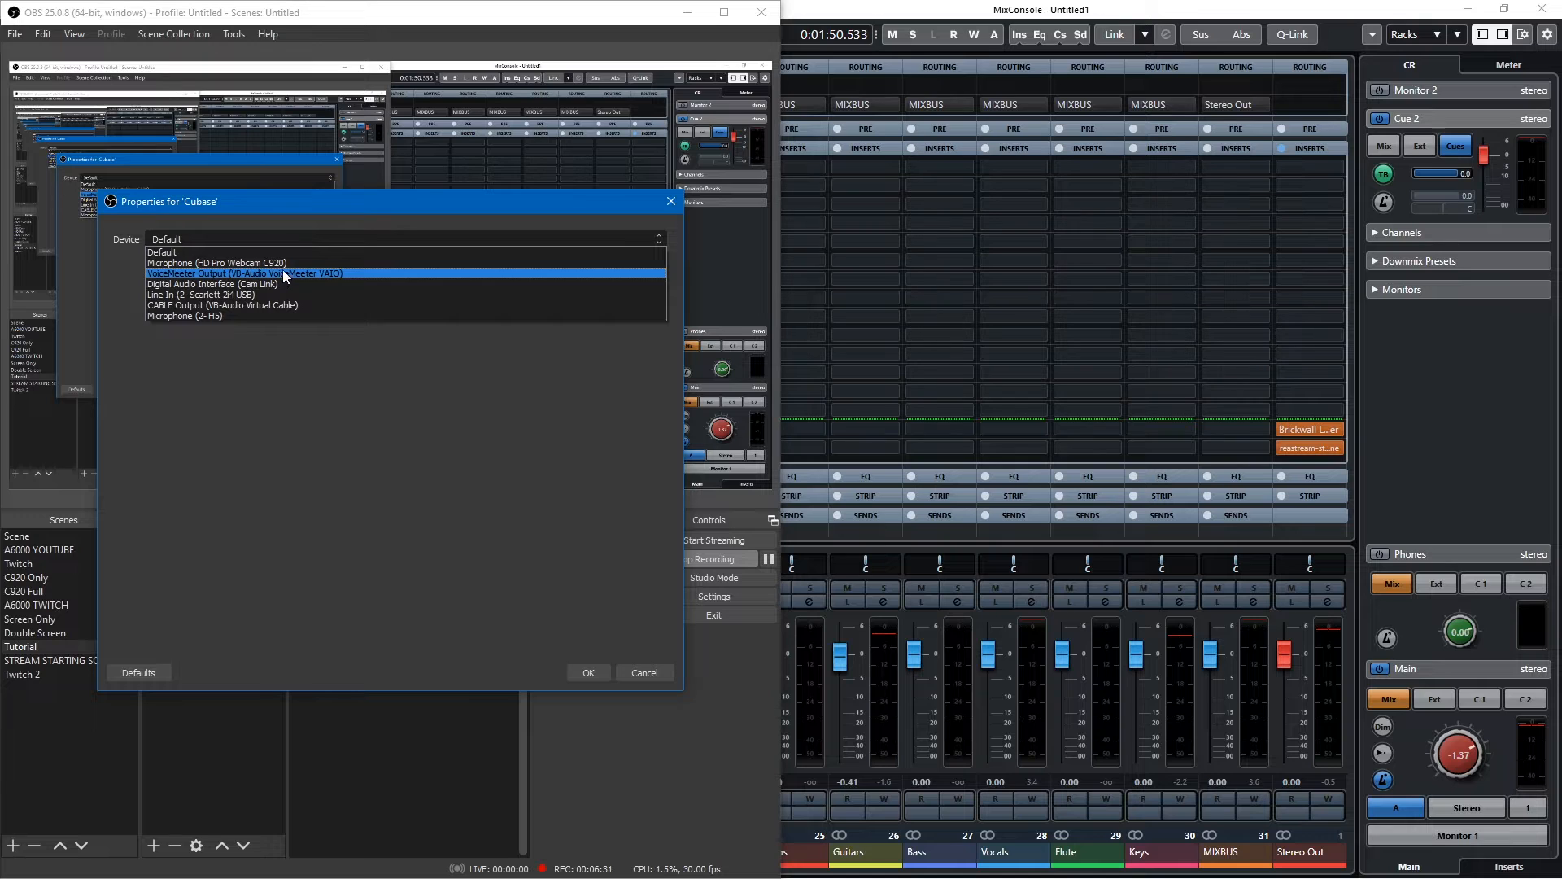
pyautogui.click(244, 273)
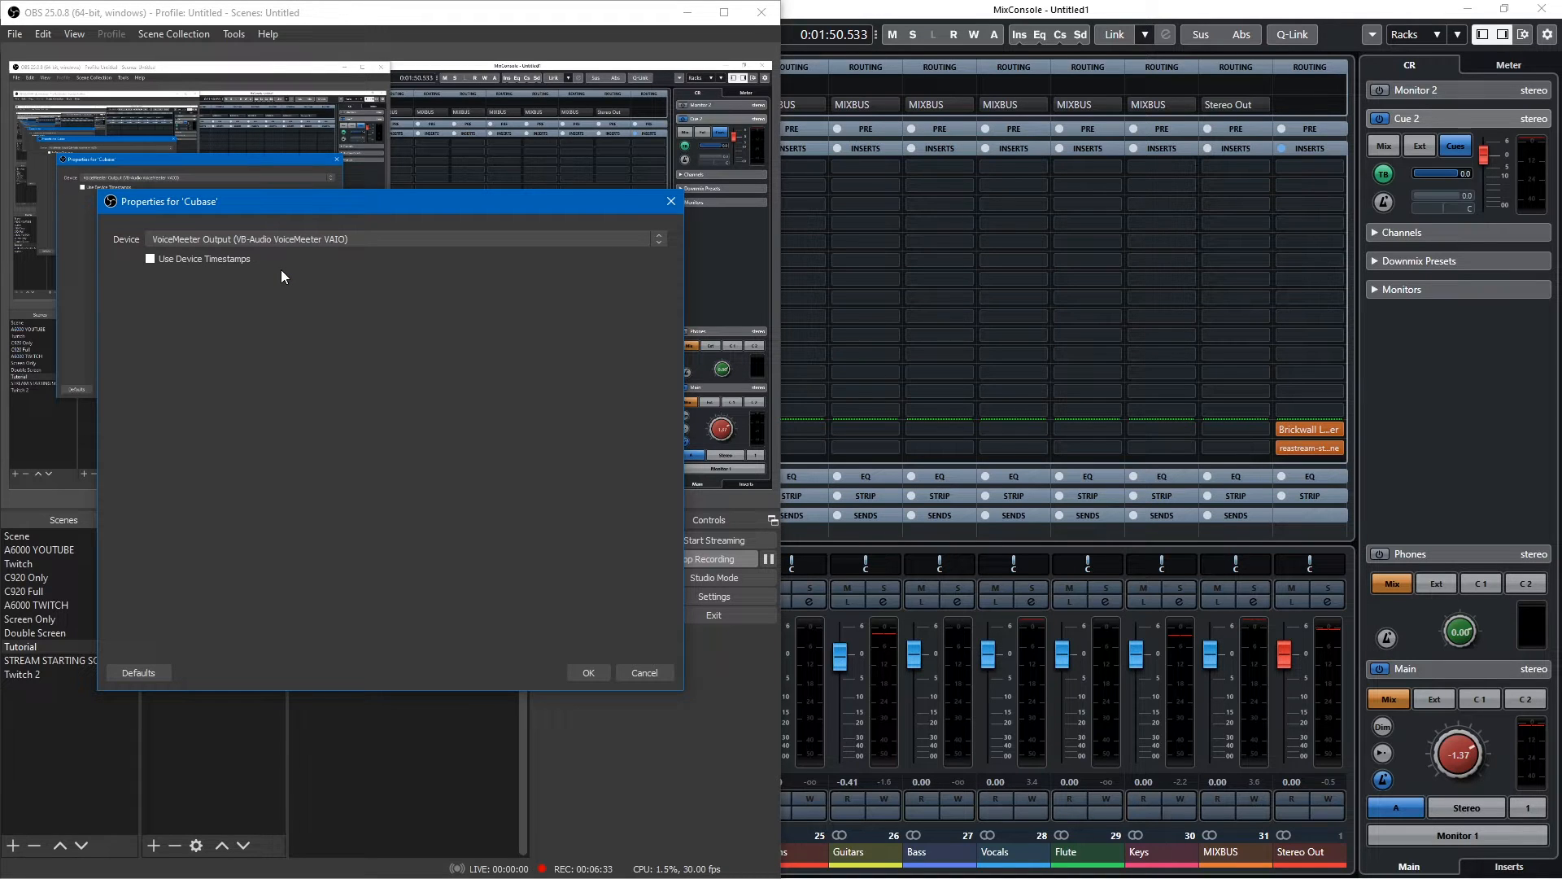
pyautogui.moveTo(339, 270)
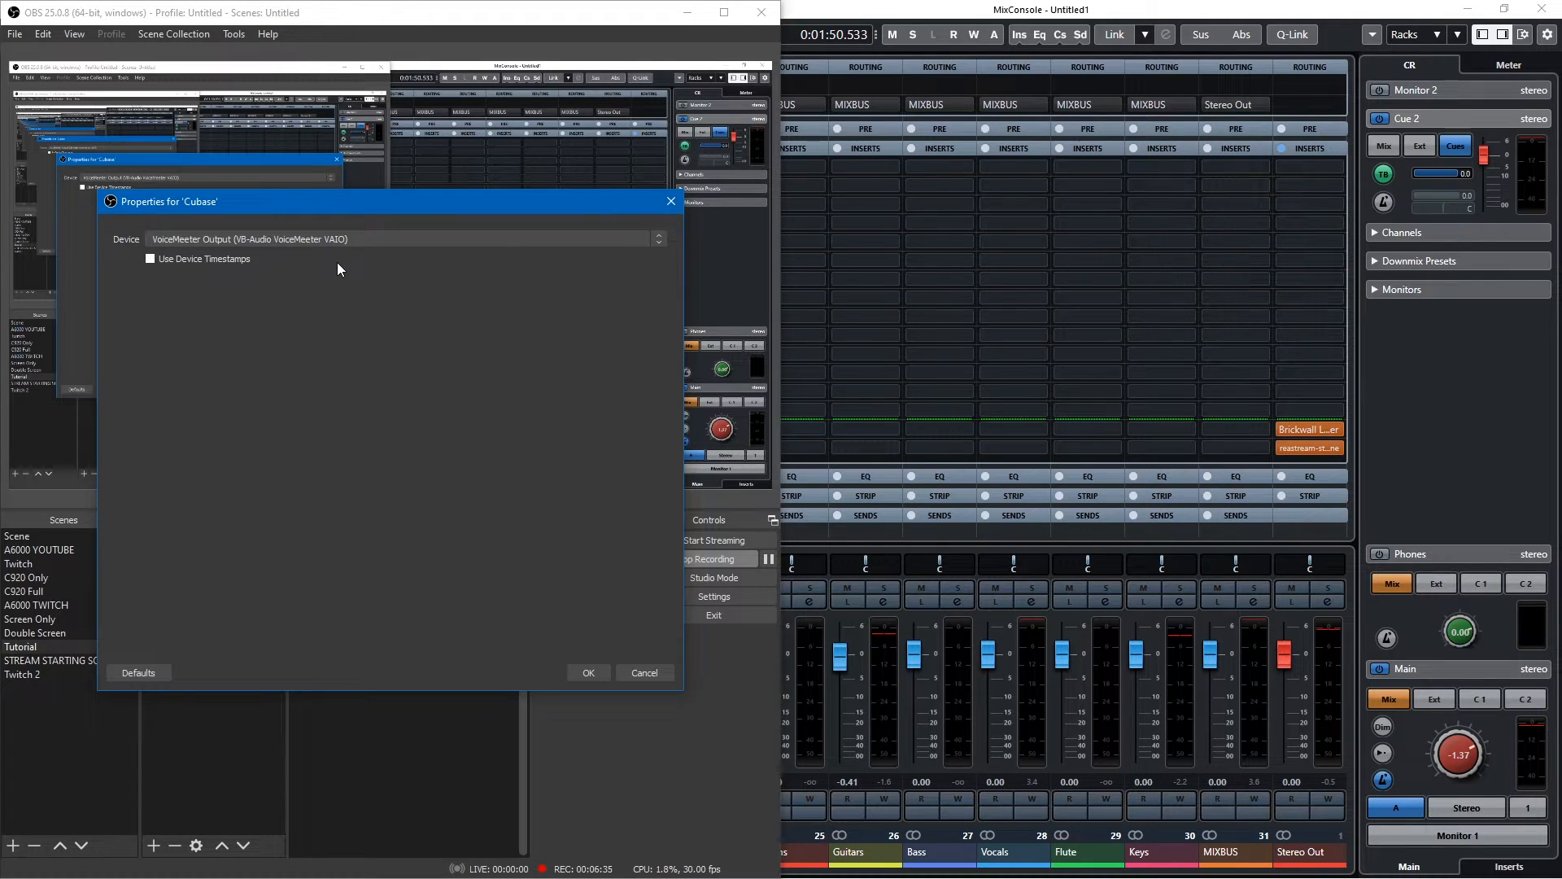
pyautogui.moveTo(319, 280)
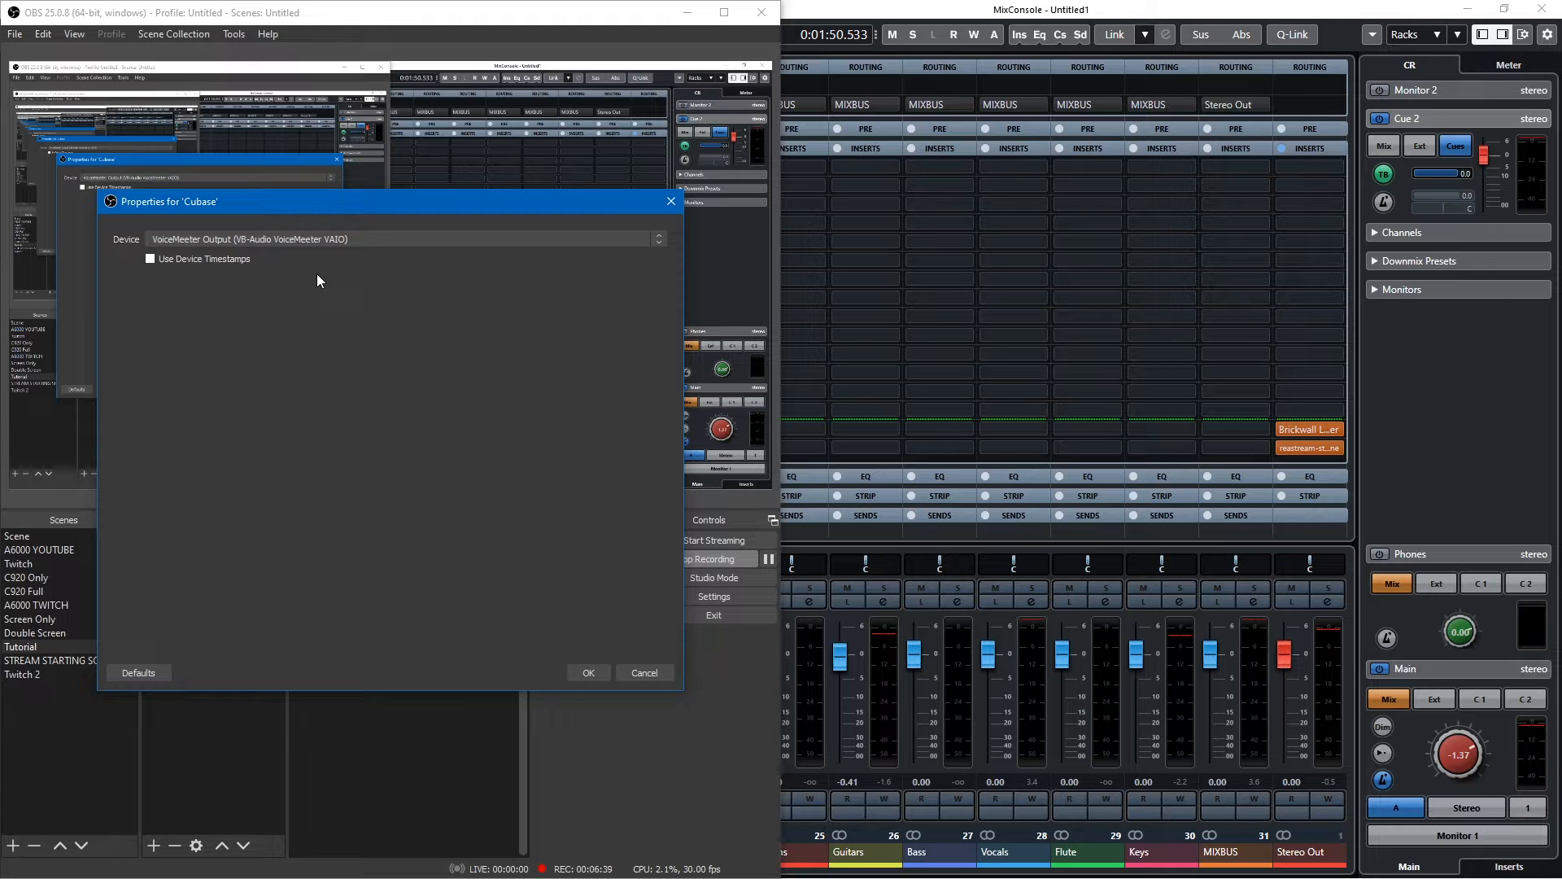
pyautogui.moveTo(319, 132)
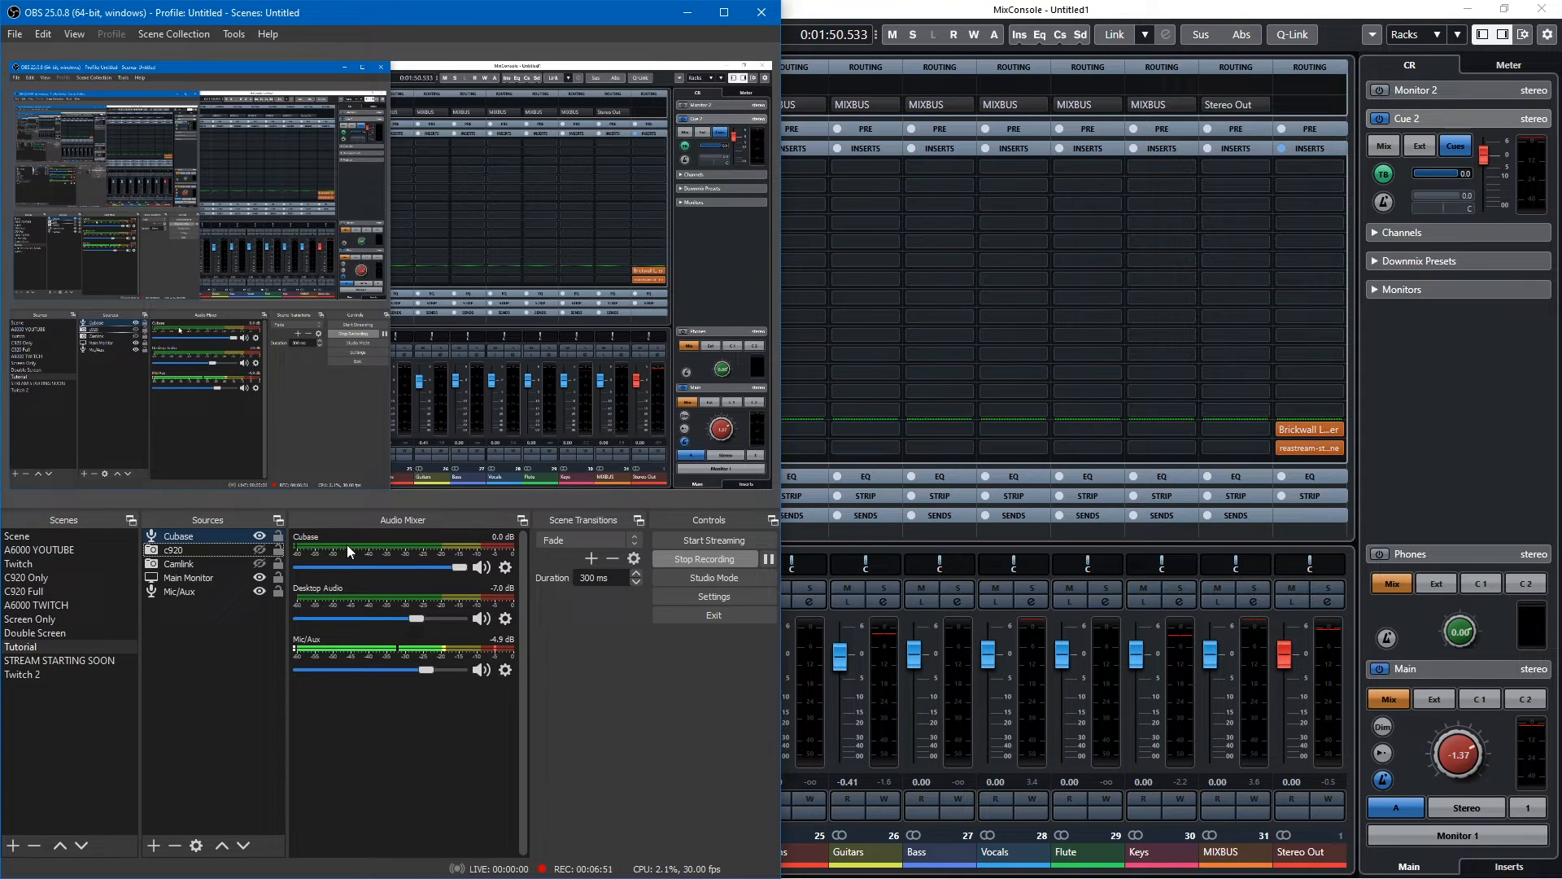
# - Add a VST 2.x Plug-in filter named 'reastream' to the Cubase audio source
pyautogui.rightClick(349, 551)
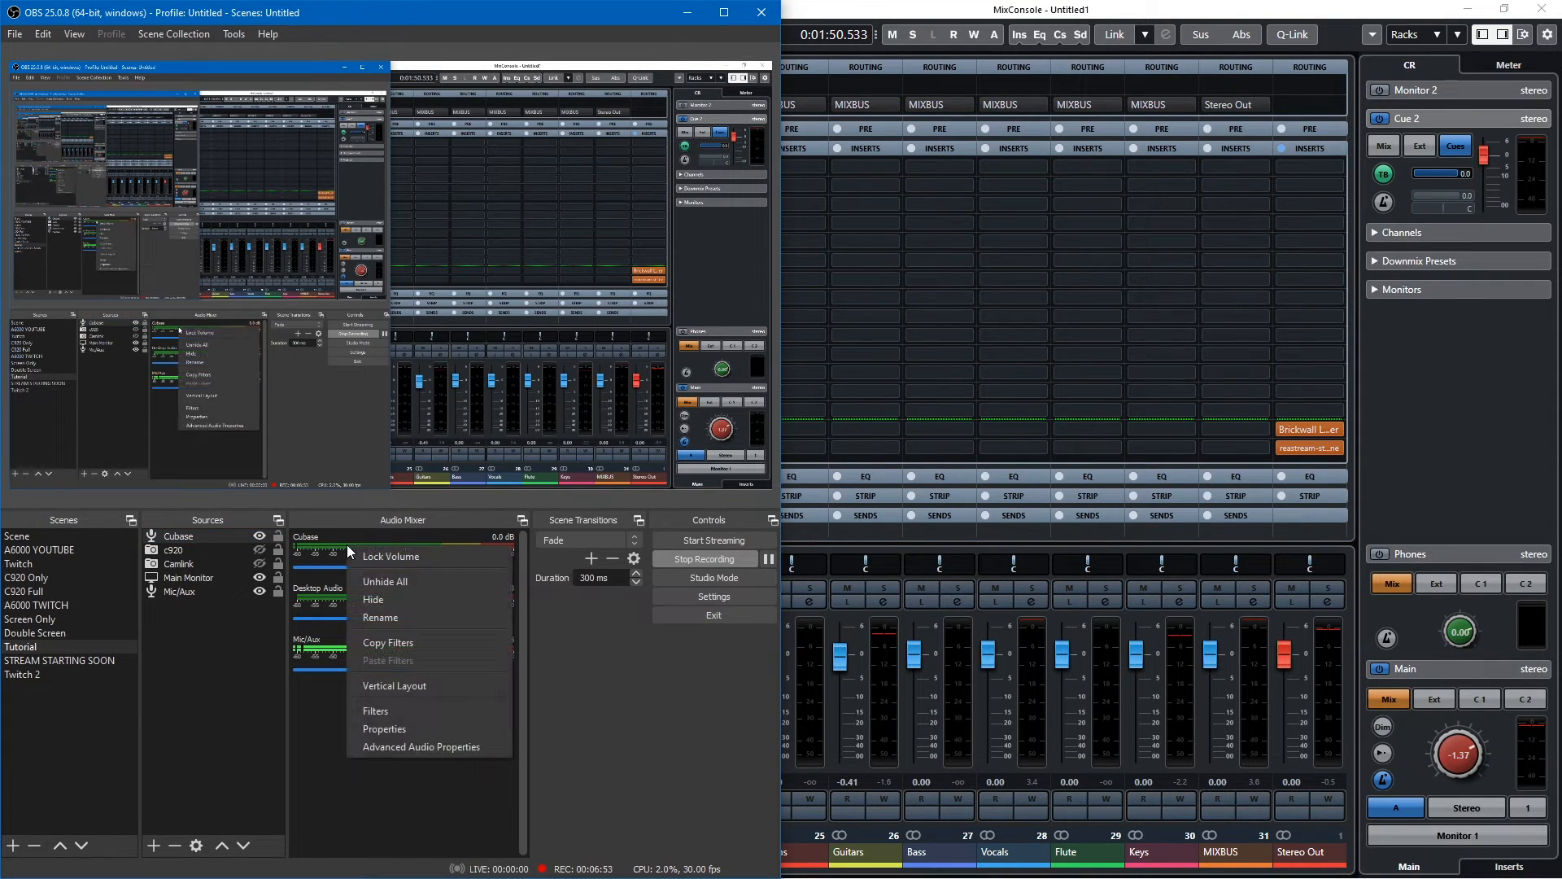
pyautogui.click(376, 711)
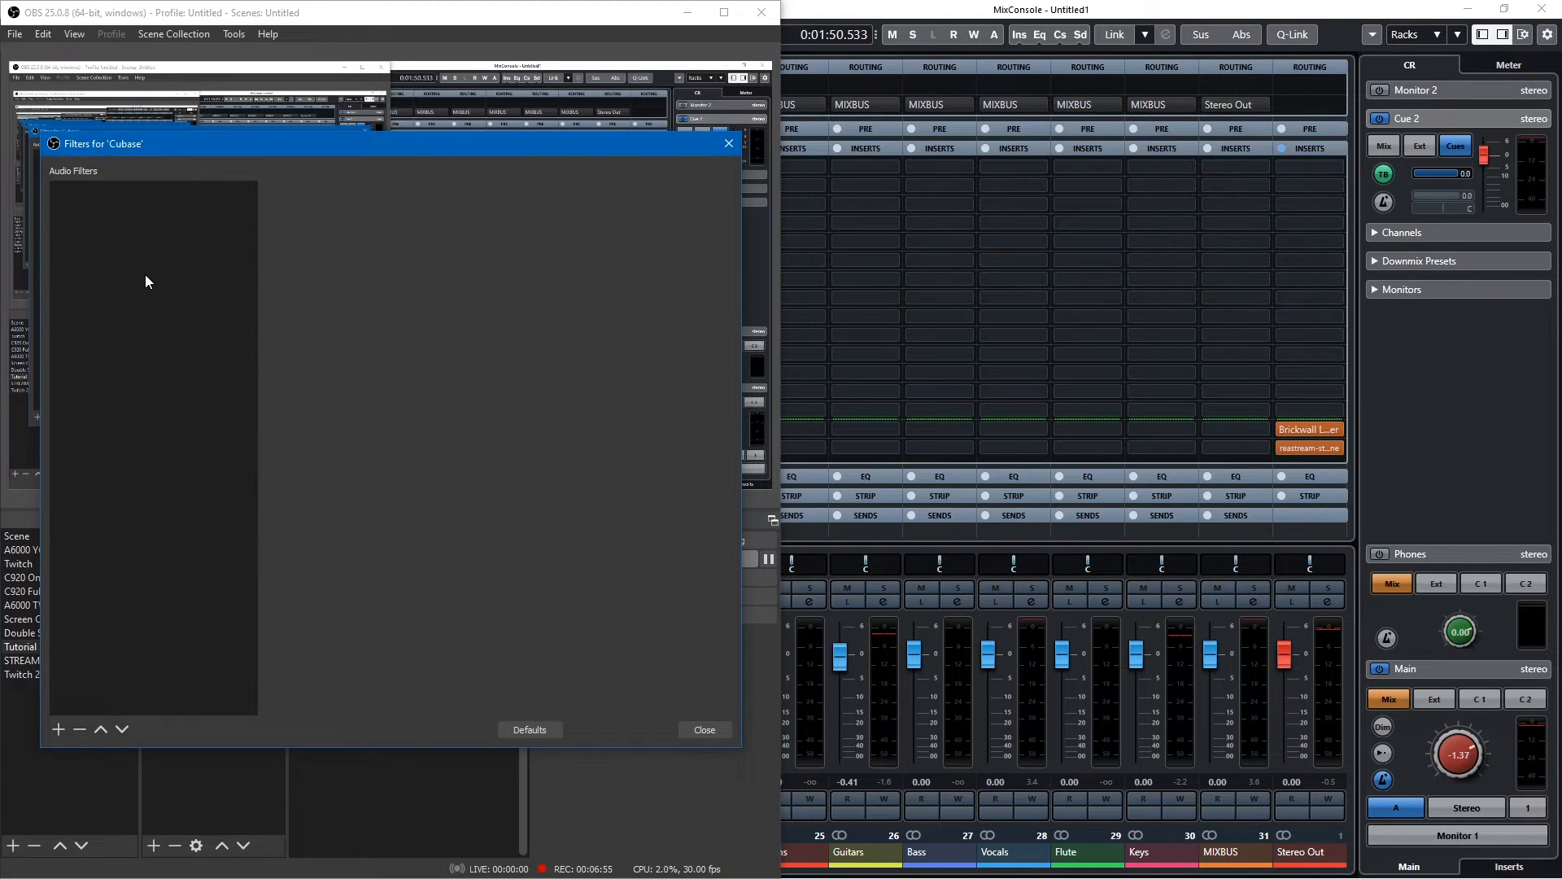
pyautogui.click(57, 730)
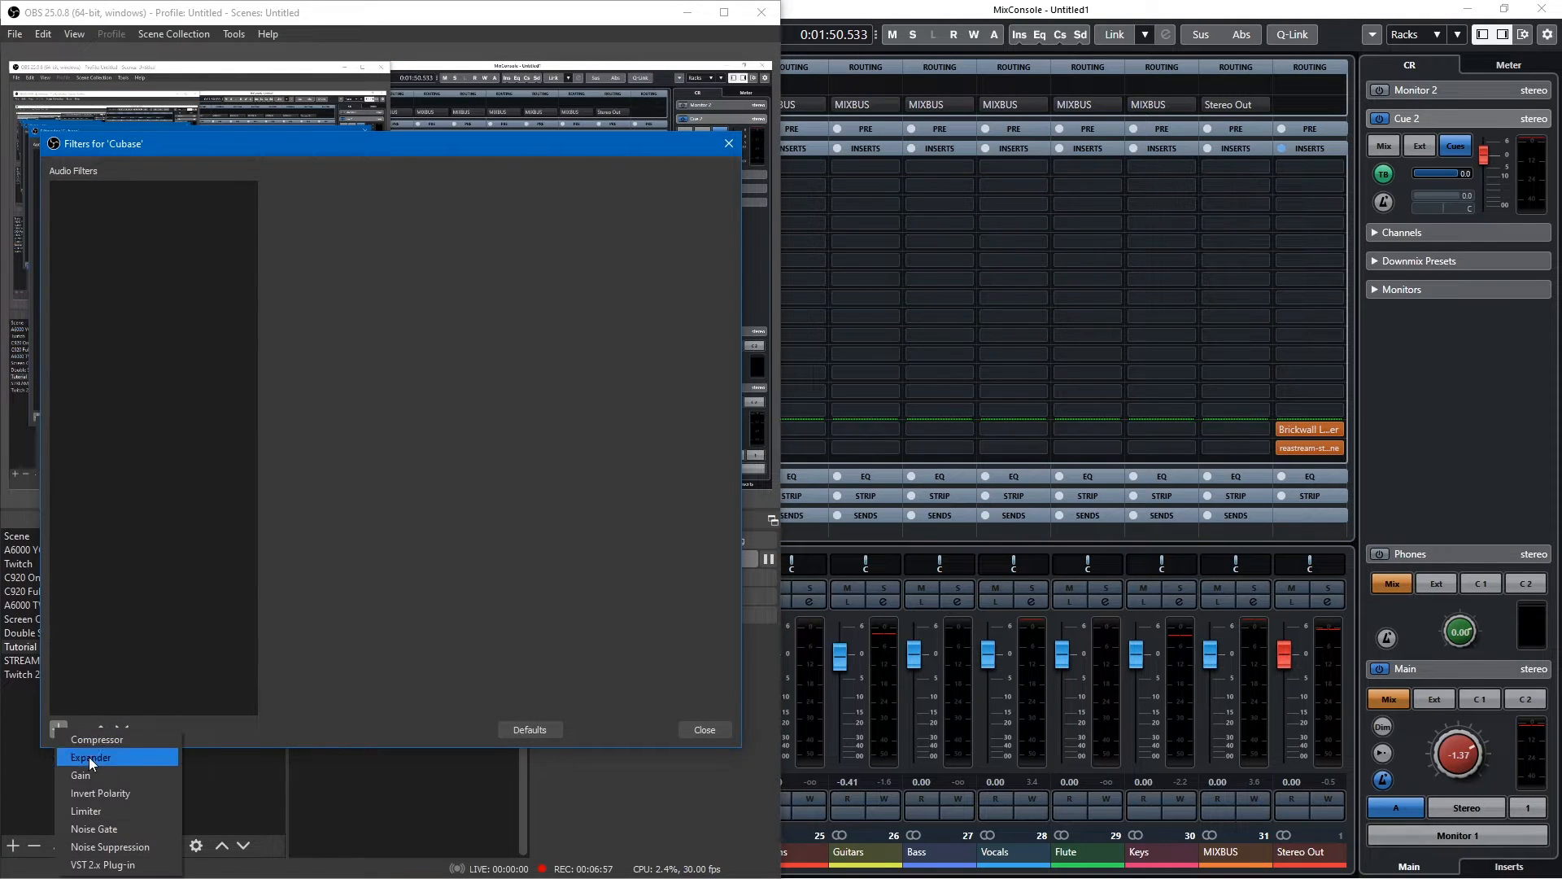
pyautogui.click(103, 865)
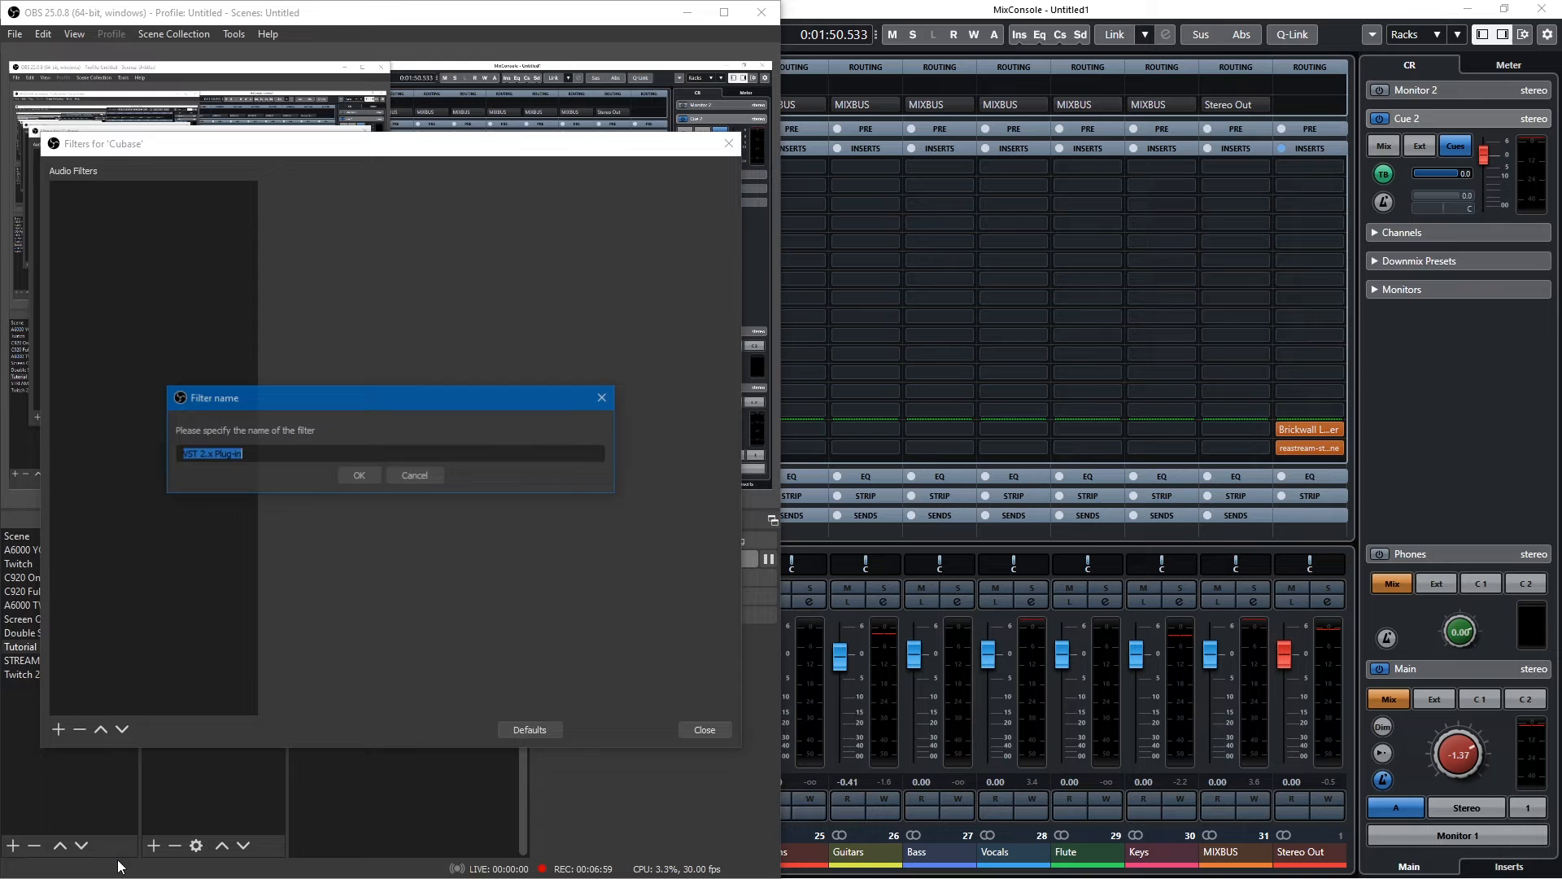
pyautogui.write('reas')
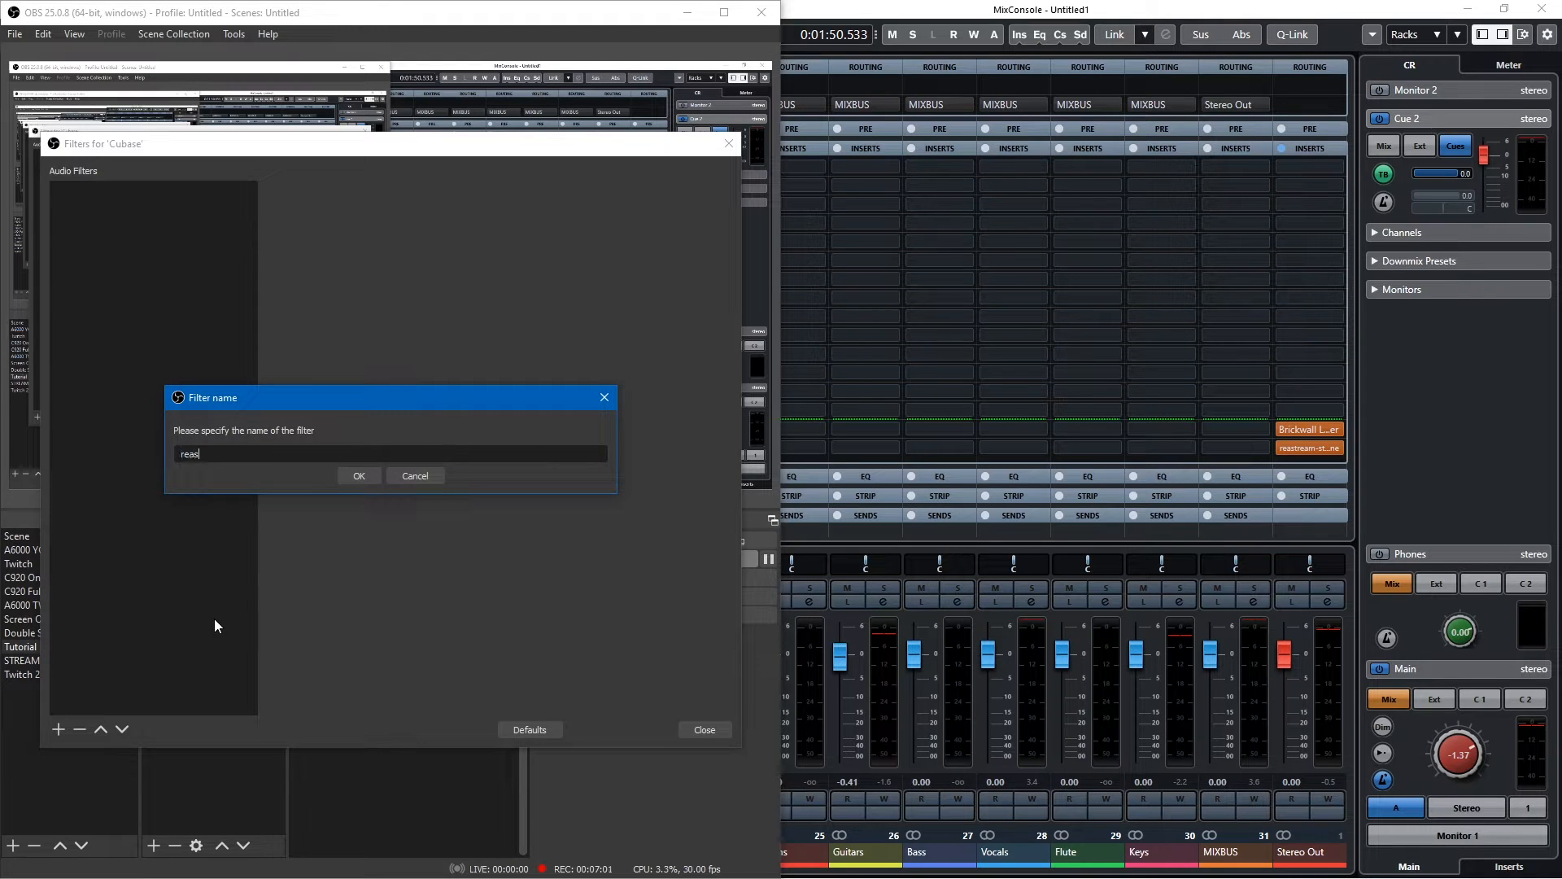
pyautogui.click(358, 475)
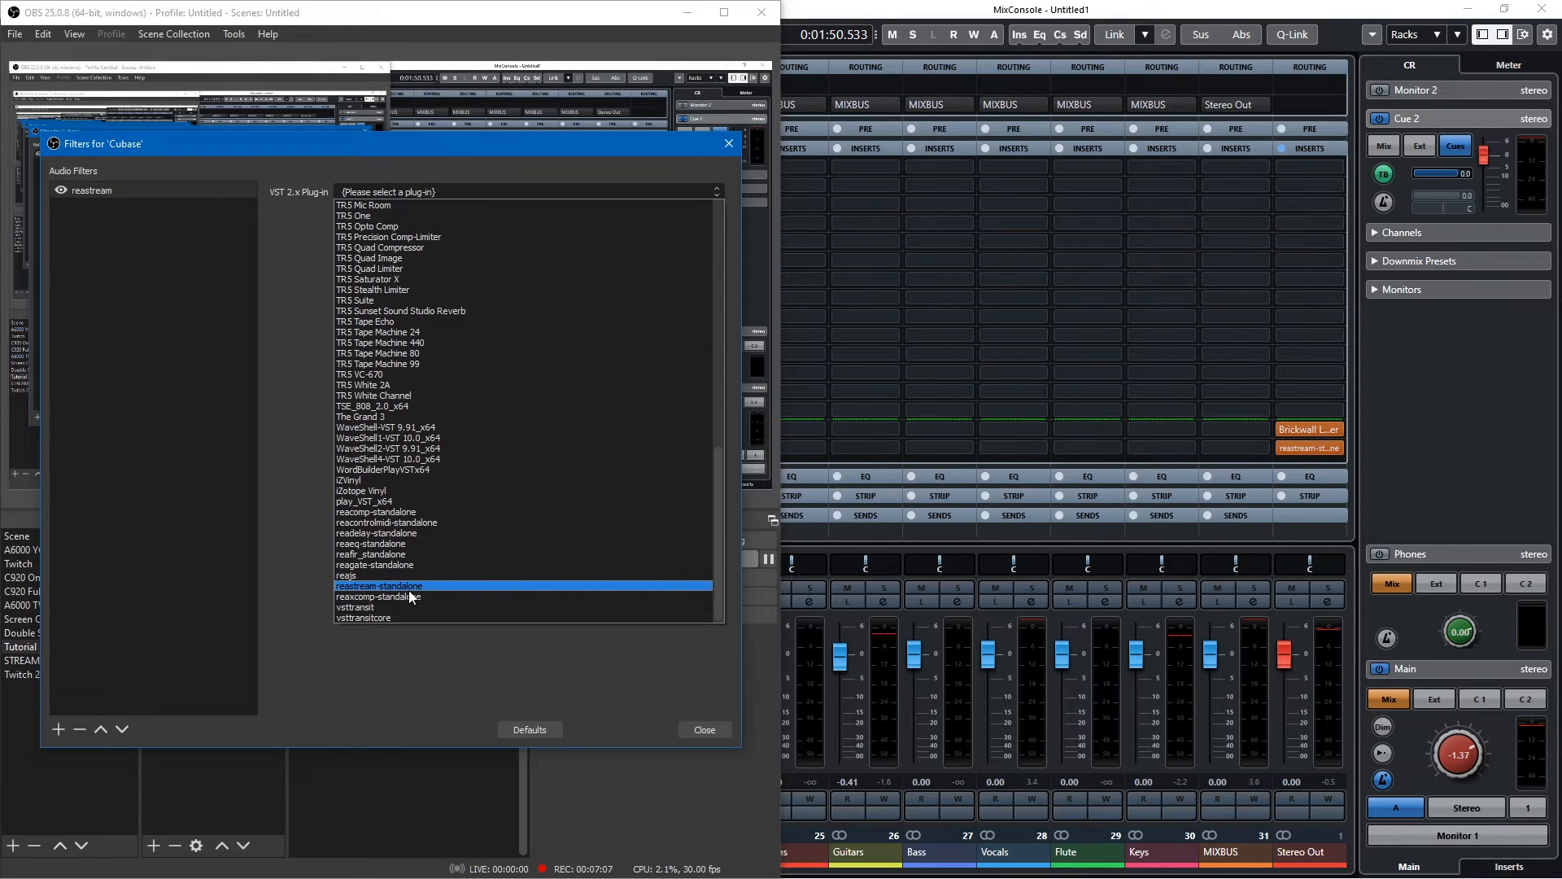
# - Load reastream-standalone in the filter and set its receive identifier to 'Cubase'
pyautogui.click(379, 585)
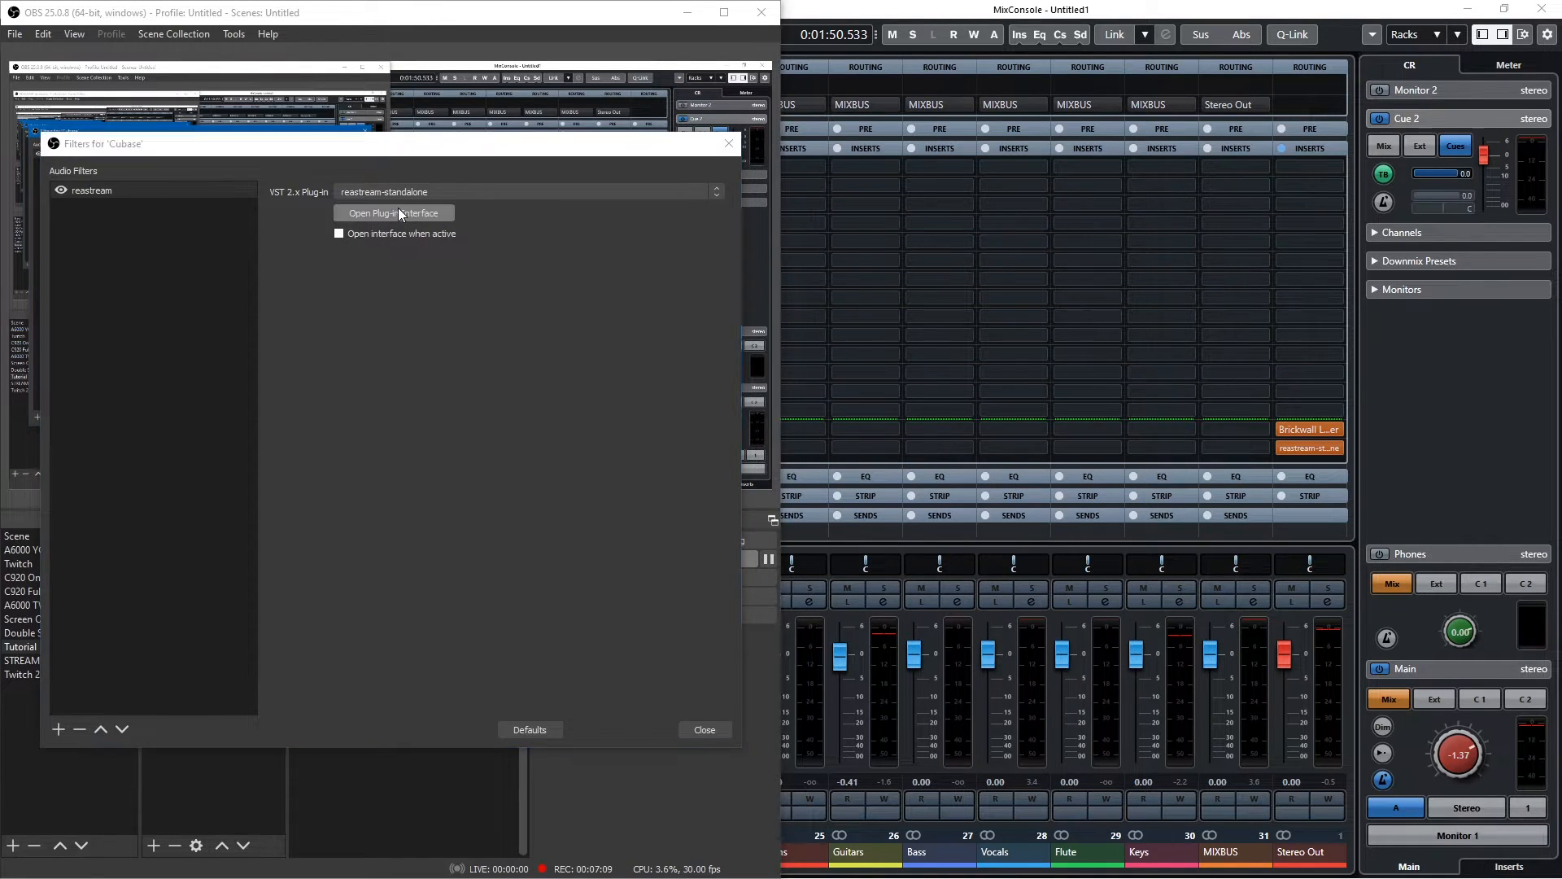
pyautogui.click(394, 212)
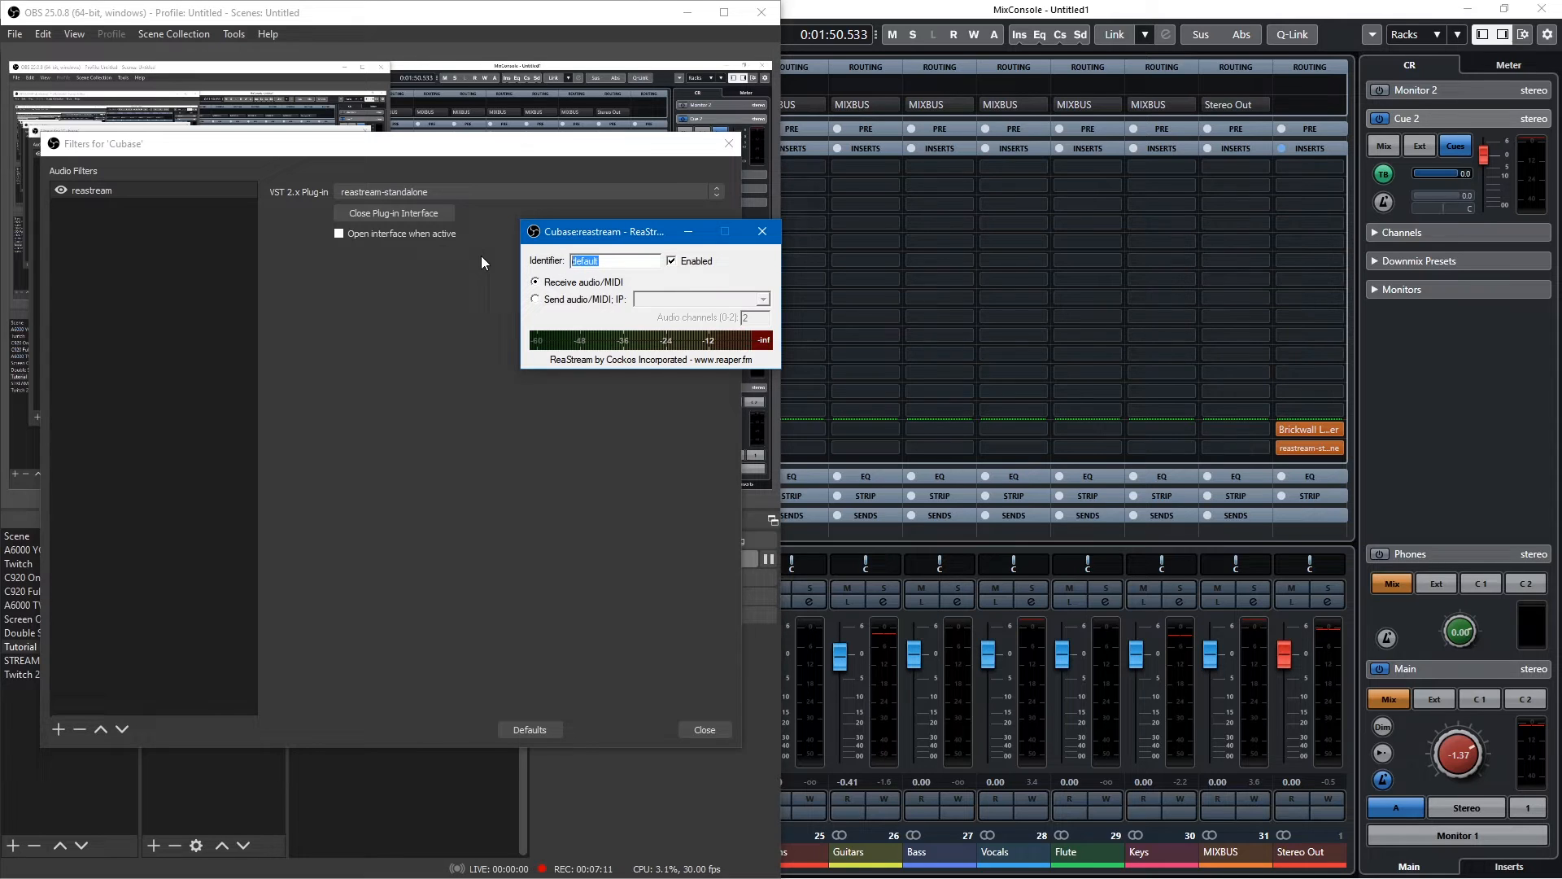
pyautogui.write('Cubase')
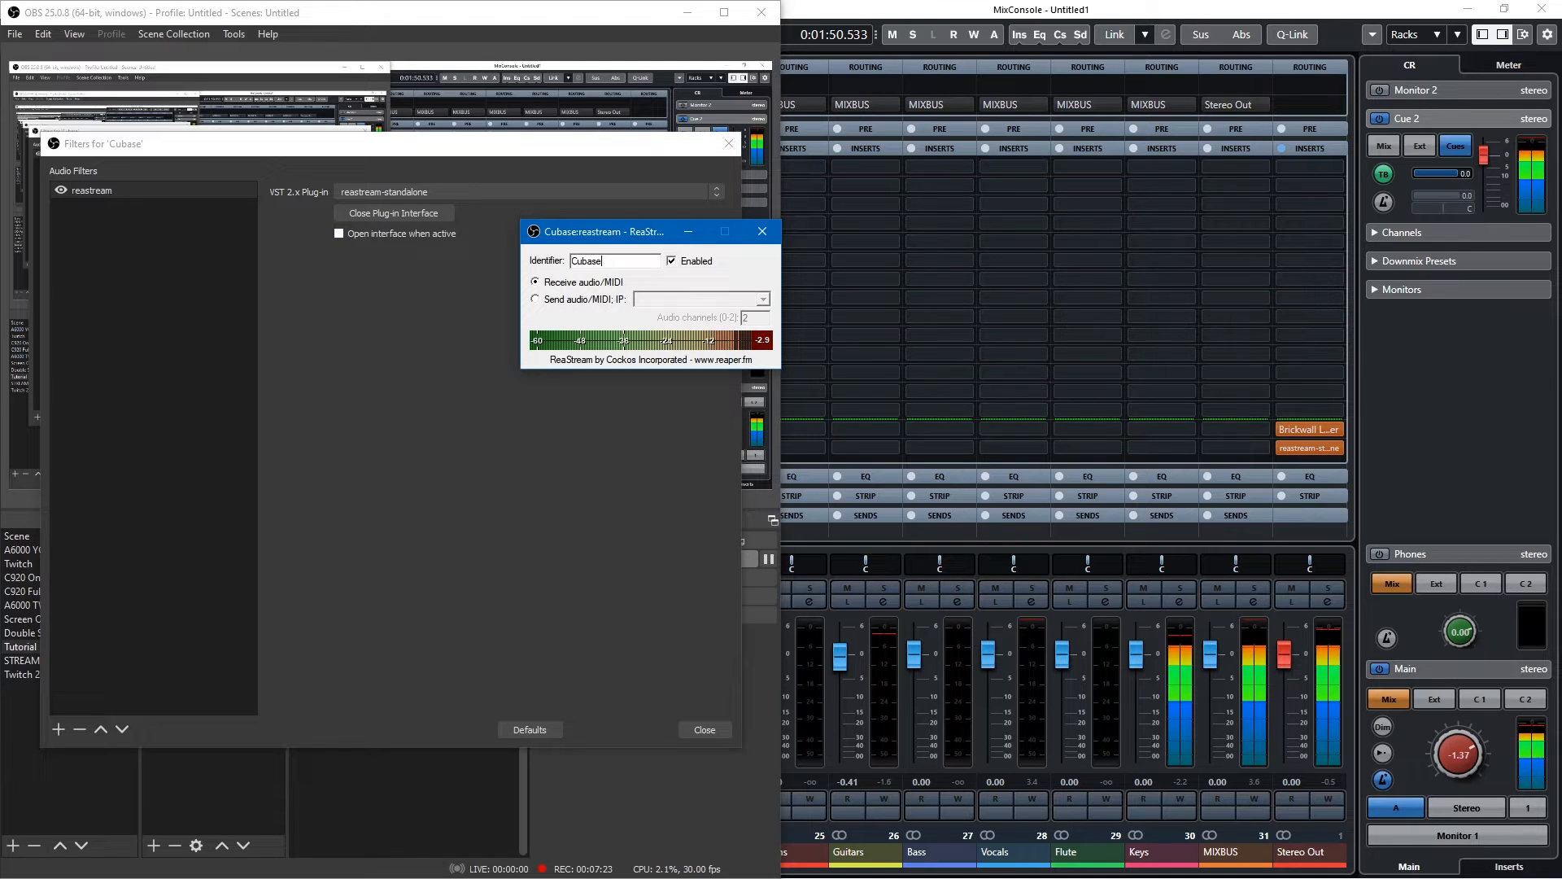
pyautogui.click(763, 231)
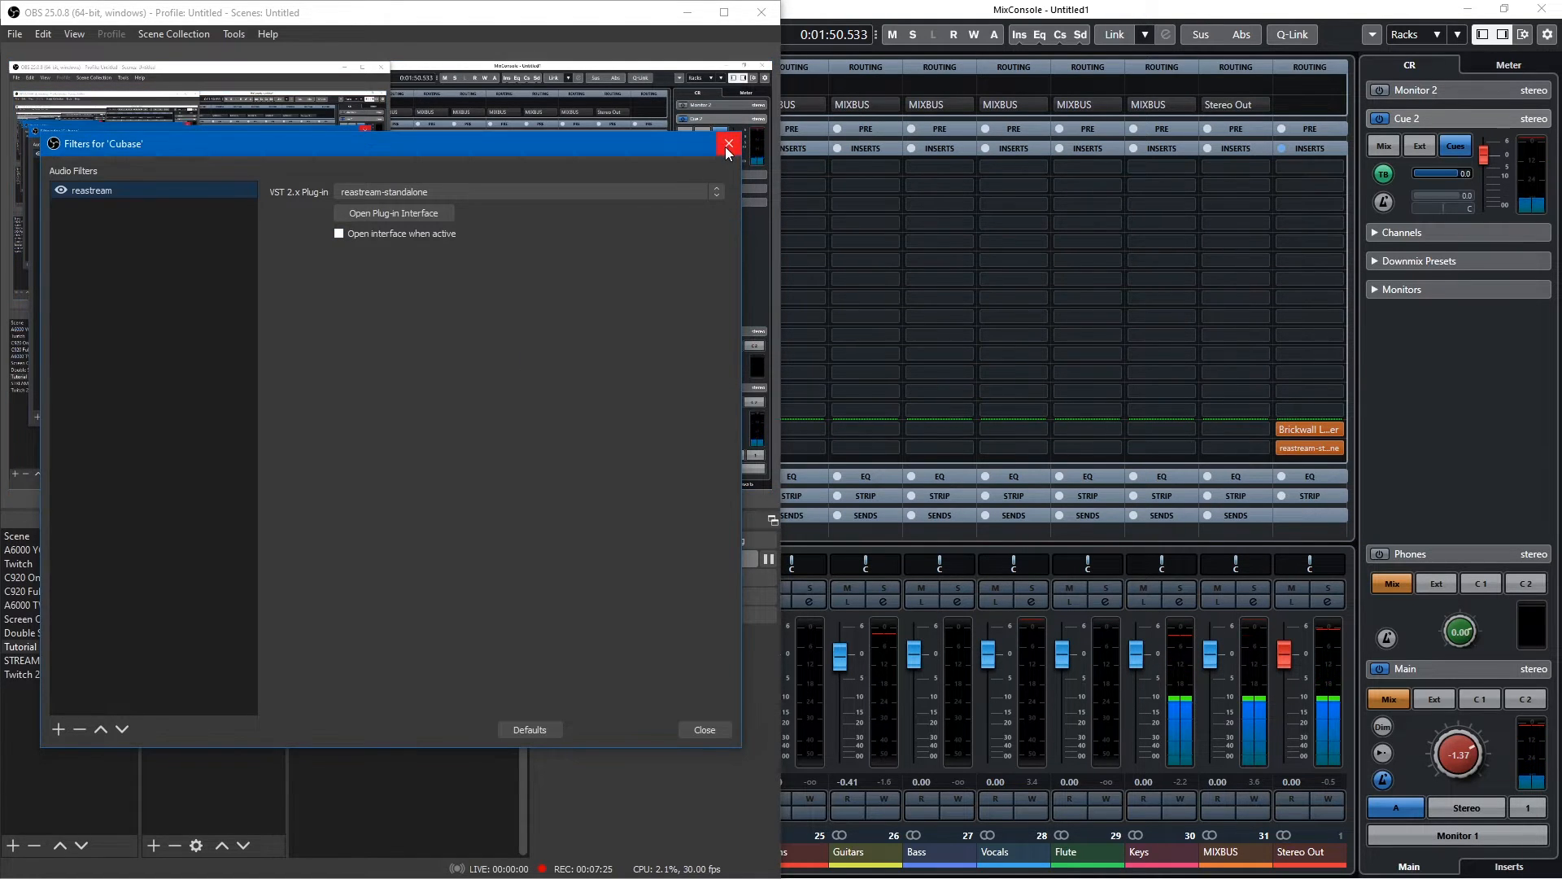
# - Close the Cubase filters and make the Camlink webcam visible in the Tutorial scene
pyautogui.click(726, 143)
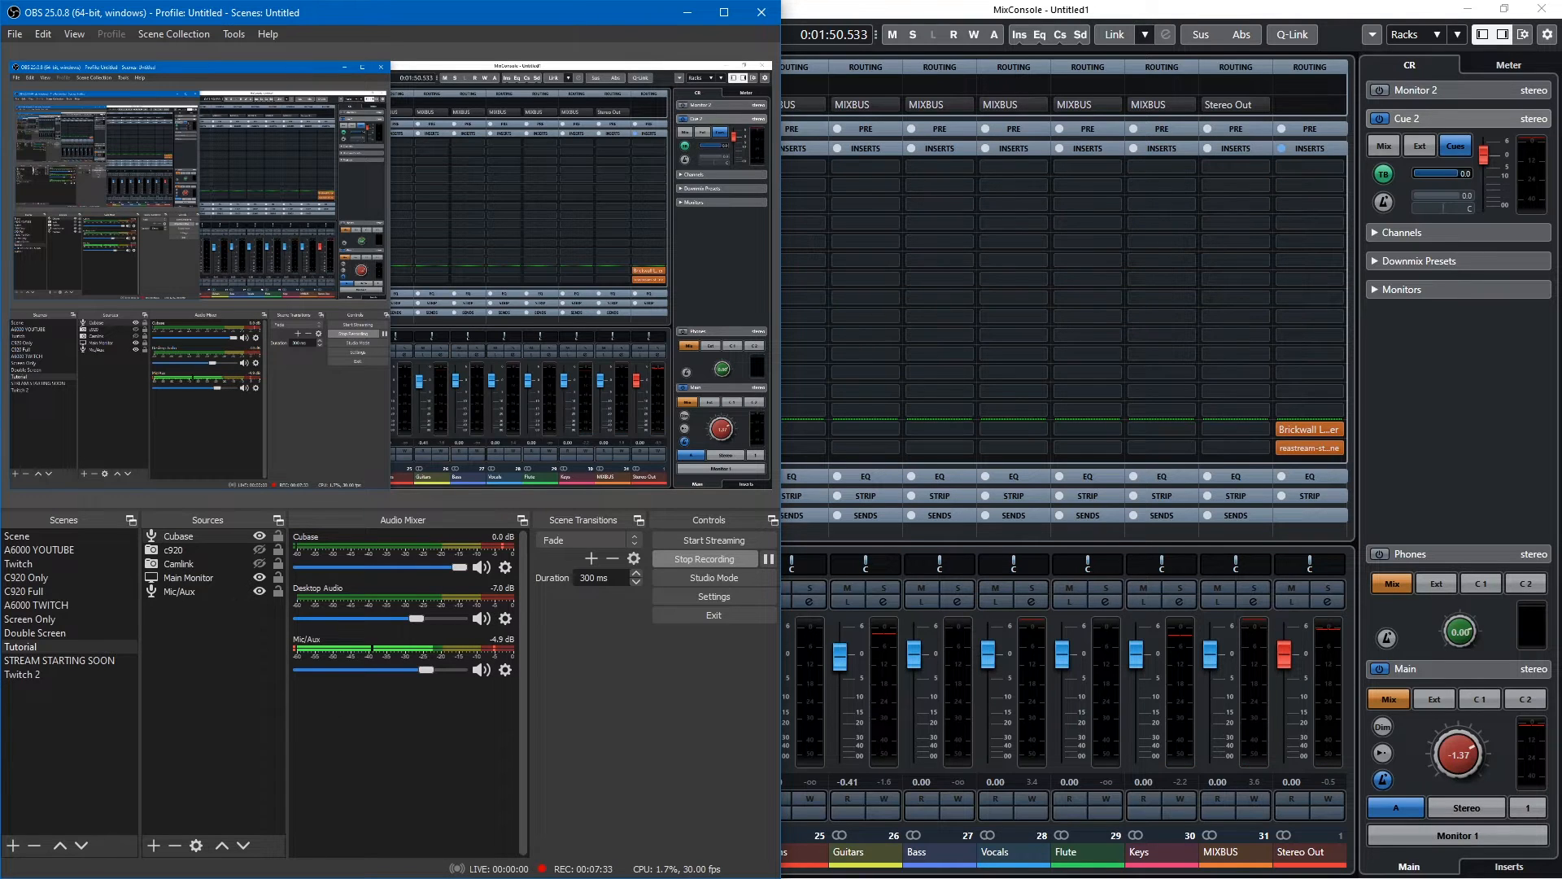
pyautogui.click(39, 550)
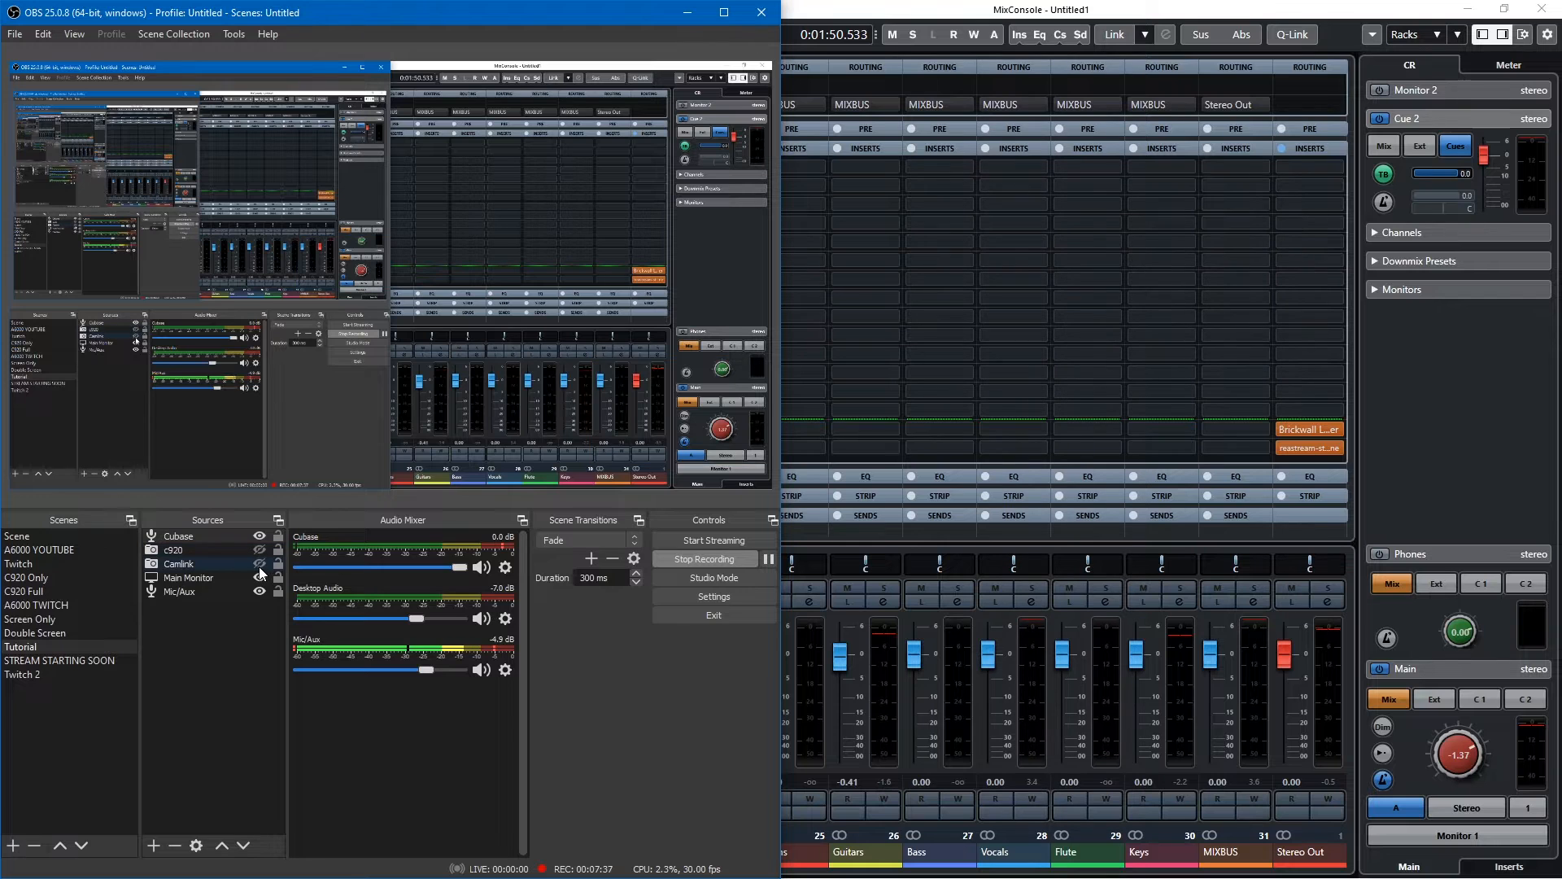
pyautogui.click(258, 563)
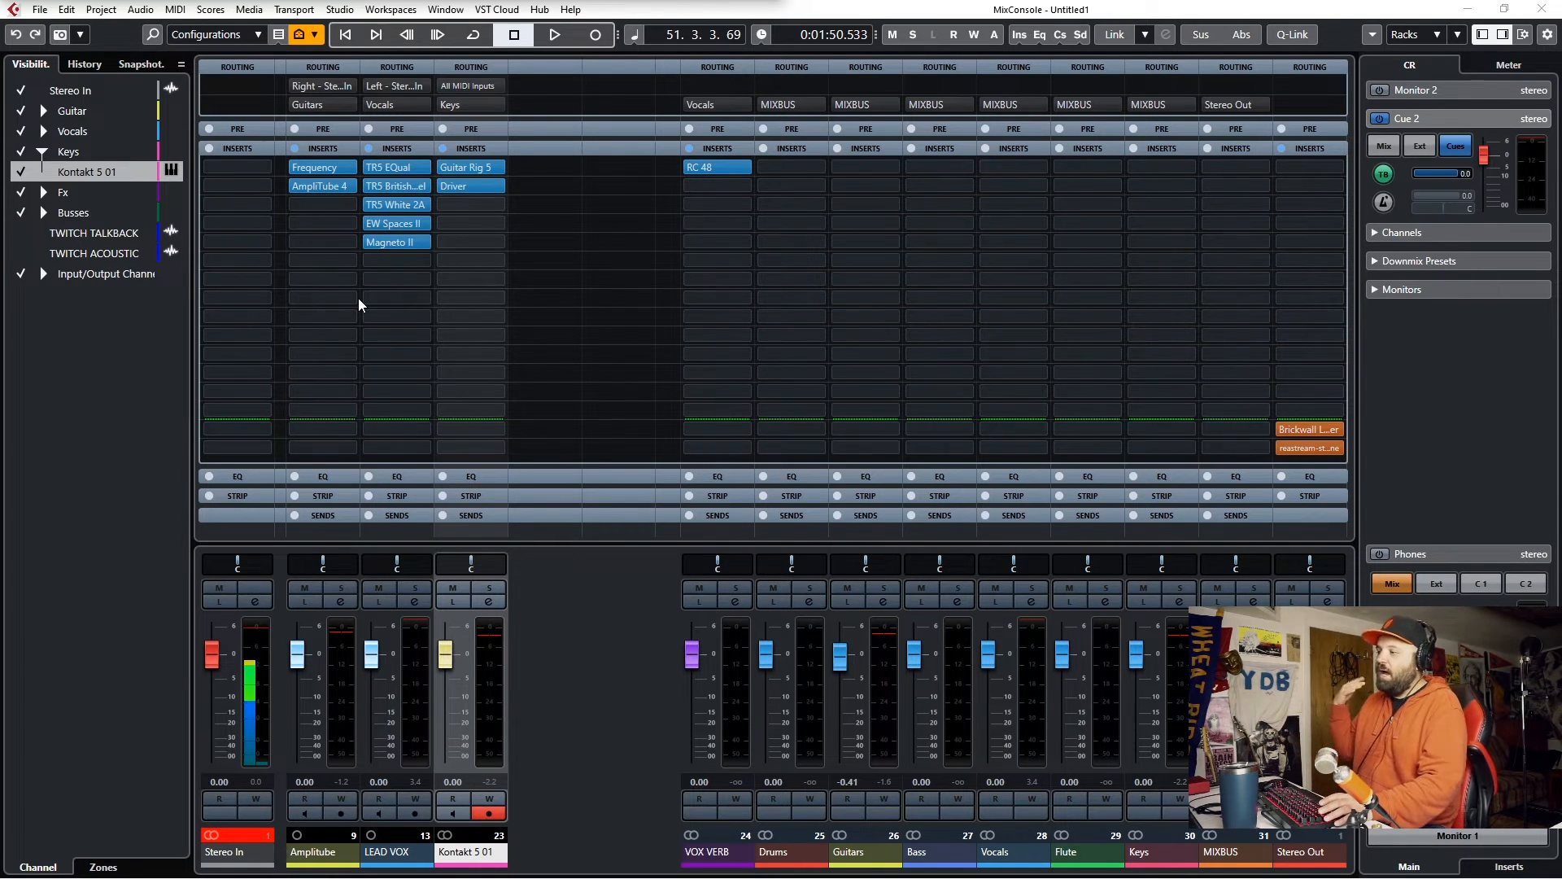
# - Start Cubase playback and mute the Mic/Aux microphone in OBS
pyautogui.click(19, 234)
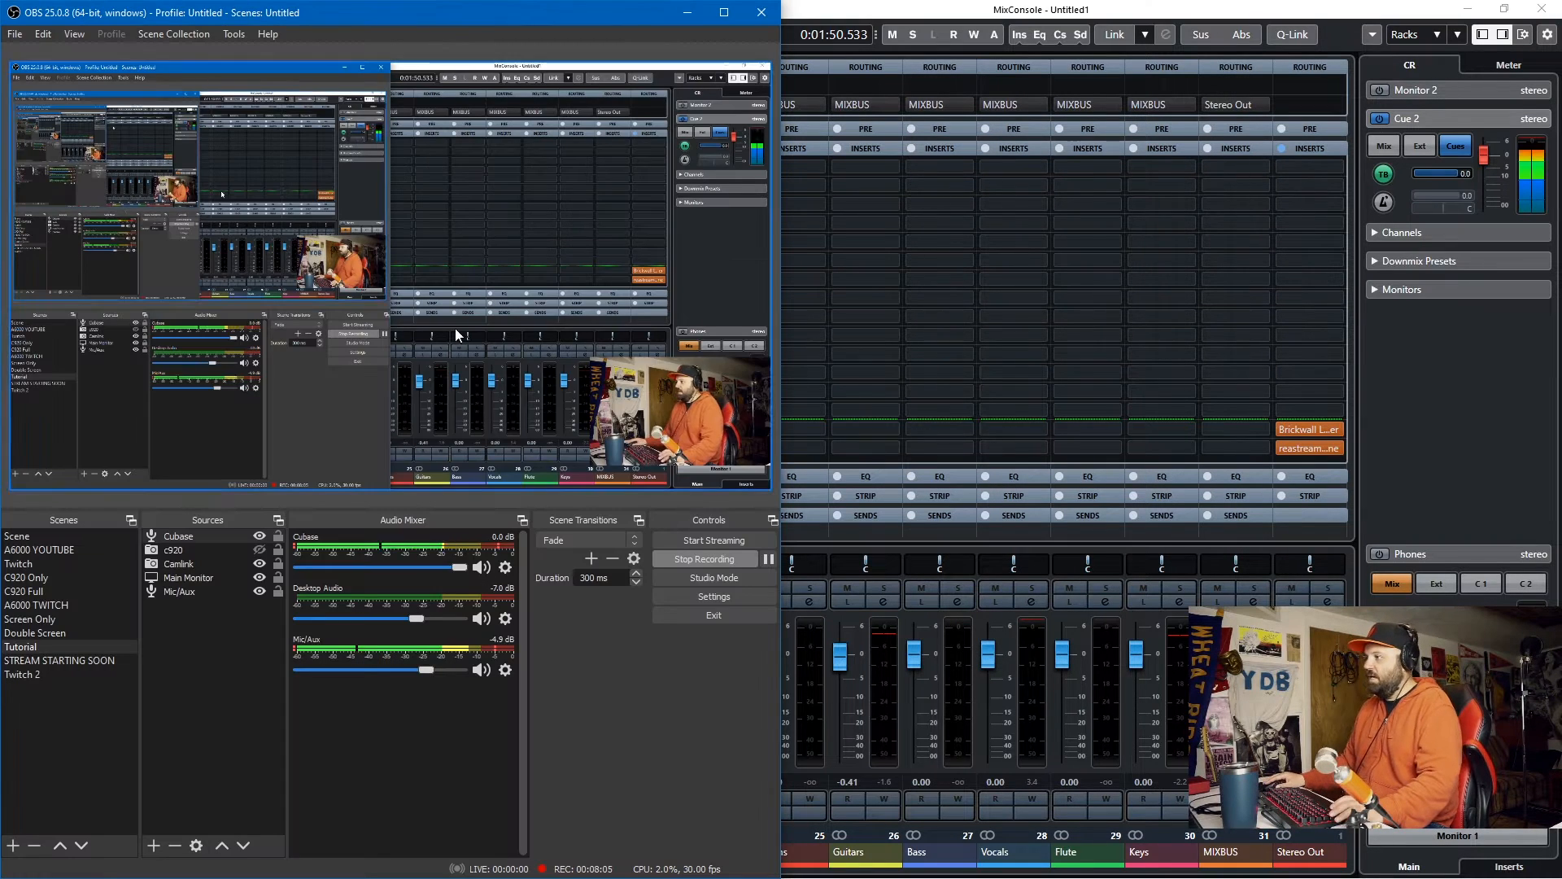
pyautogui.click(481, 670)
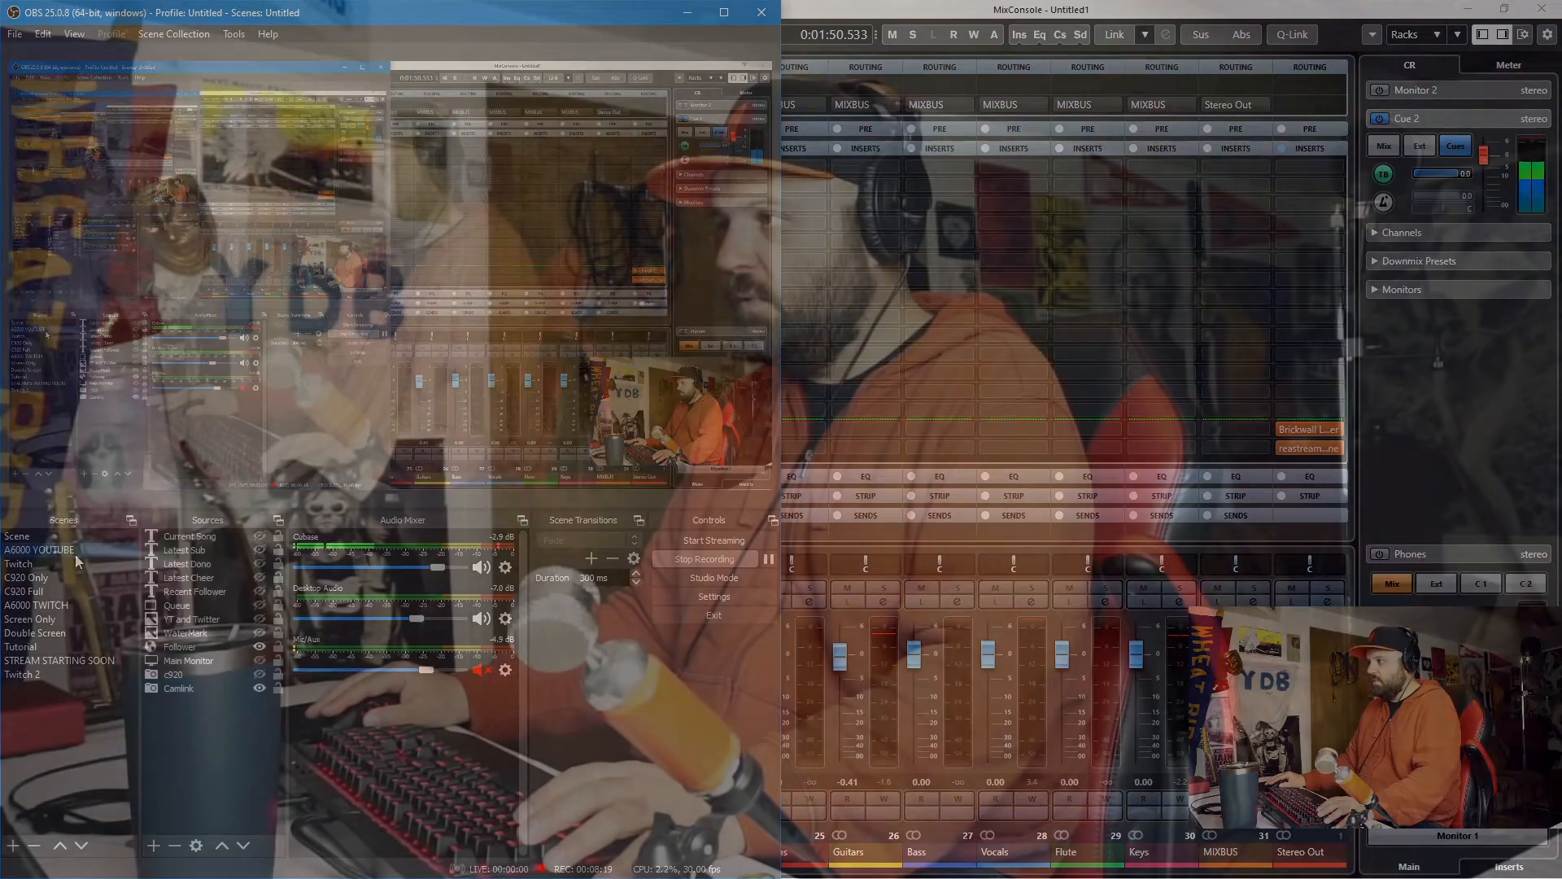
# - Return OBS to the Tutorial scene with Cubase at -2.9 dB and Mic/Aux muted
pyautogui.click(19, 646)
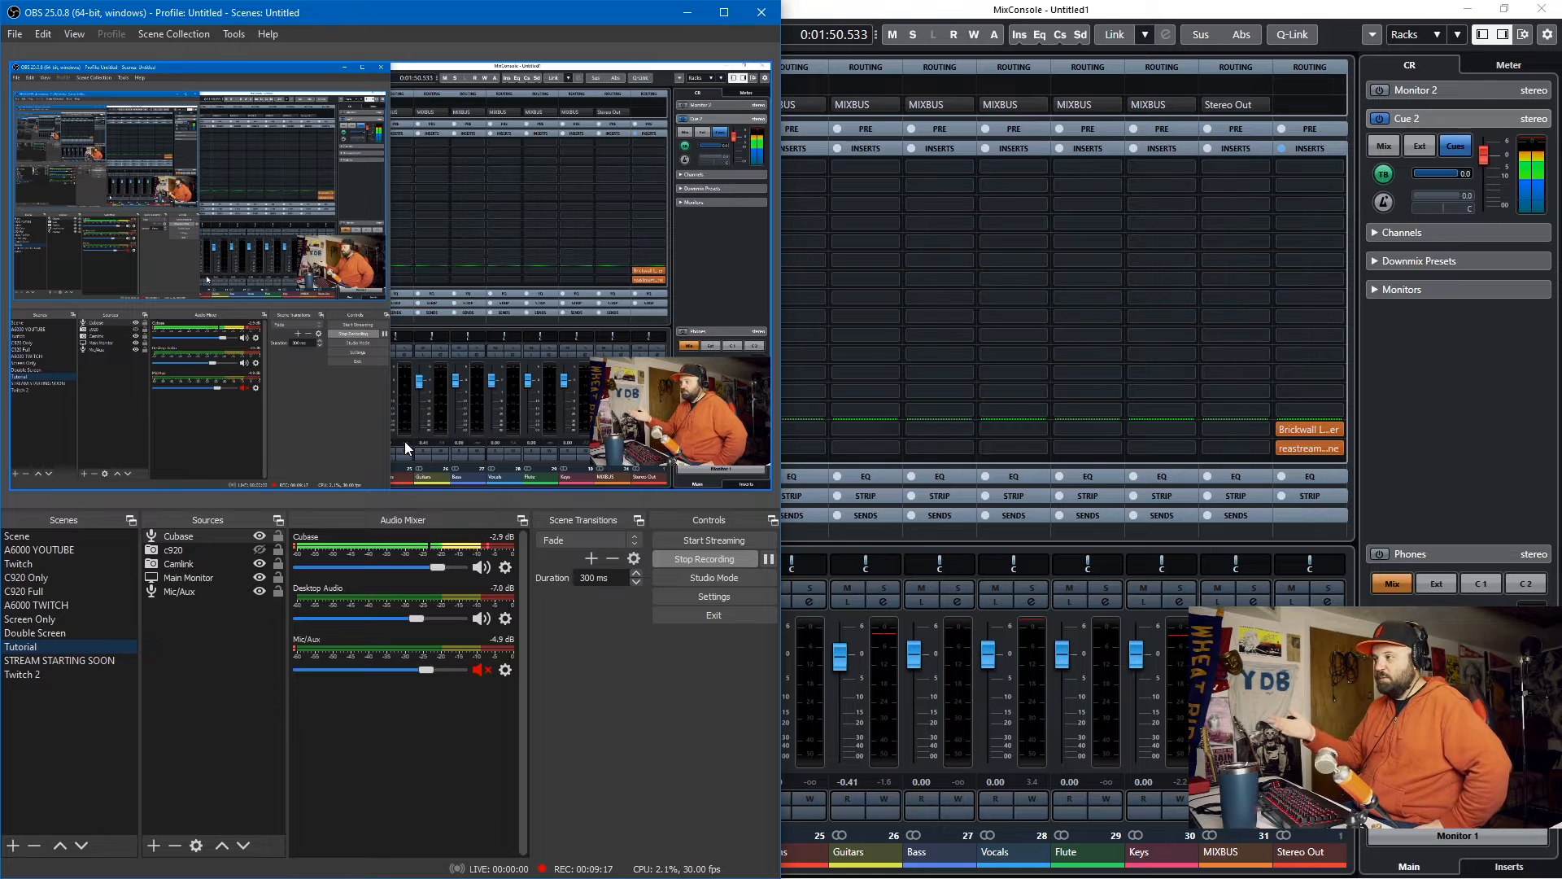
pyautogui.moveTo(953, 34)
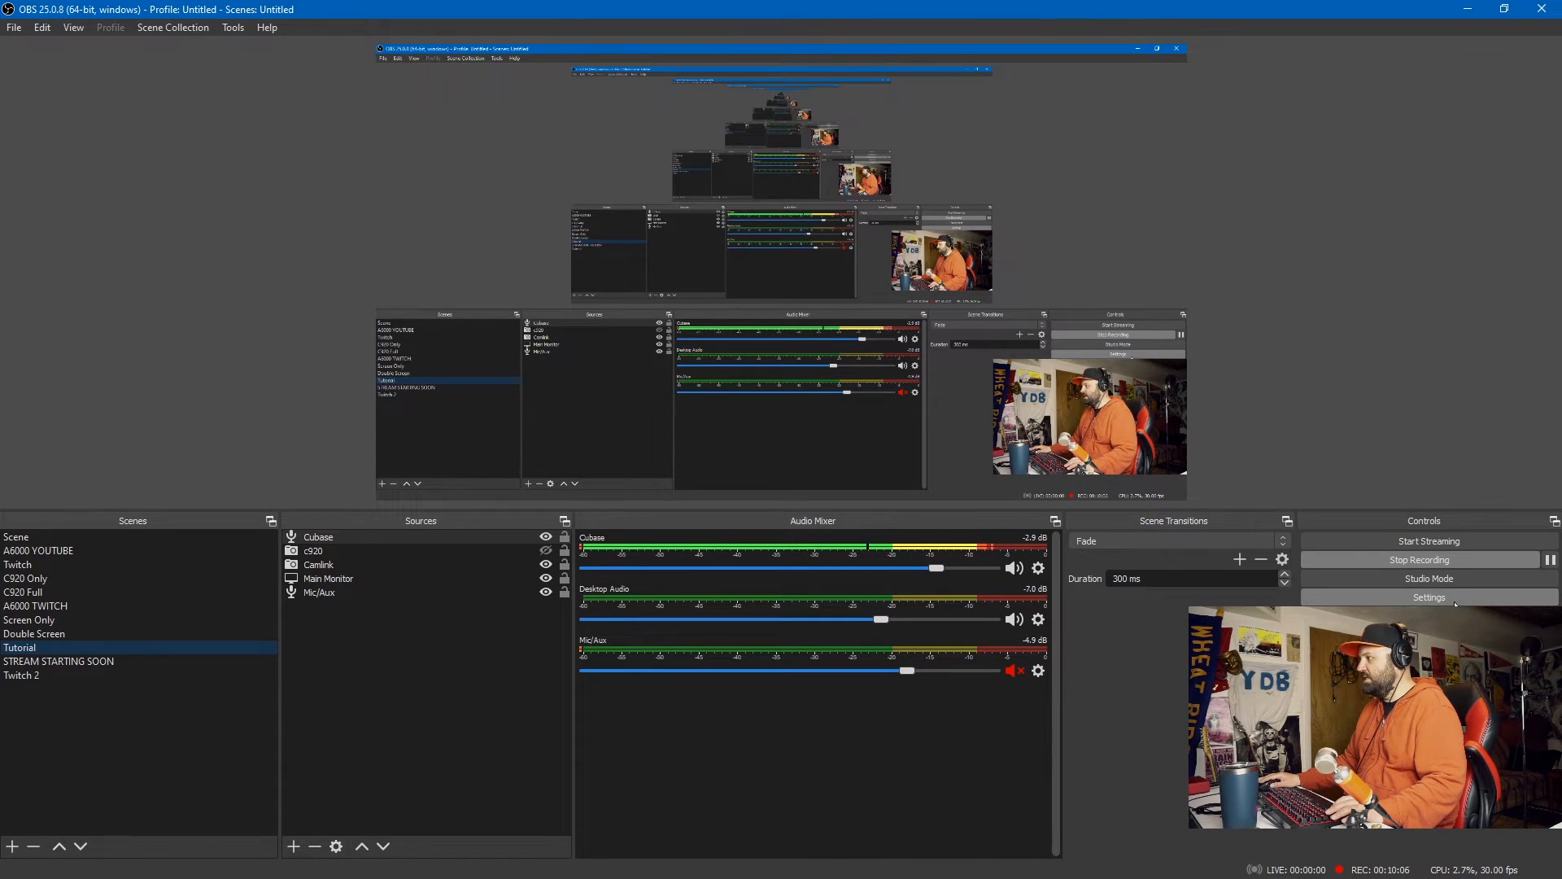
# - Confirm OBS audio Monitoring Device is CABLE Input (VB-Audio Virtual Cable) and save settings
pyautogui.click(1428, 597)
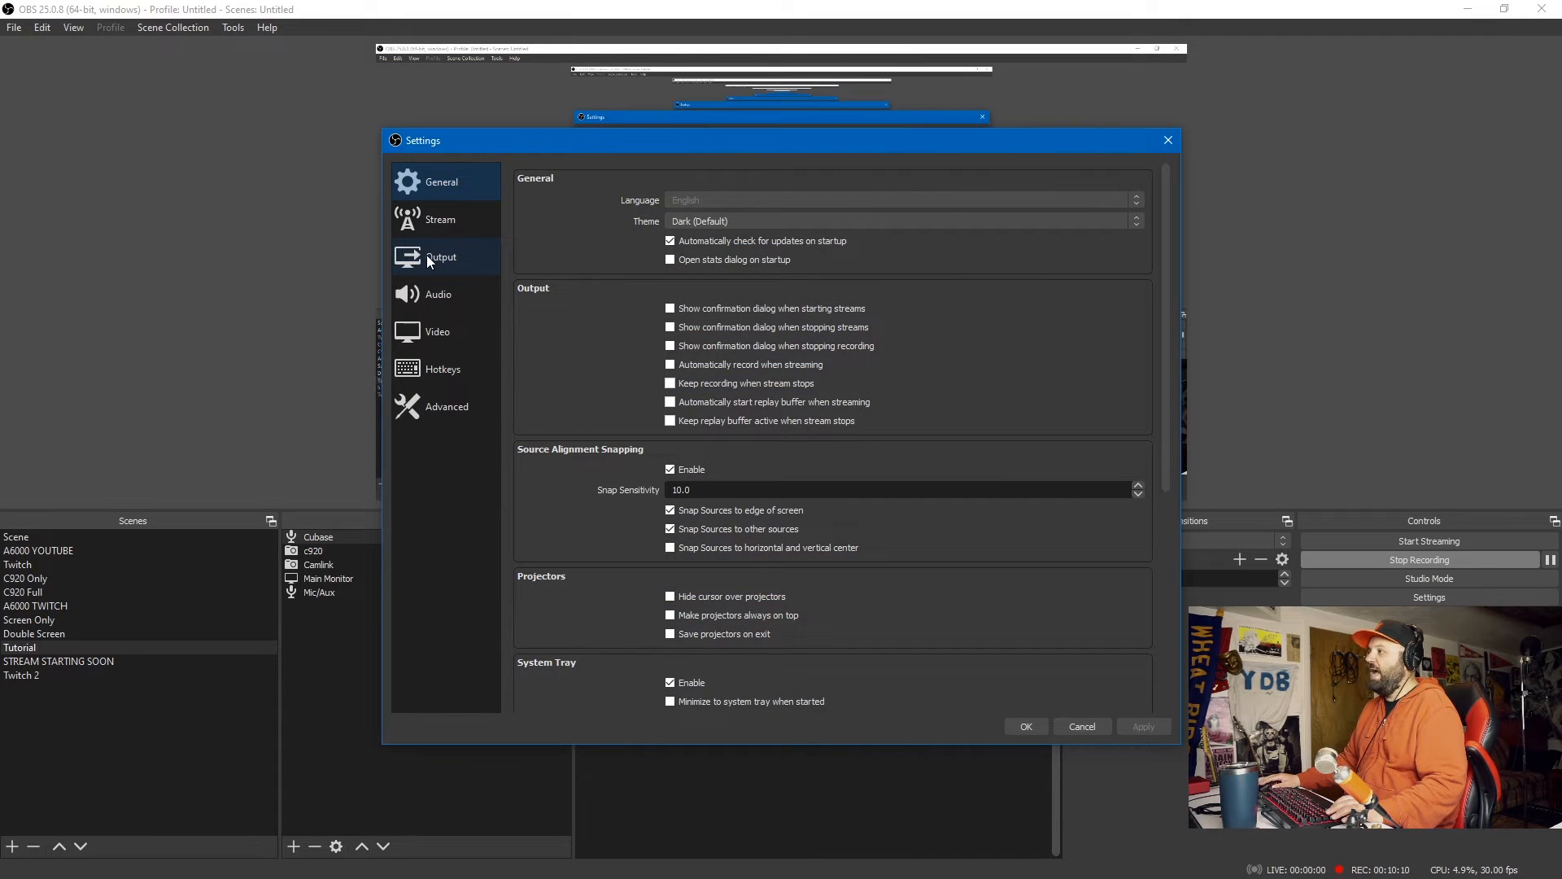
pyautogui.click(441, 257)
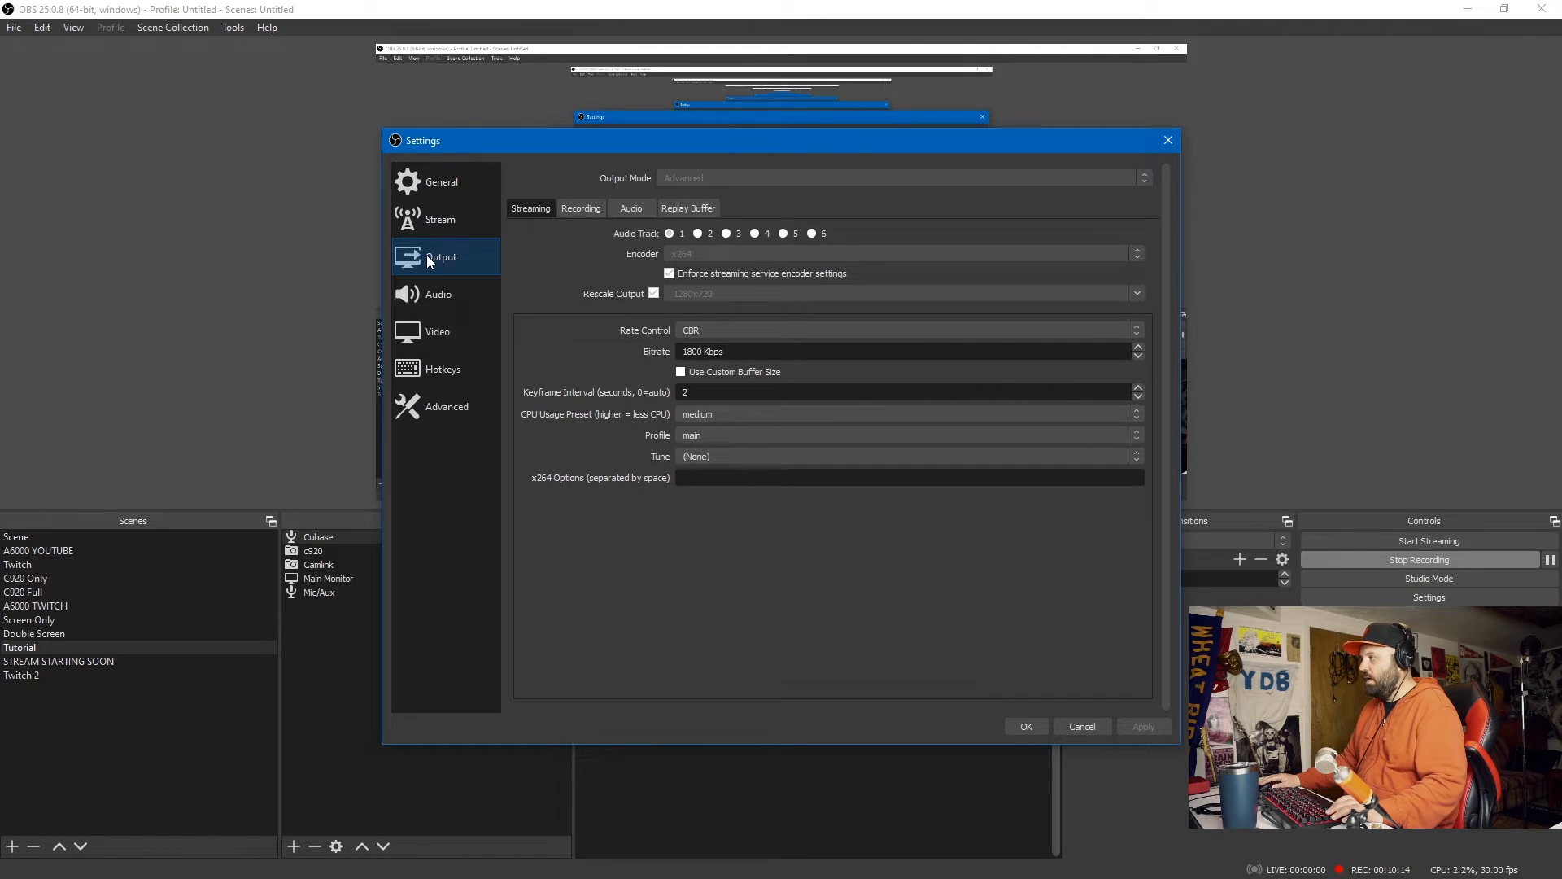
pyautogui.moveTo(492, 243)
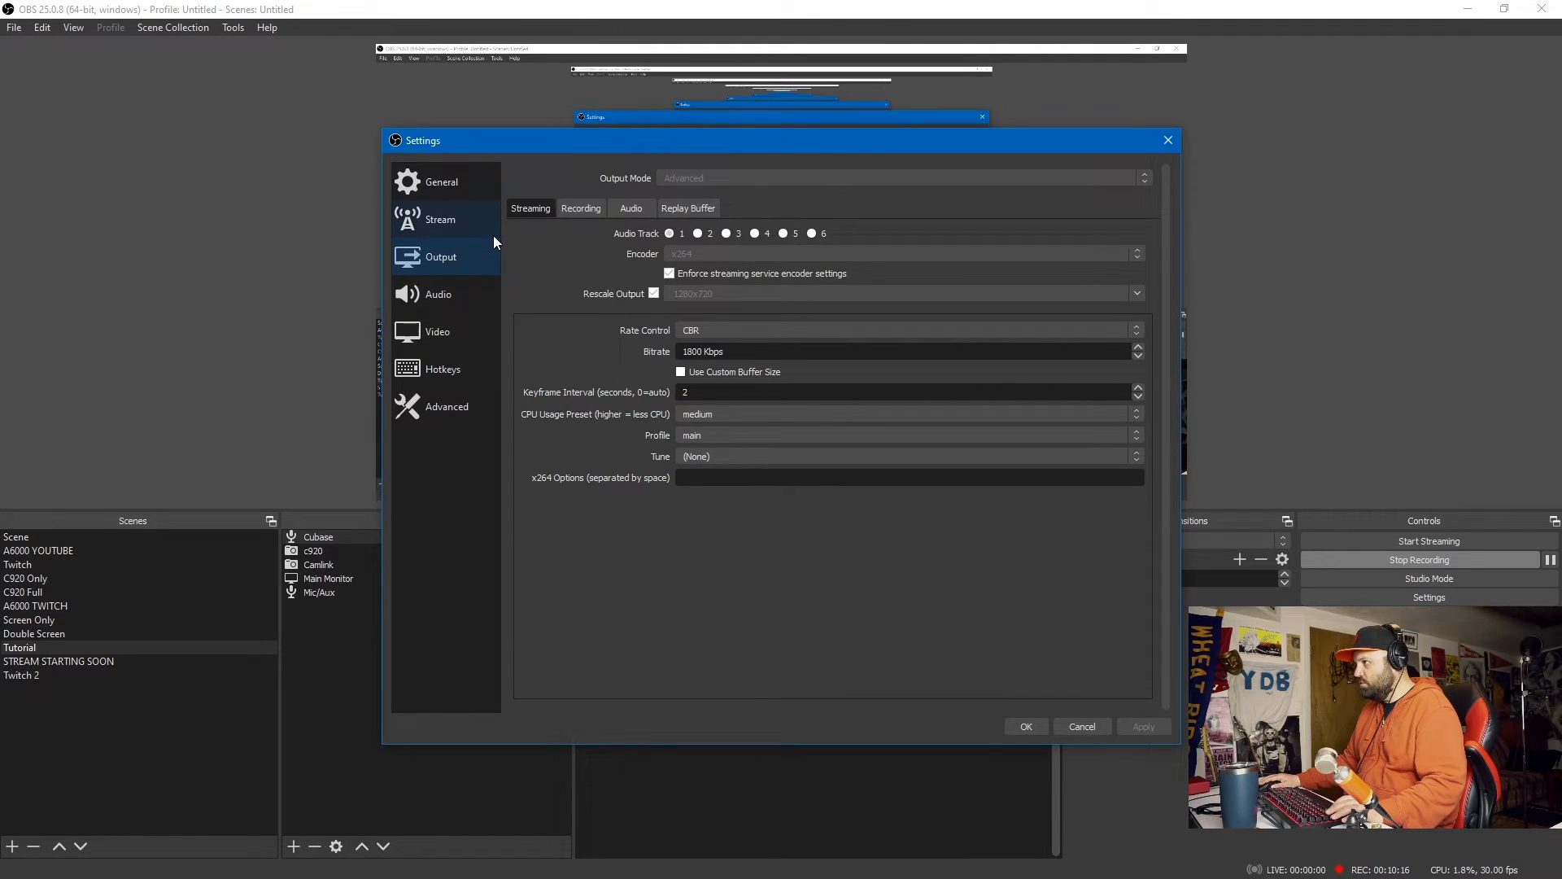
pyautogui.click(439, 293)
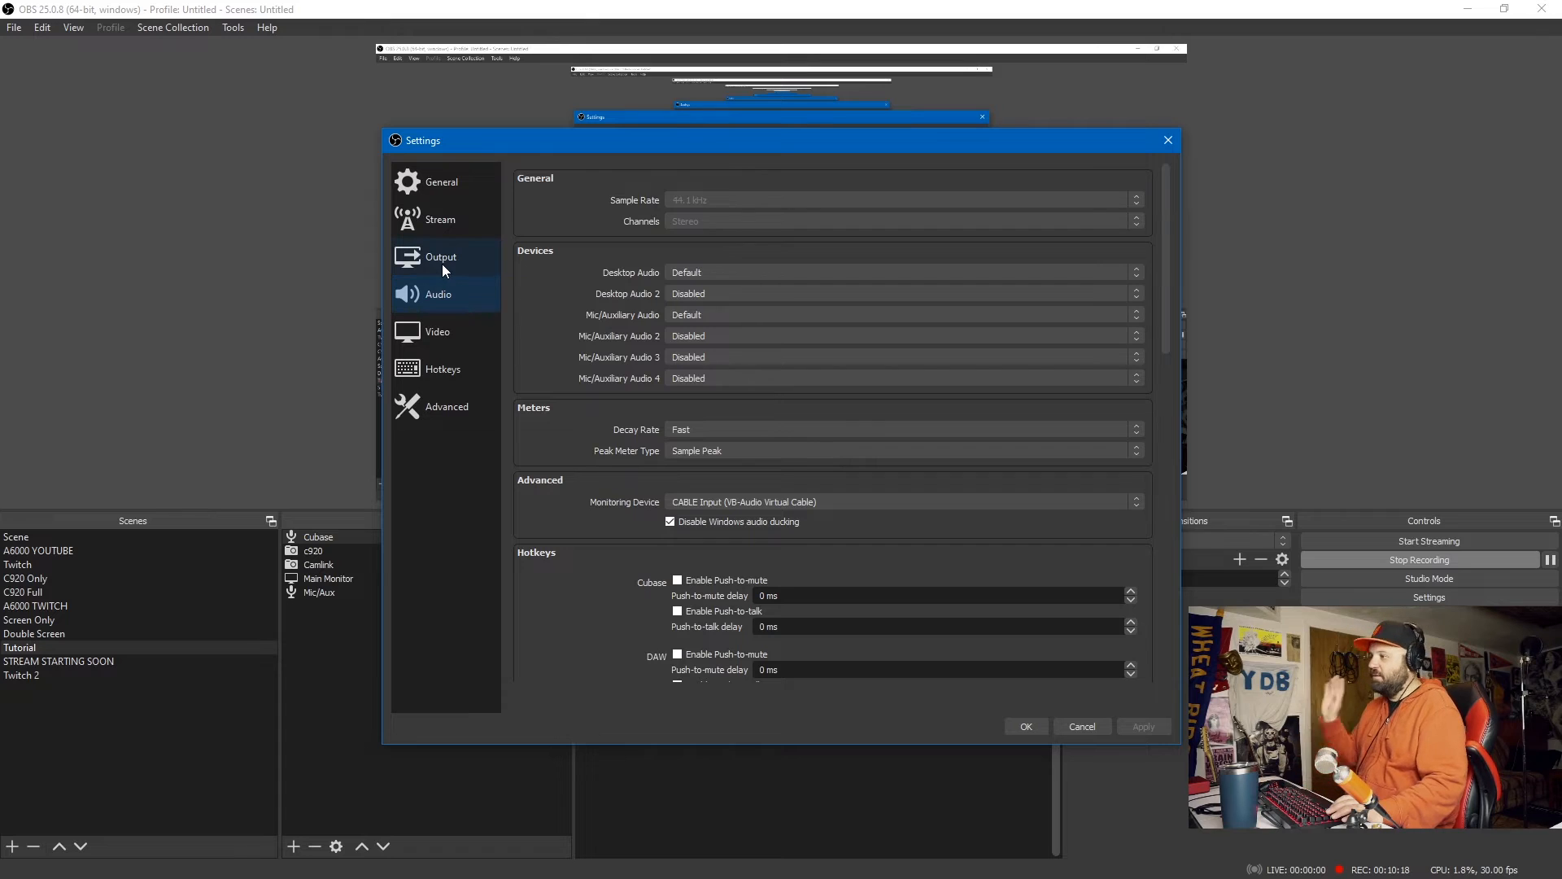
pyautogui.click(438, 294)
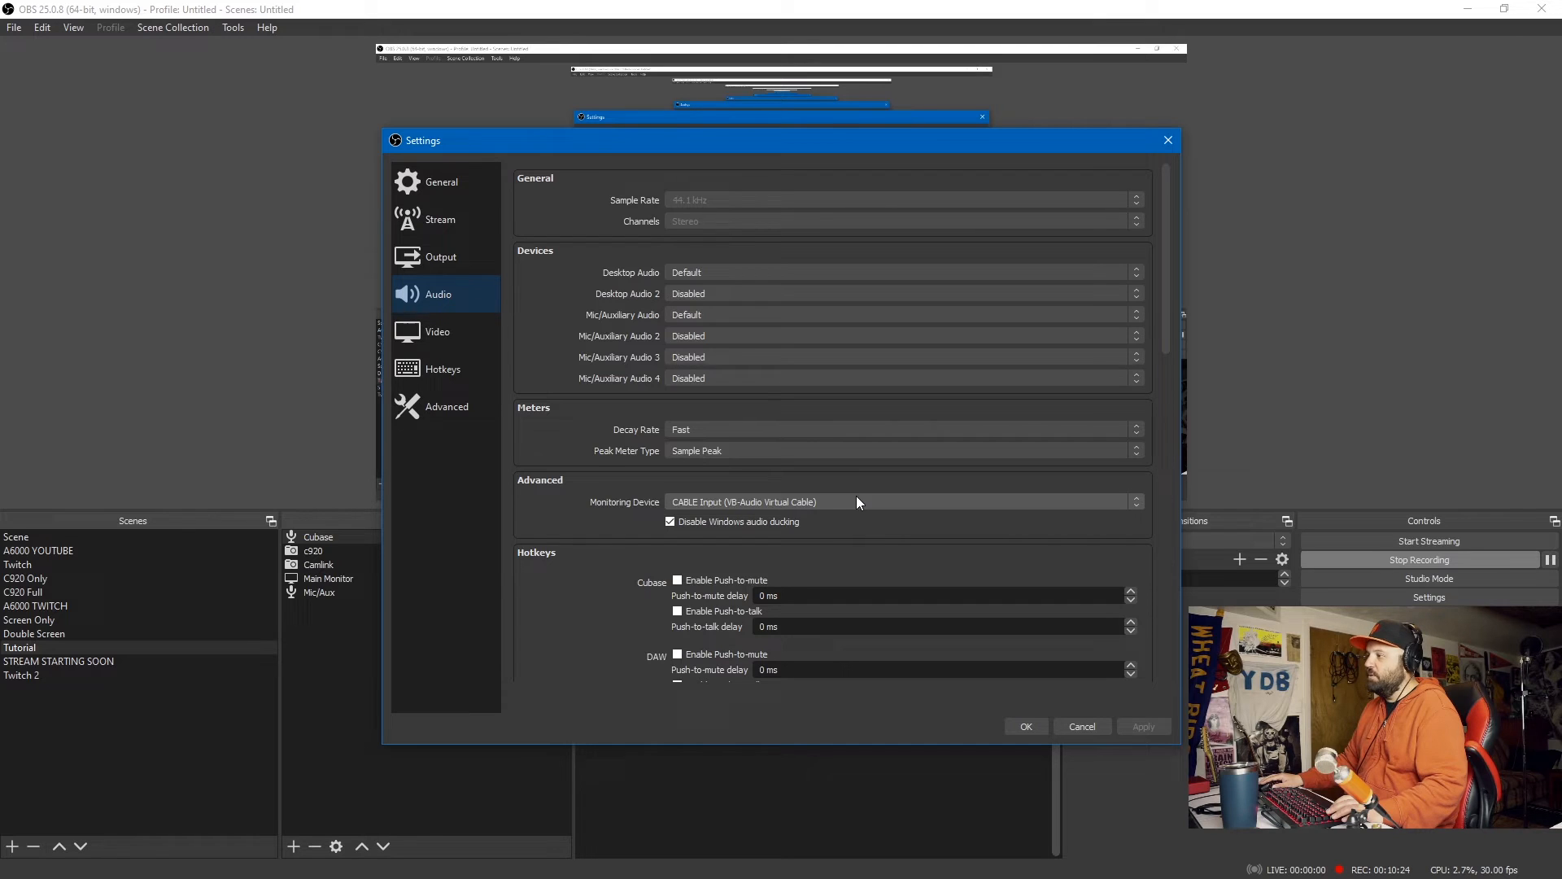
pyautogui.click(1132, 501)
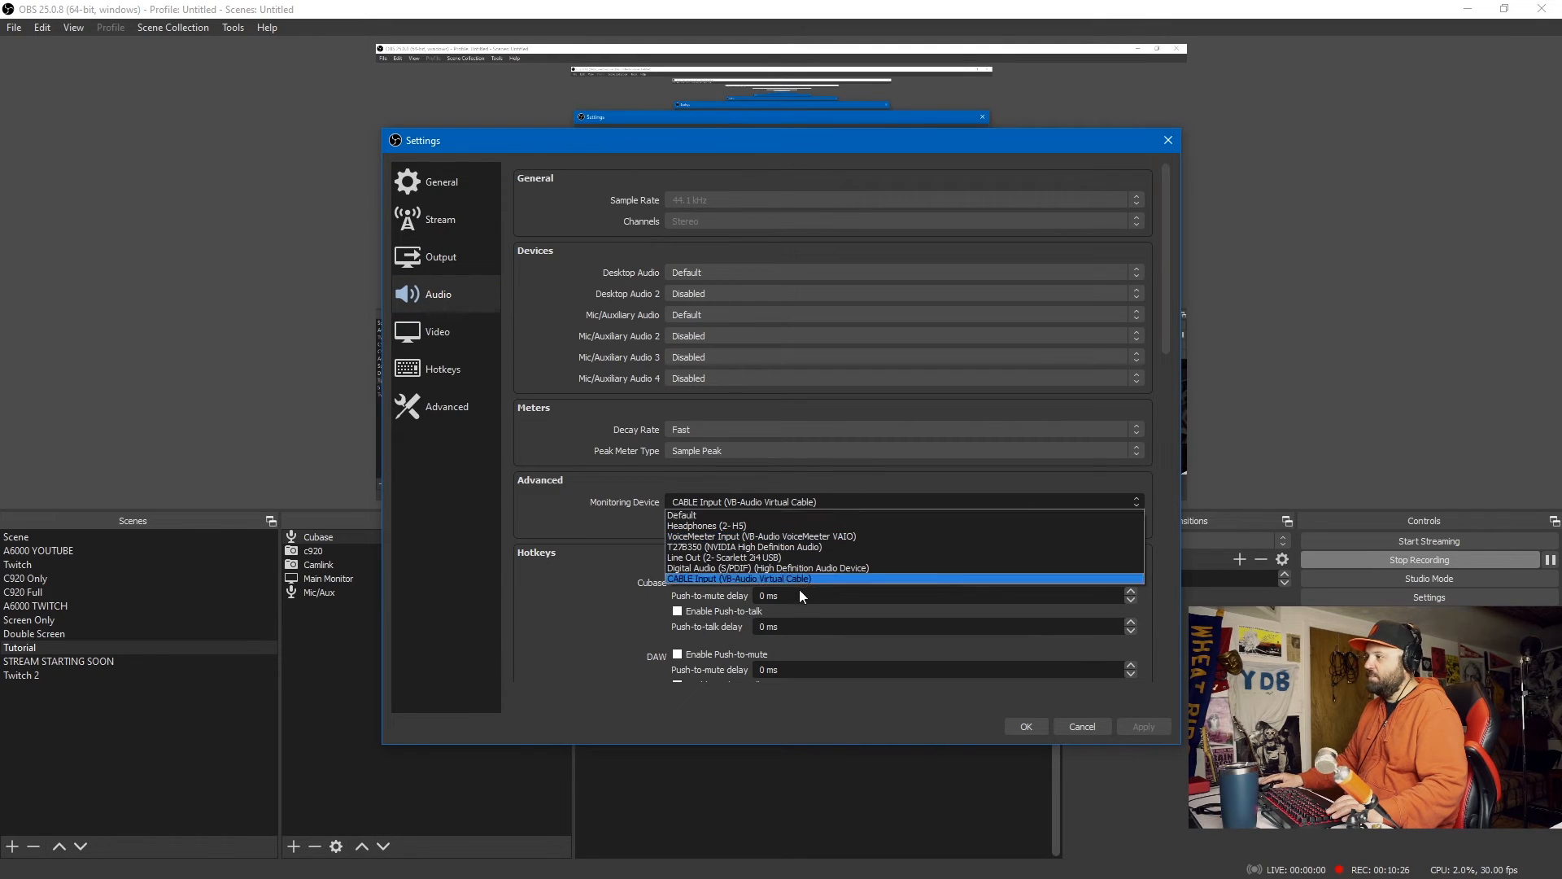
pyautogui.click(740, 578)
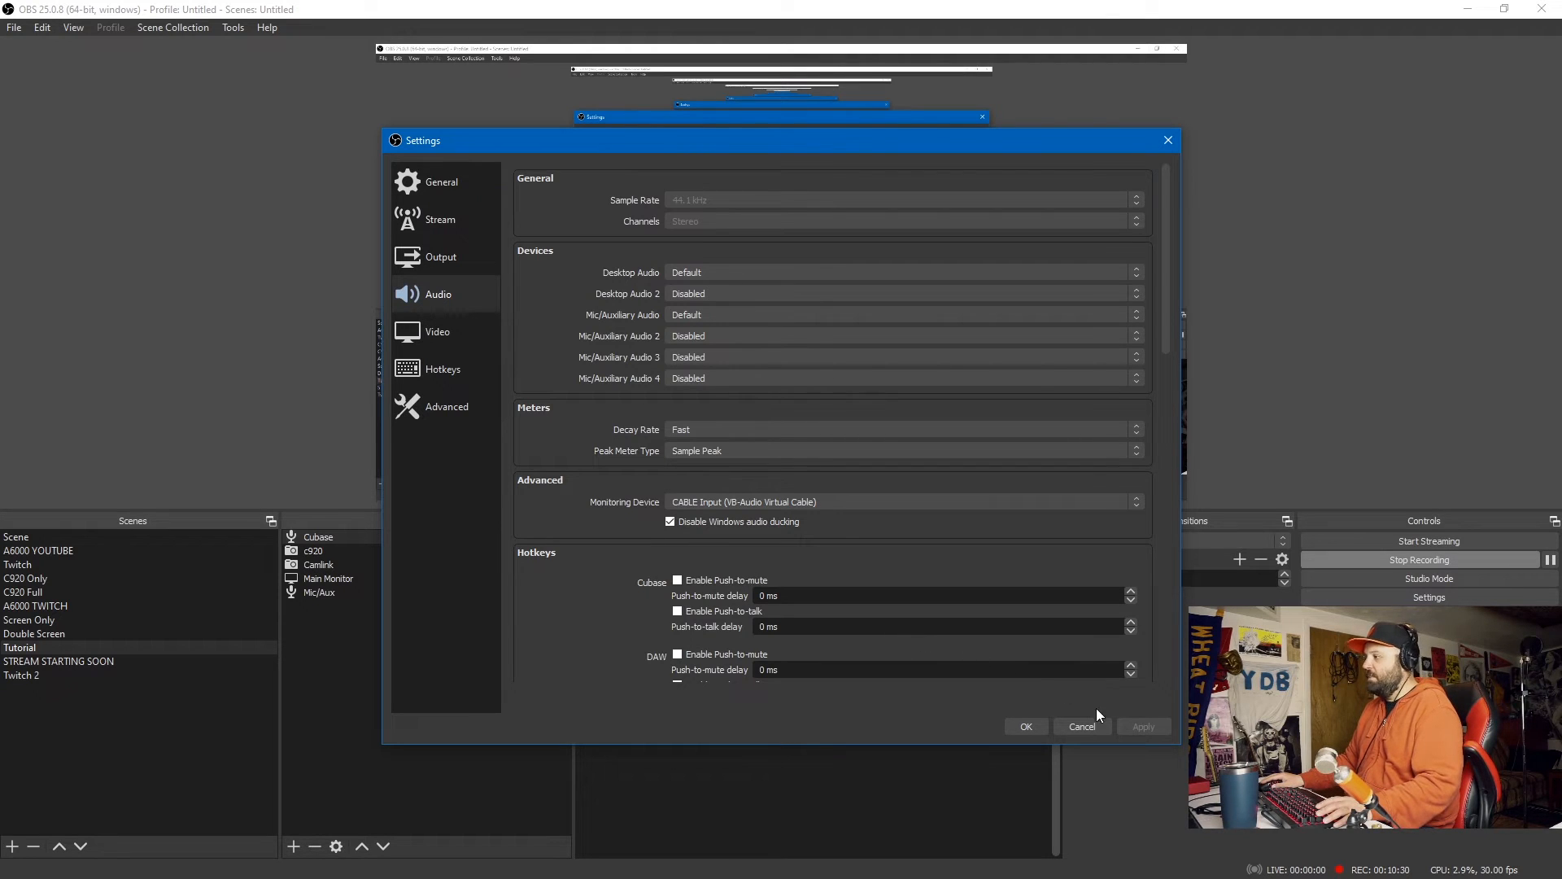
pyautogui.moveTo(642, 490)
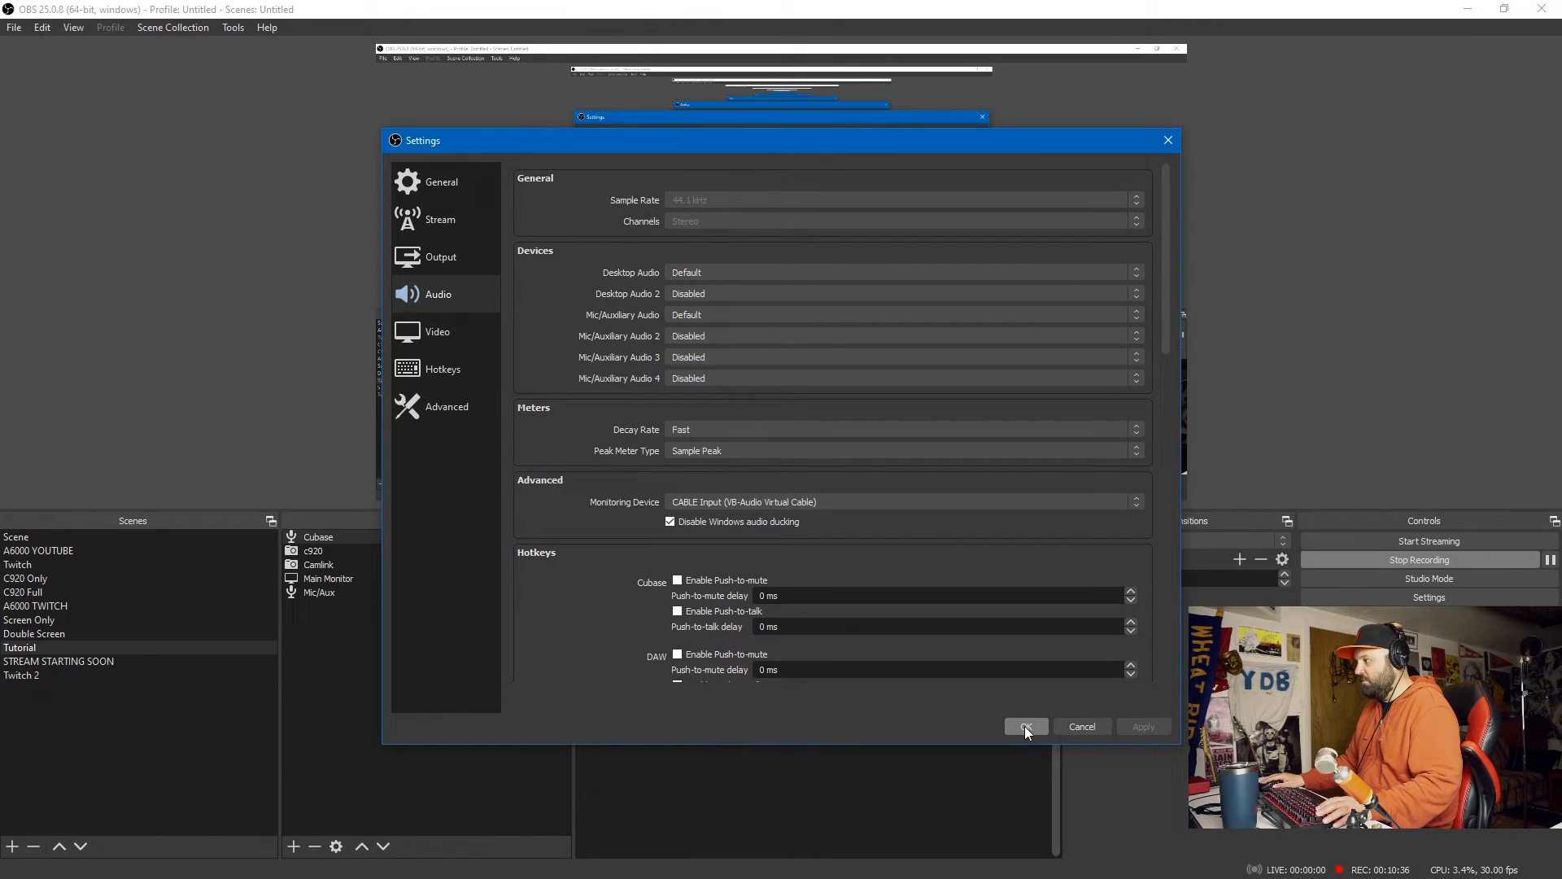
pyautogui.click(1026, 725)
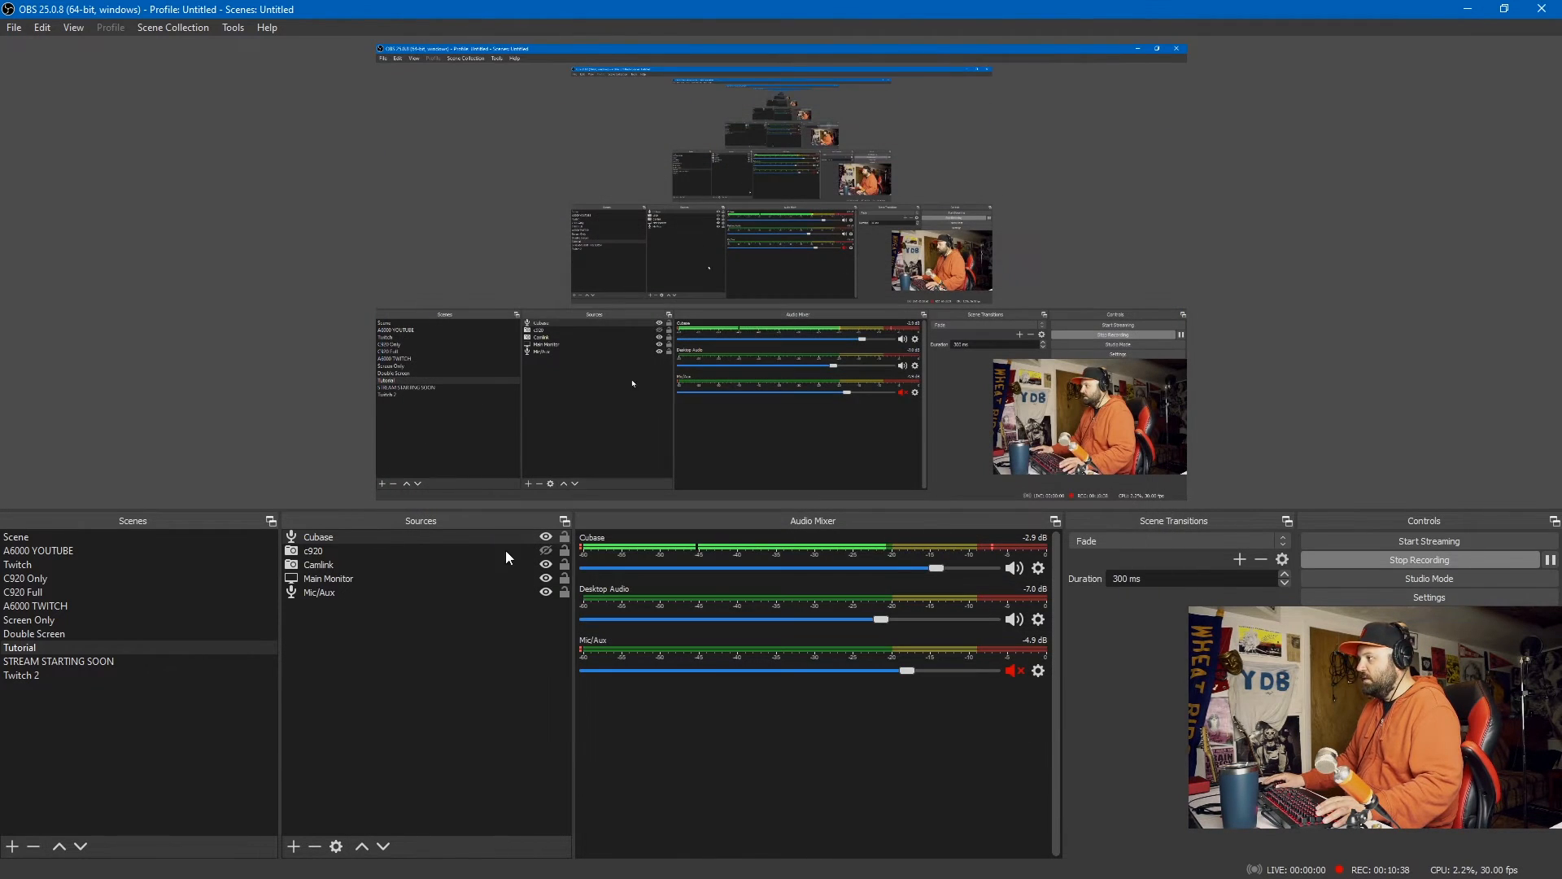
pyautogui.moveTo(685, 560)
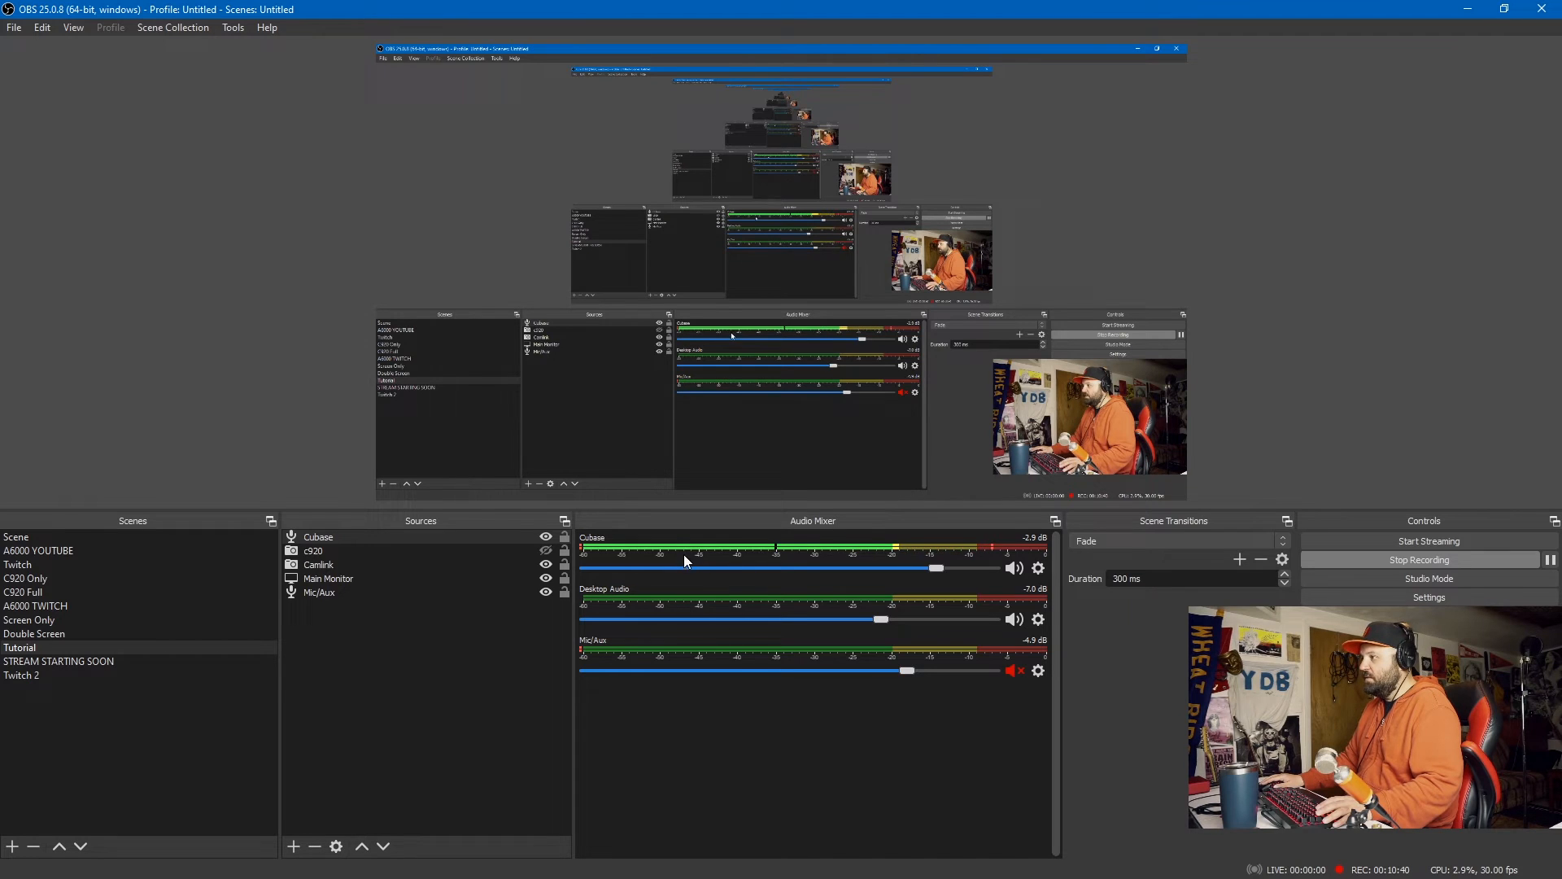
# - Set the Cubase source's Audio Monitoring to Monitor and Output in Advanced Audio Properties
pyautogui.rightClick(685, 550)
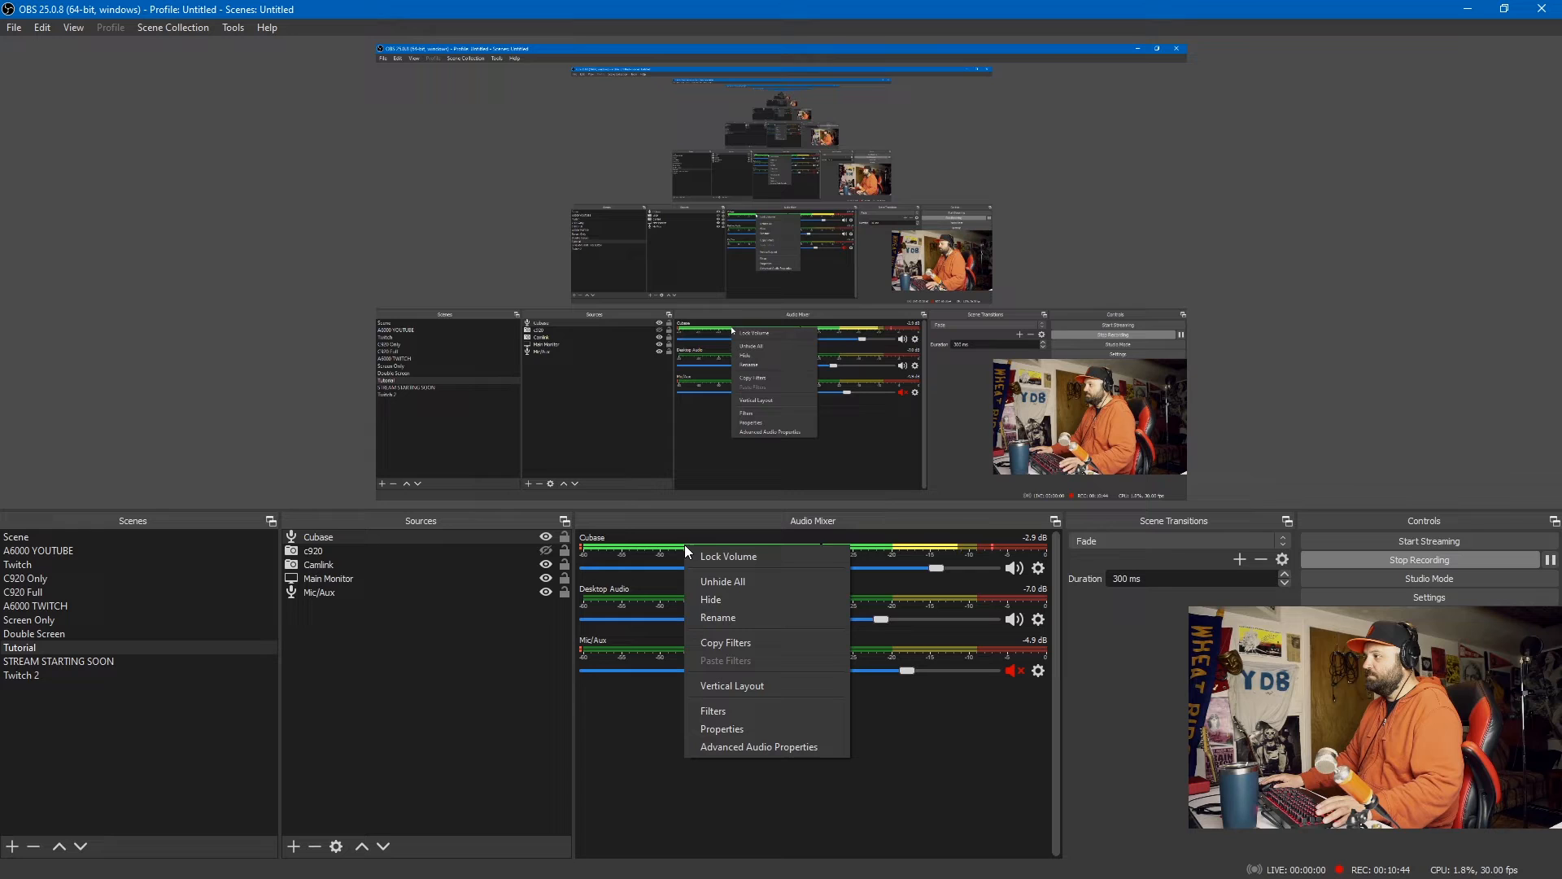
pyautogui.moveTo(759, 747)
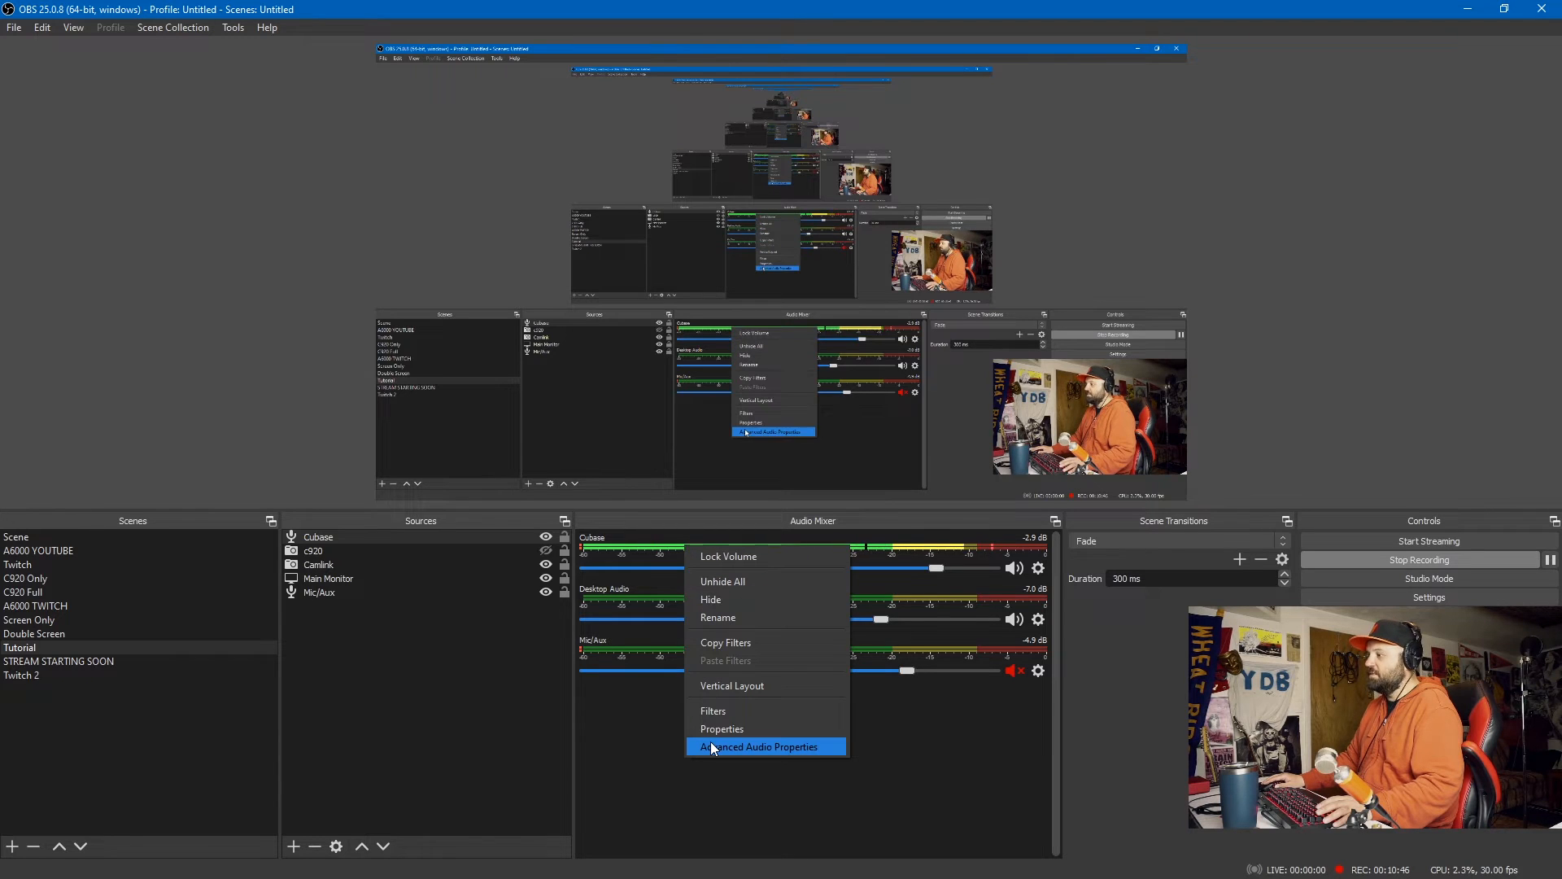
pyautogui.click(760, 747)
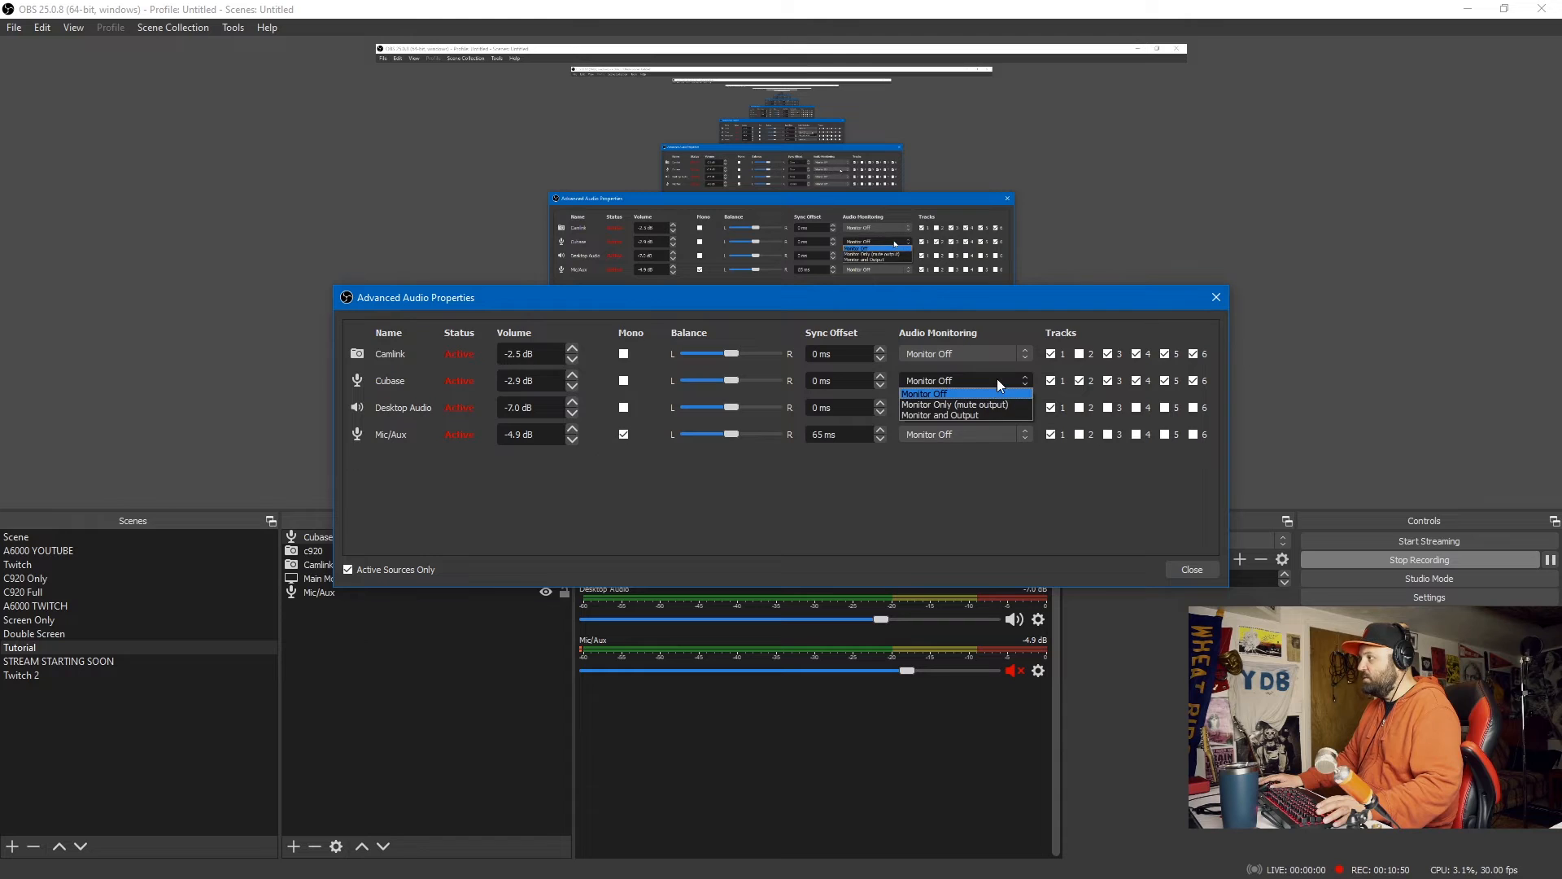
pyautogui.click(959, 414)
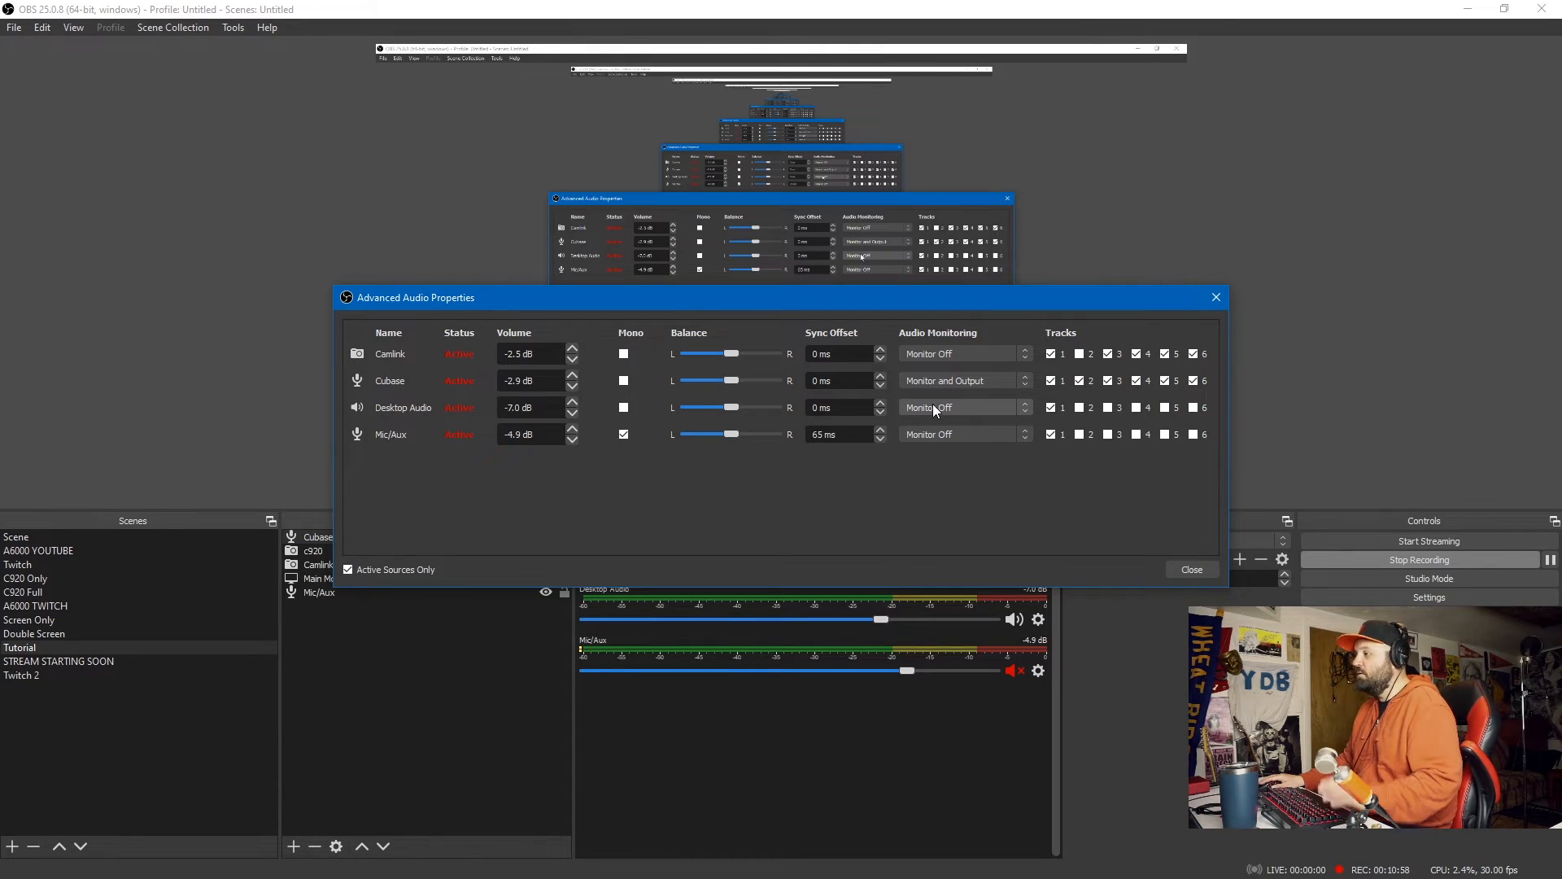
# - Set Desktop Audio's Audio Monitoring to Monitor and Output
pyautogui.click(962, 406)
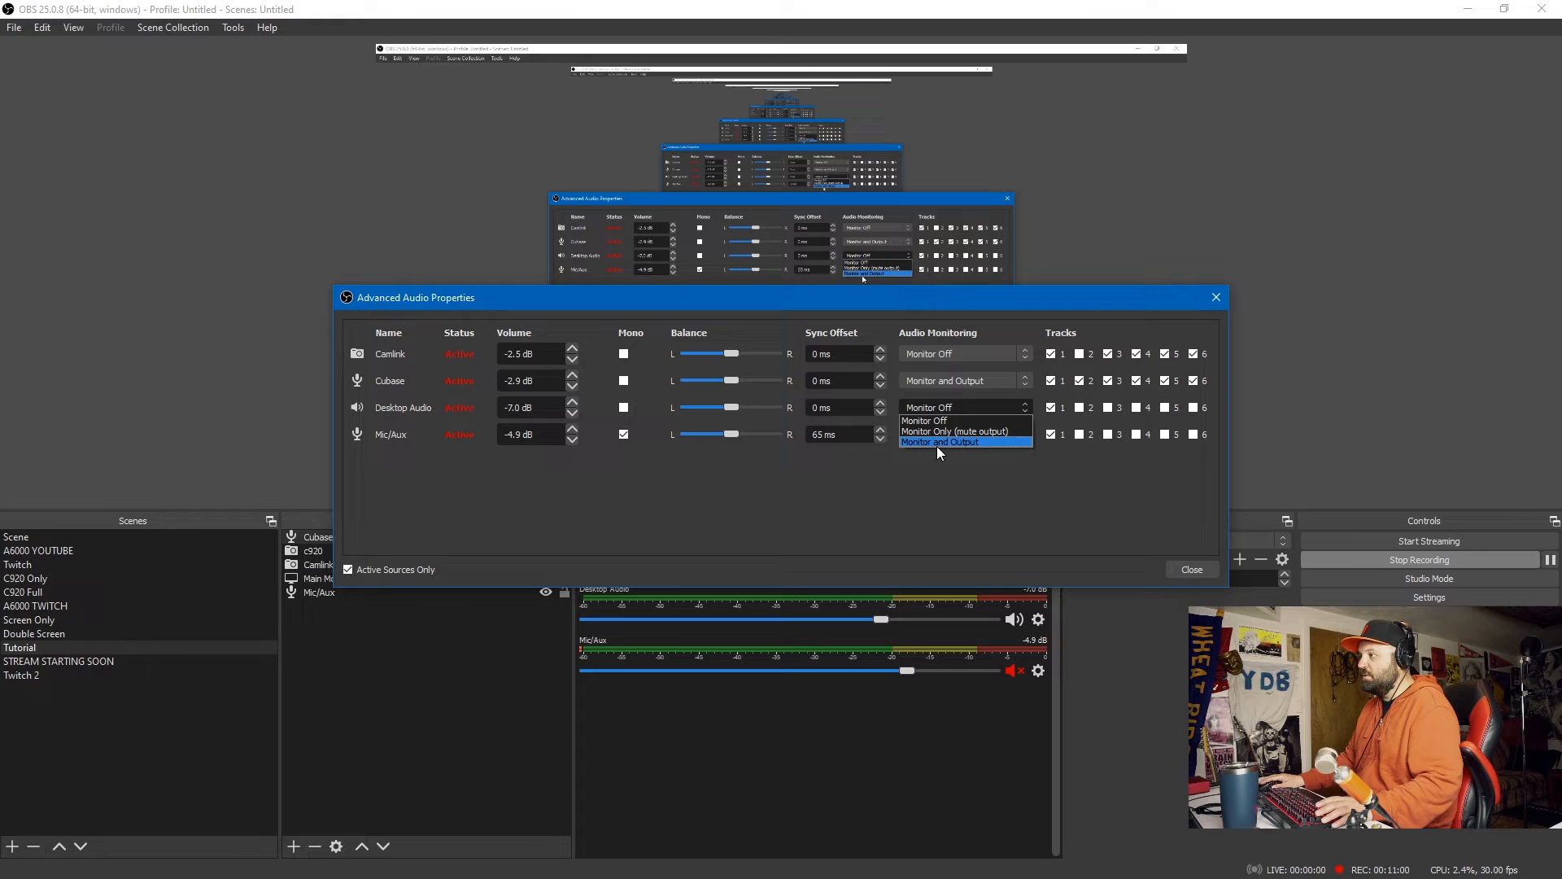
pyautogui.click(922, 420)
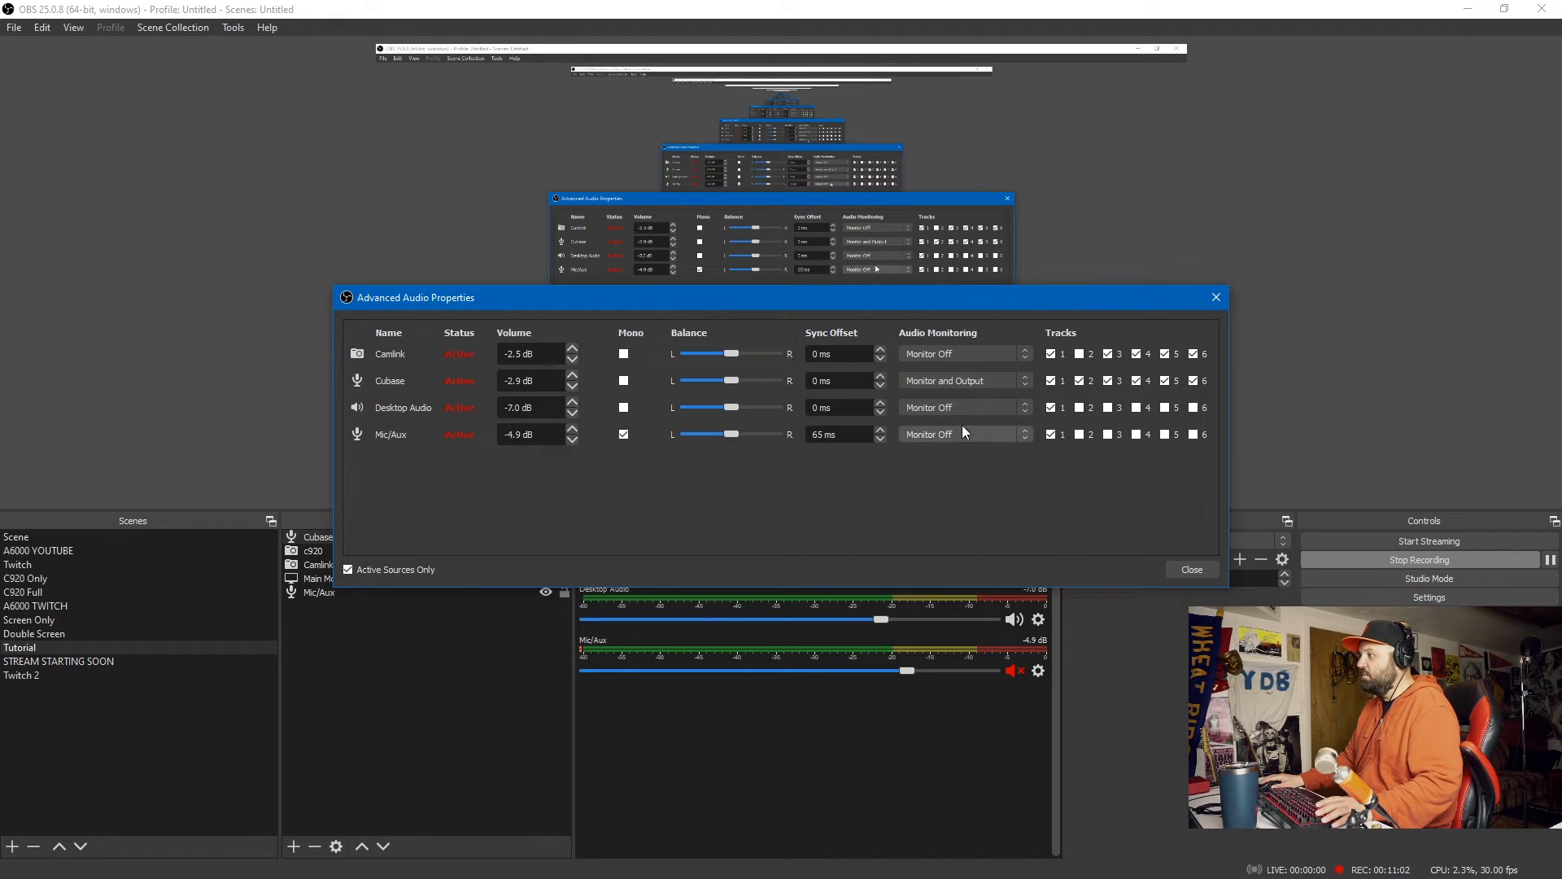
pyautogui.moveTo(951, 436)
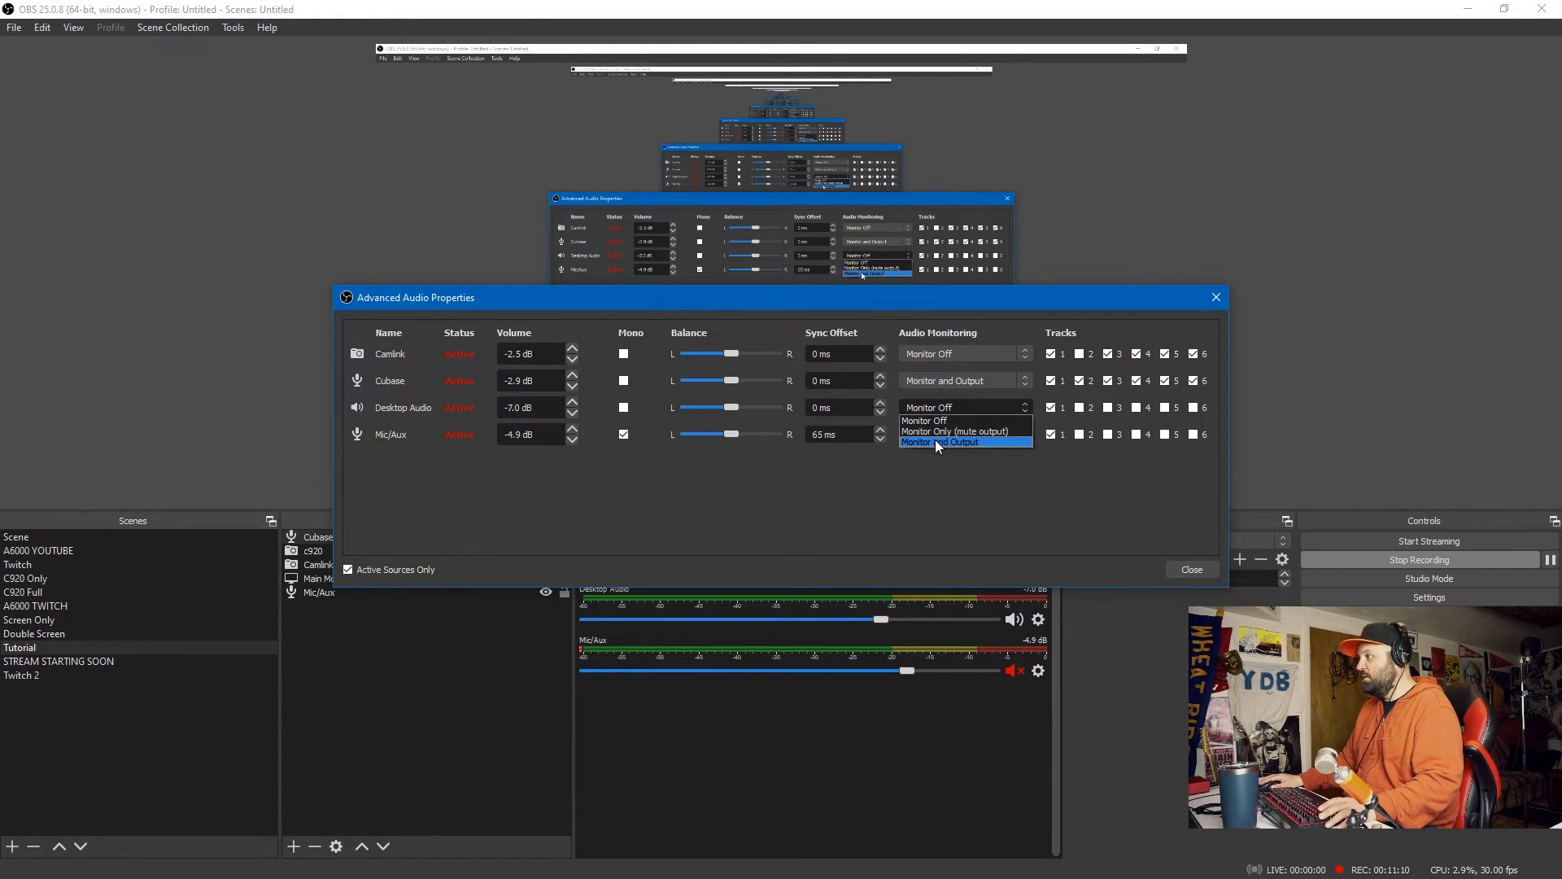
pyautogui.click(944, 441)
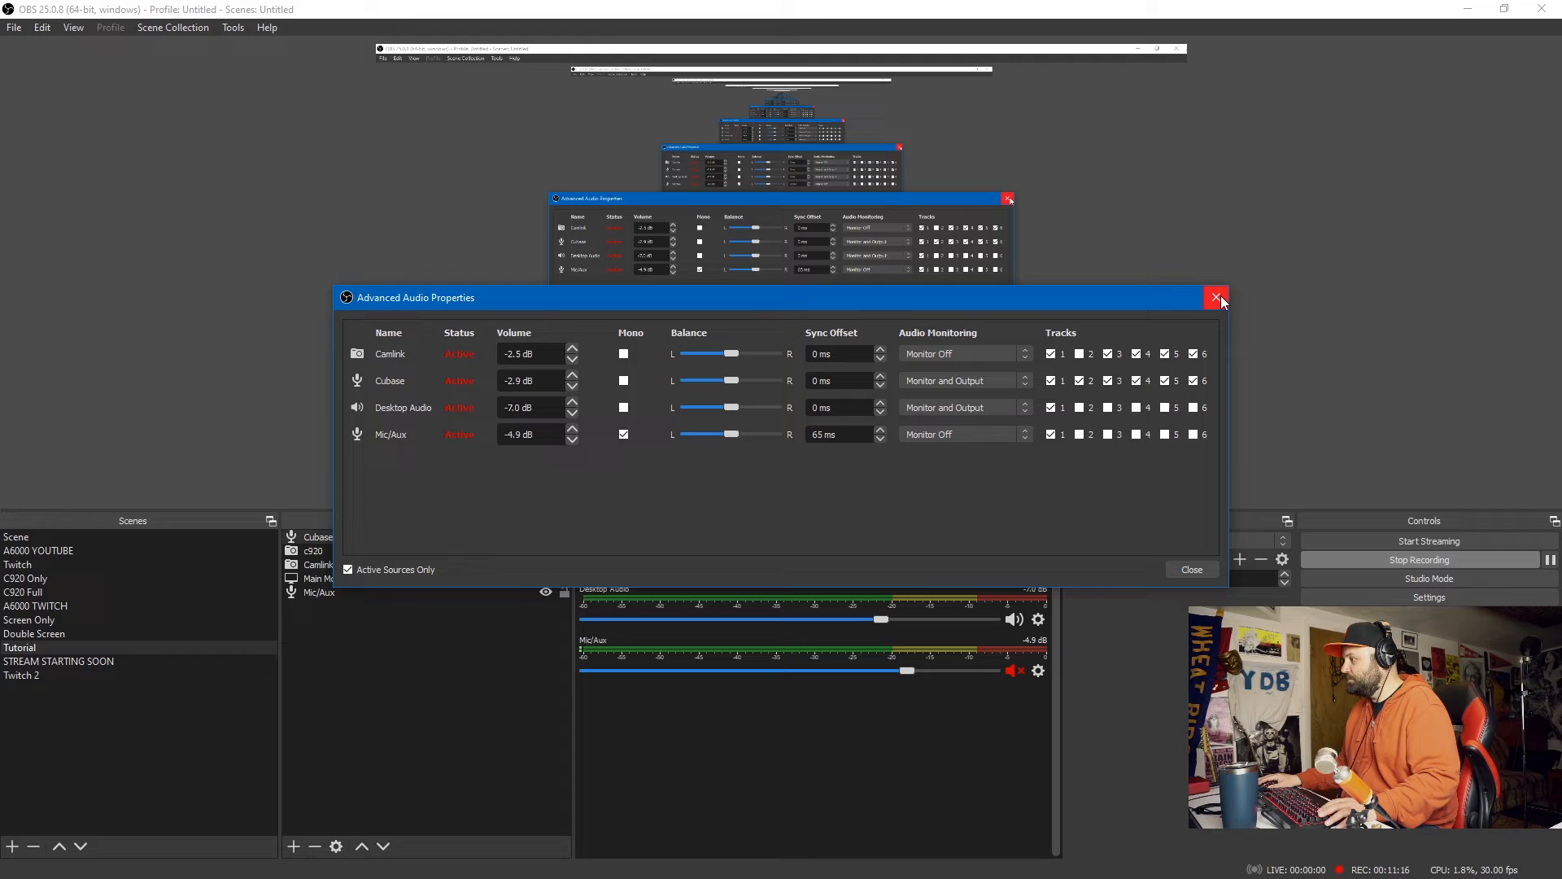
pyautogui.moveTo(1215, 298)
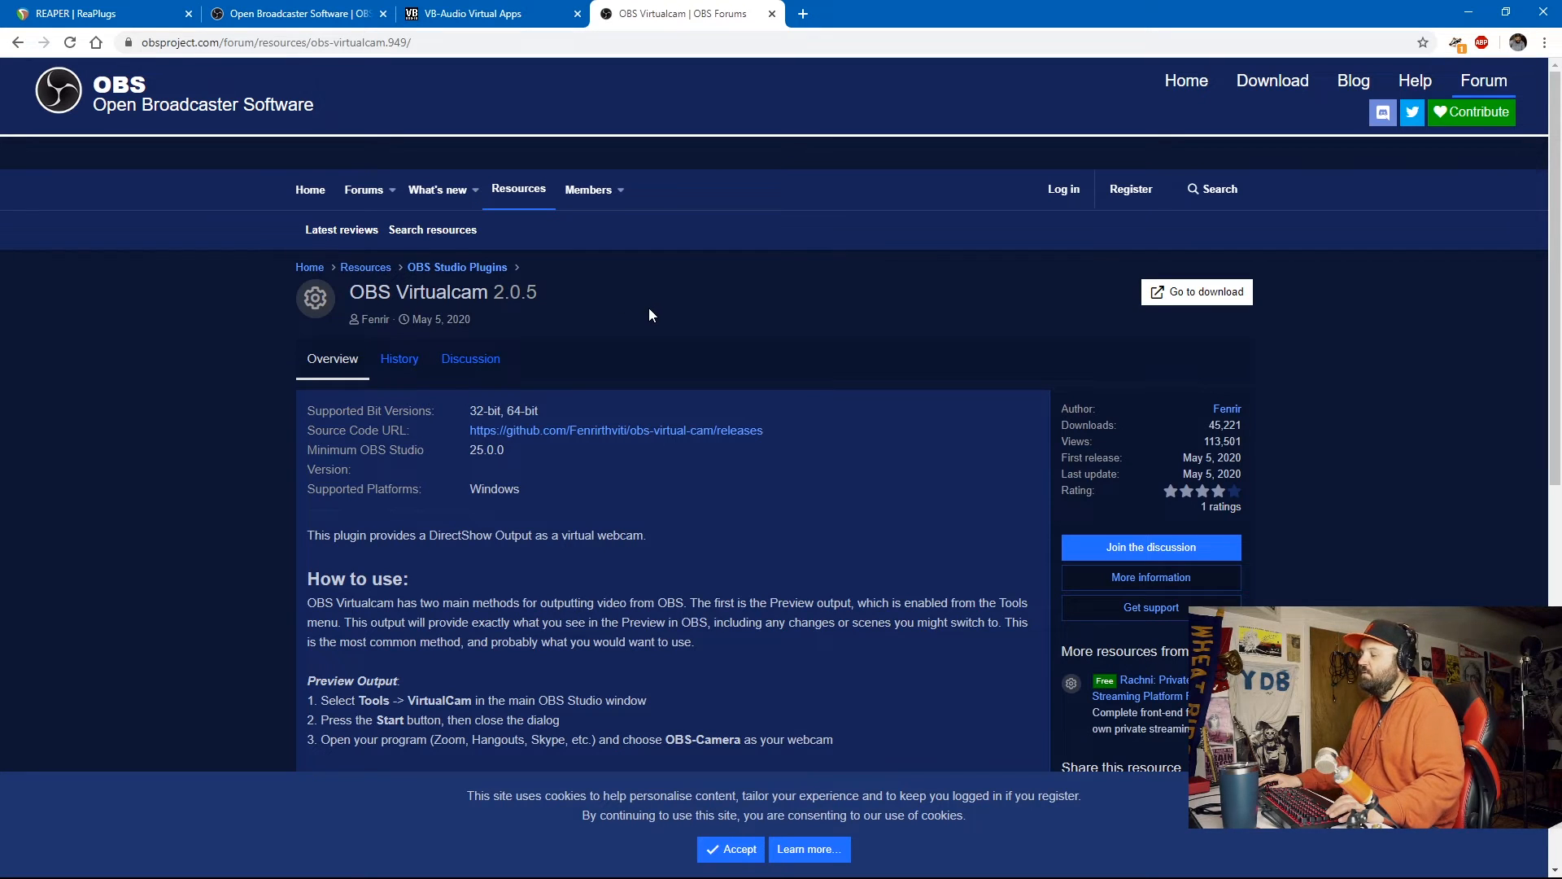
pyautogui.moveTo(656, 314)
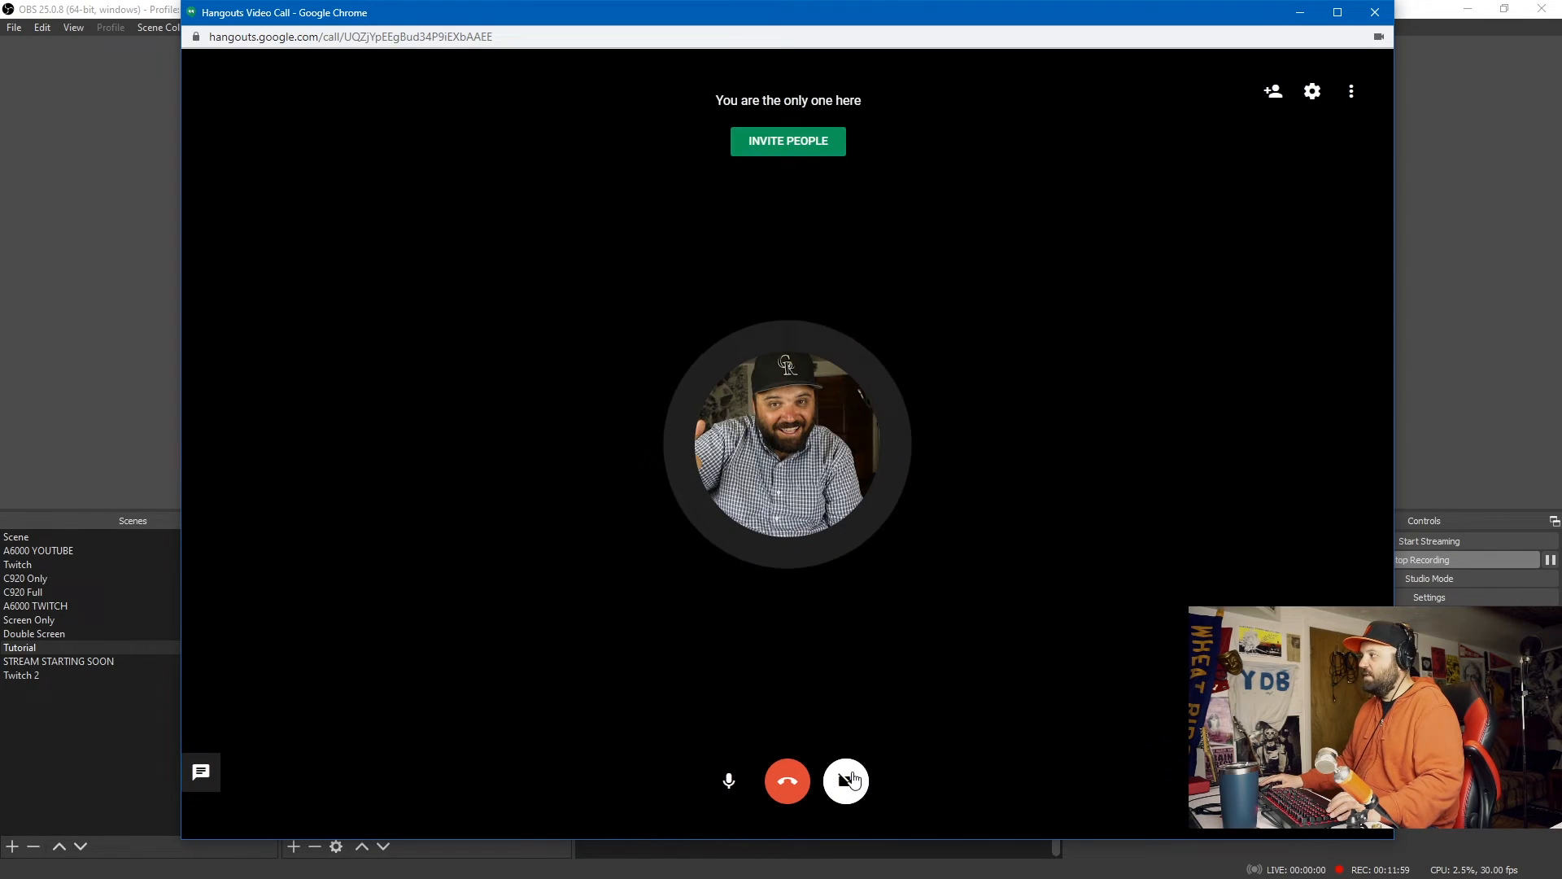
# - Start OBS VirtualCam with OBS-Camera as the target camera
pyautogui.click(847, 780)
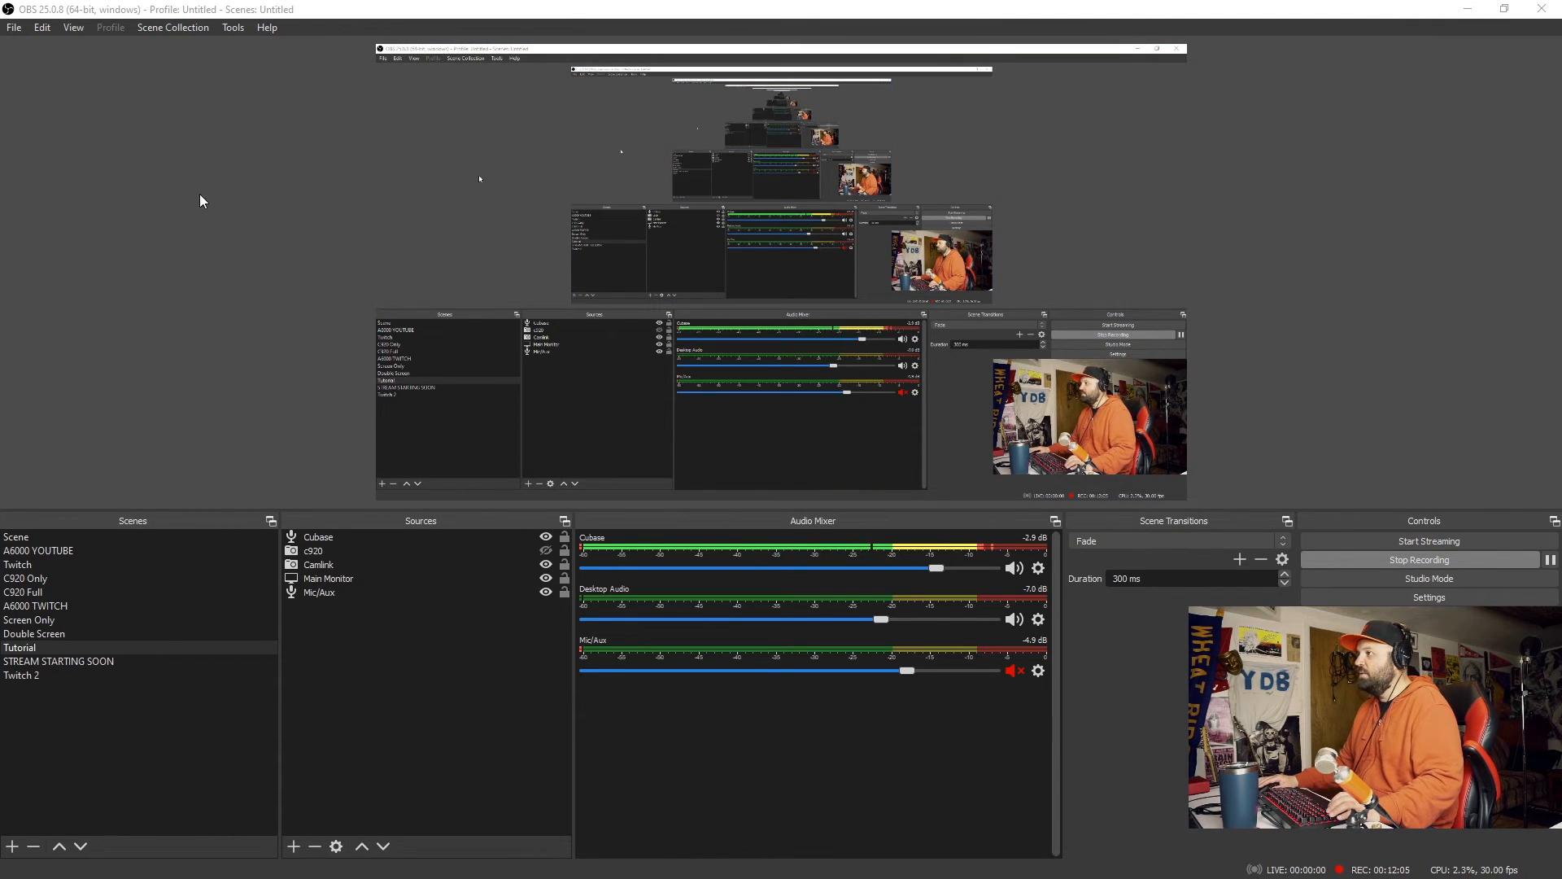
pyautogui.click(232, 27)
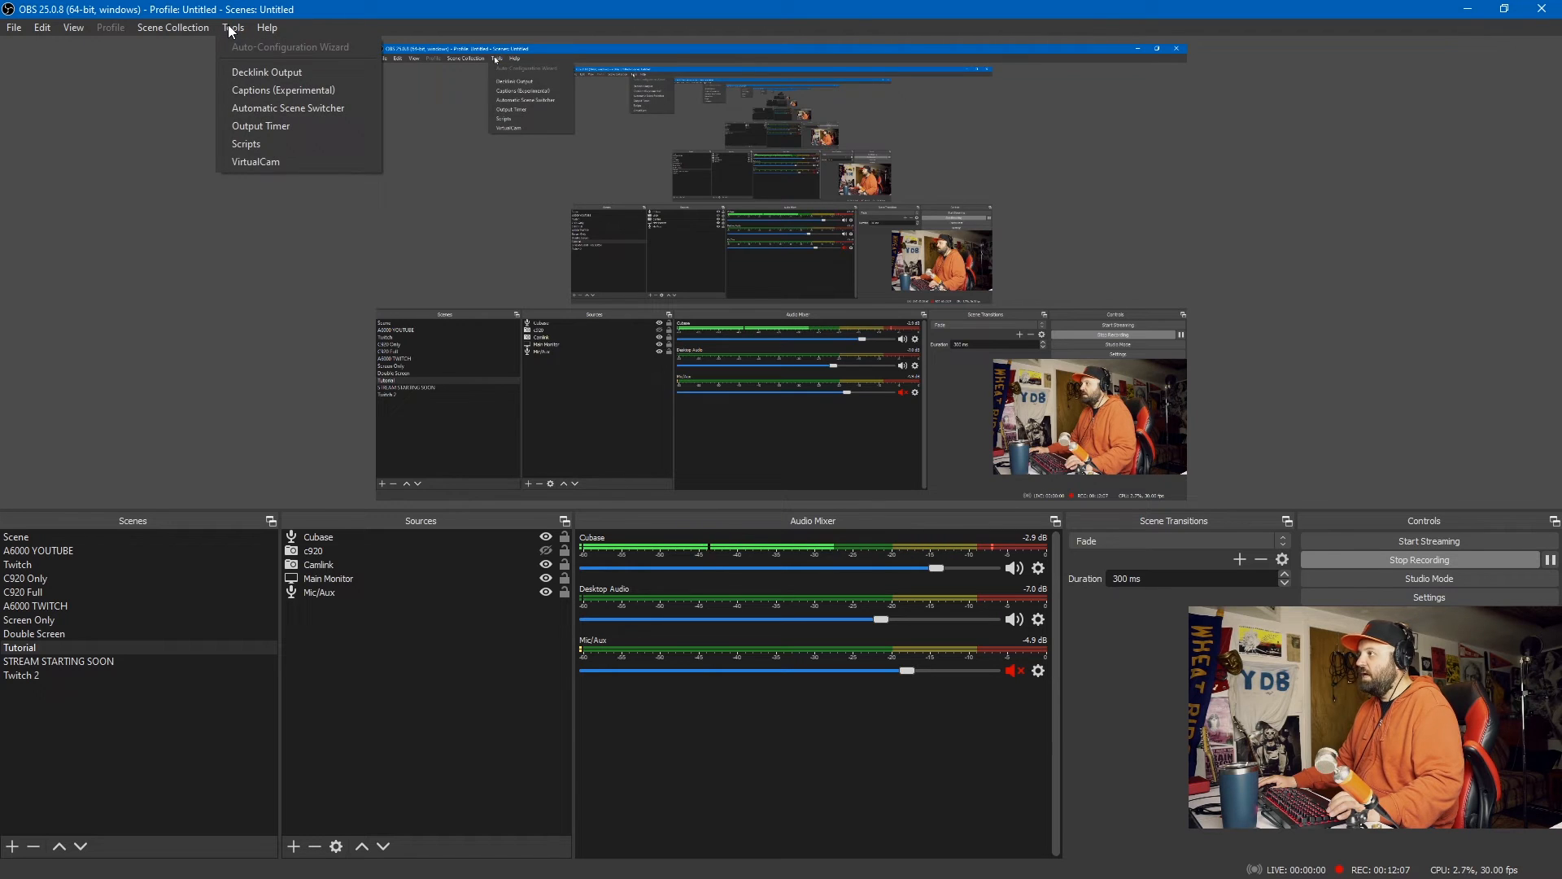
pyautogui.moveTo(254, 161)
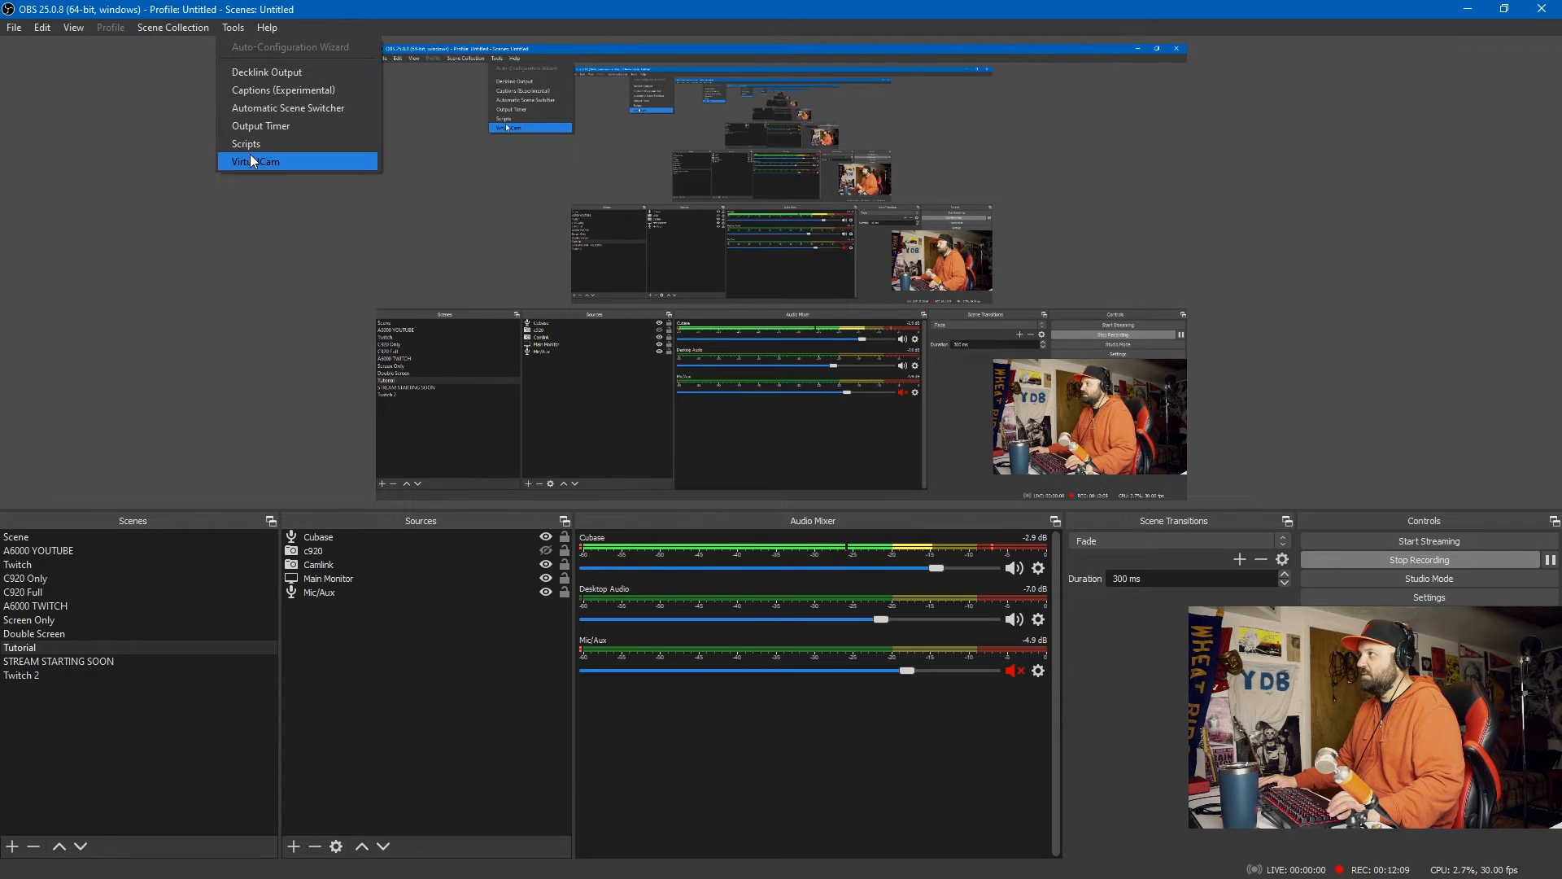
pyautogui.click(258, 161)
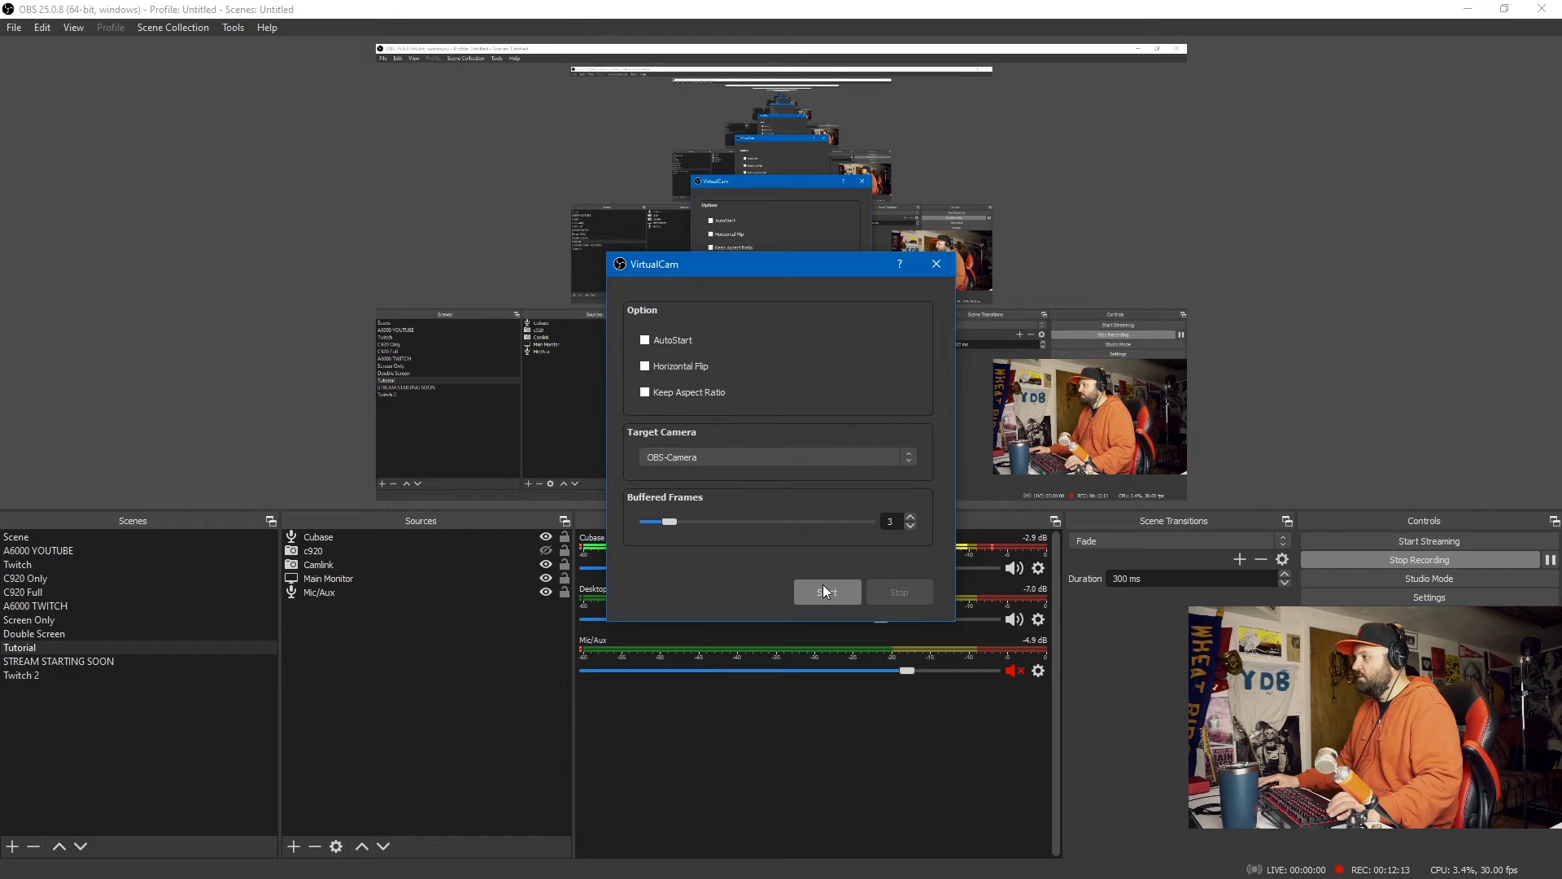
pyautogui.click(827, 591)
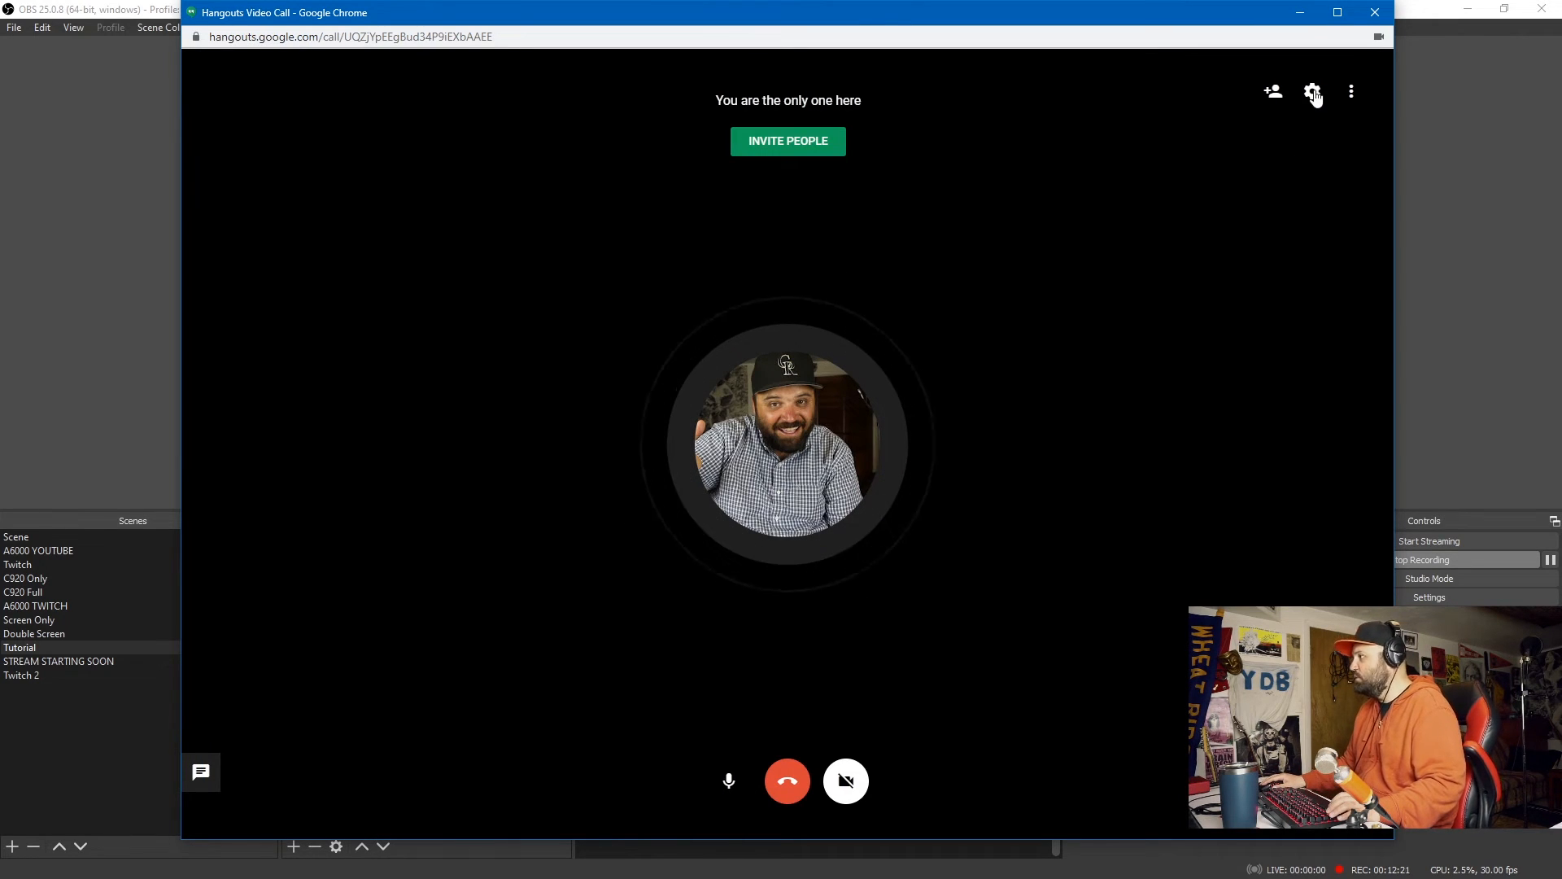
# - Set Hangouts video to OBS-Camera and microphone to CABLE Output (VB-Audio Virtual Cable)
pyautogui.click(1313, 92)
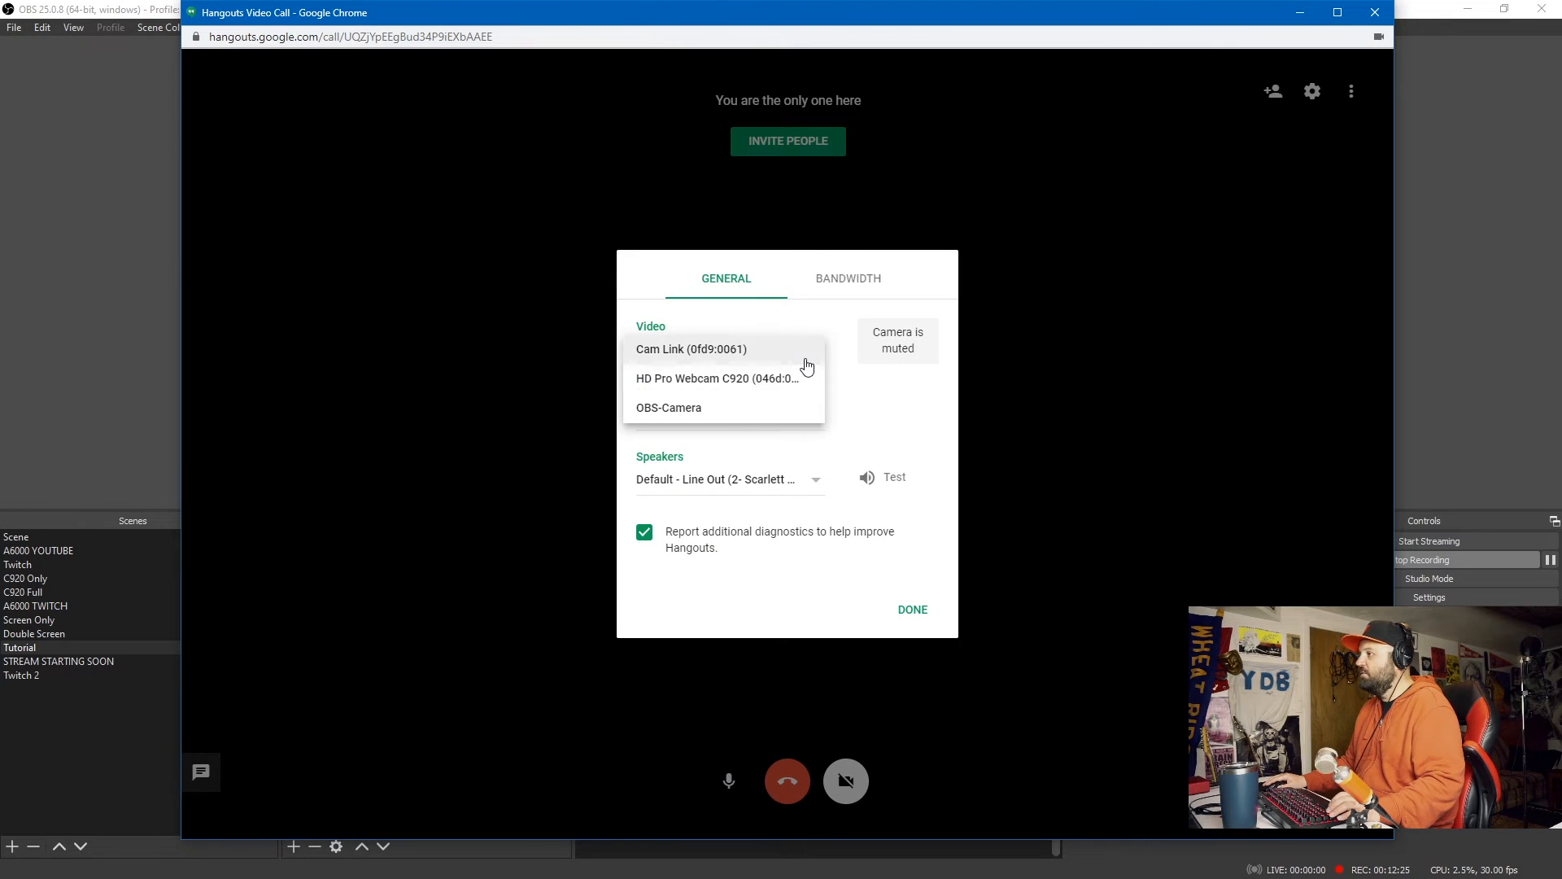
pyautogui.click(669, 408)
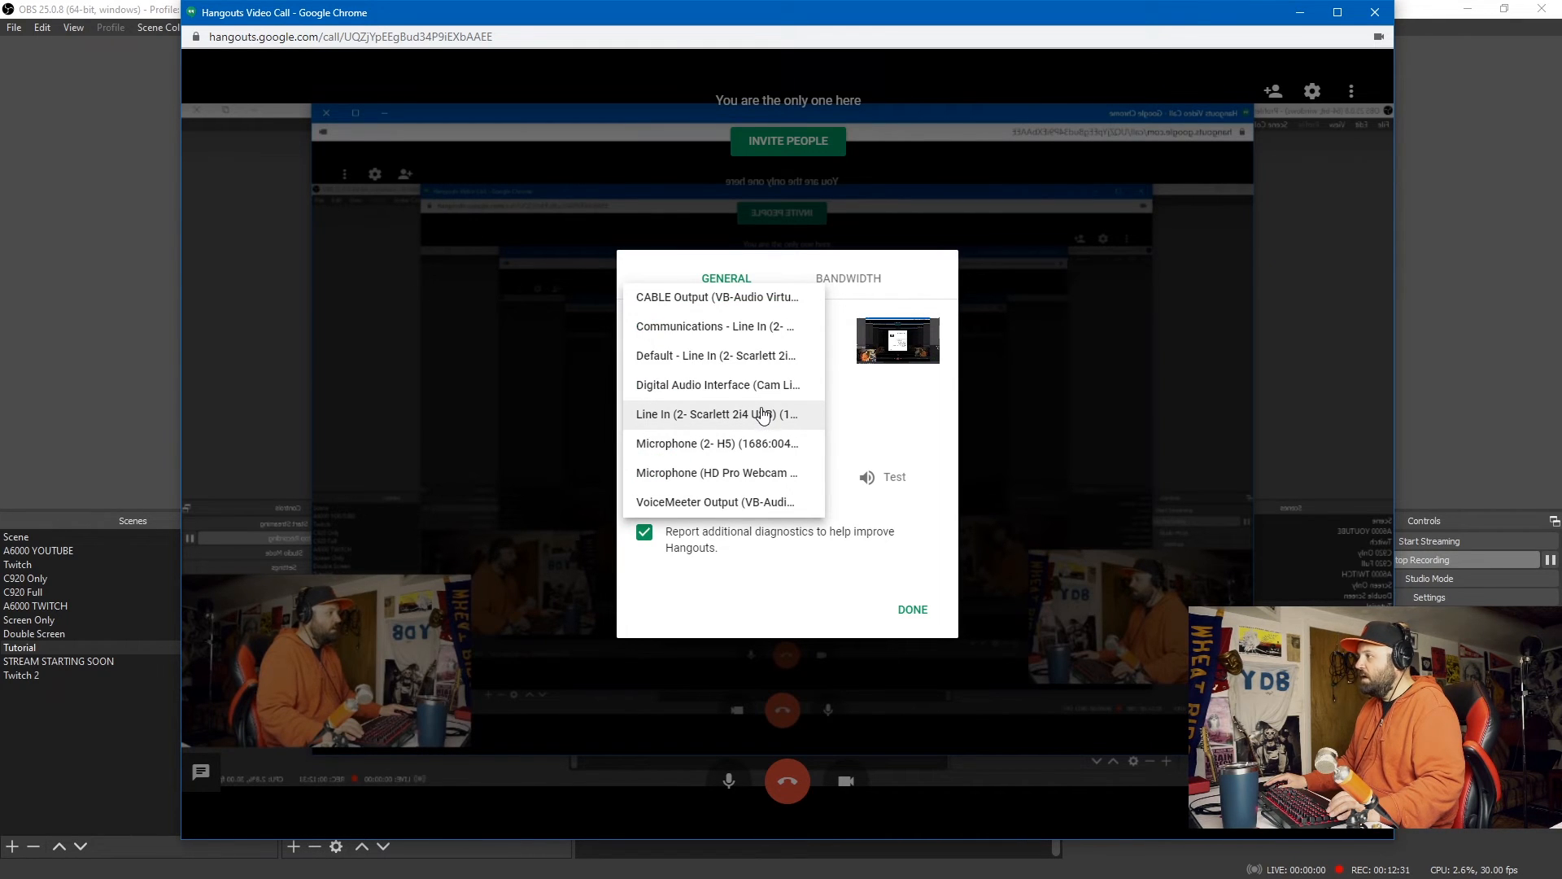
pyautogui.moveTo(742, 297)
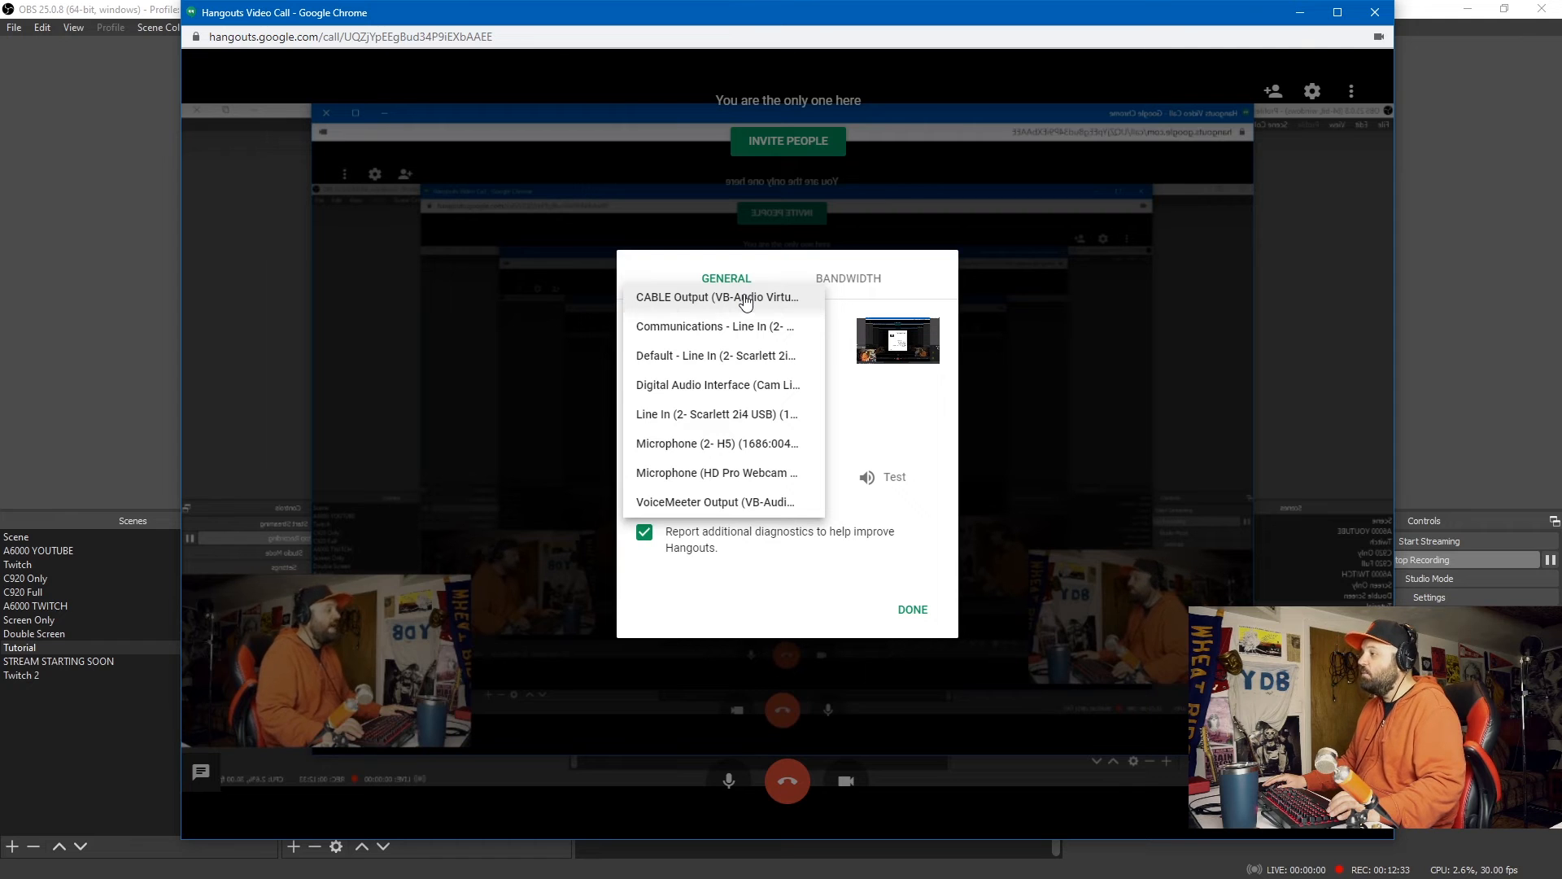
pyautogui.click(716, 297)
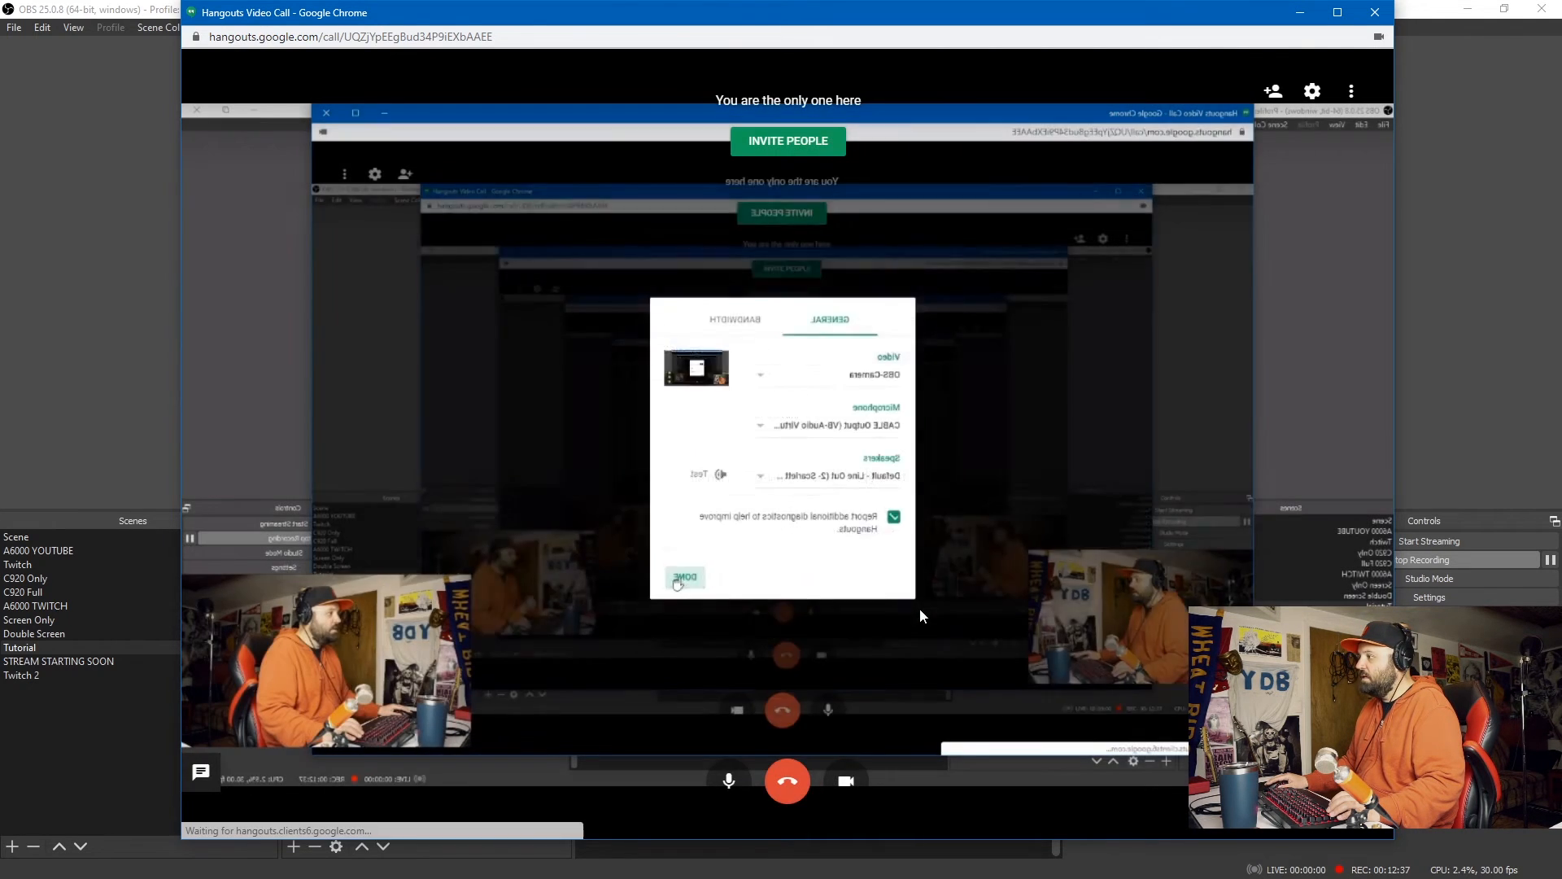
pyautogui.click(684, 578)
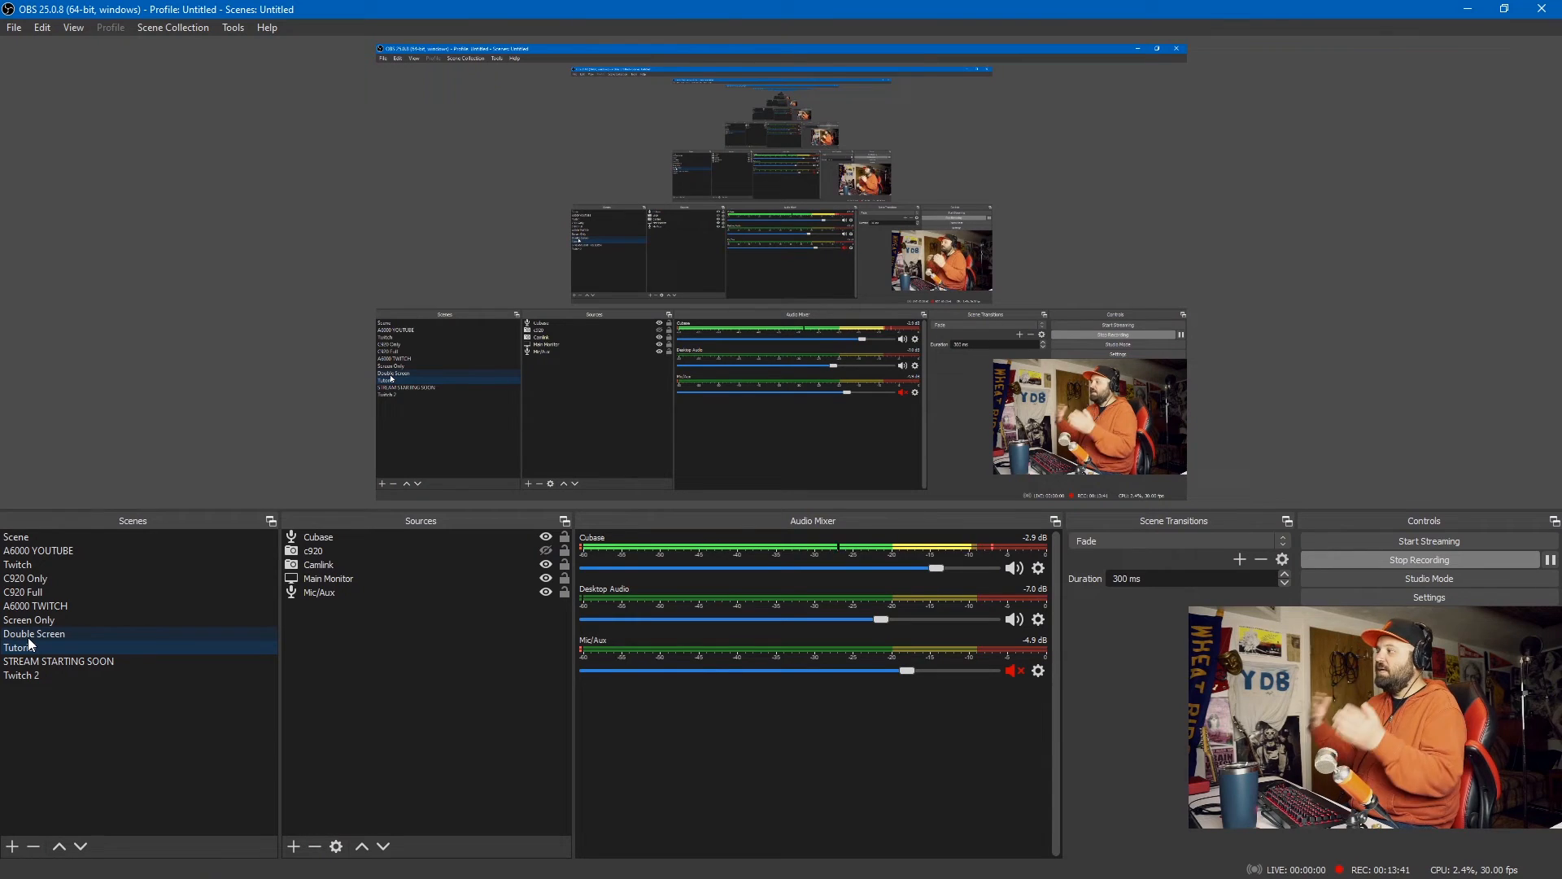
pyautogui.click(18, 647)
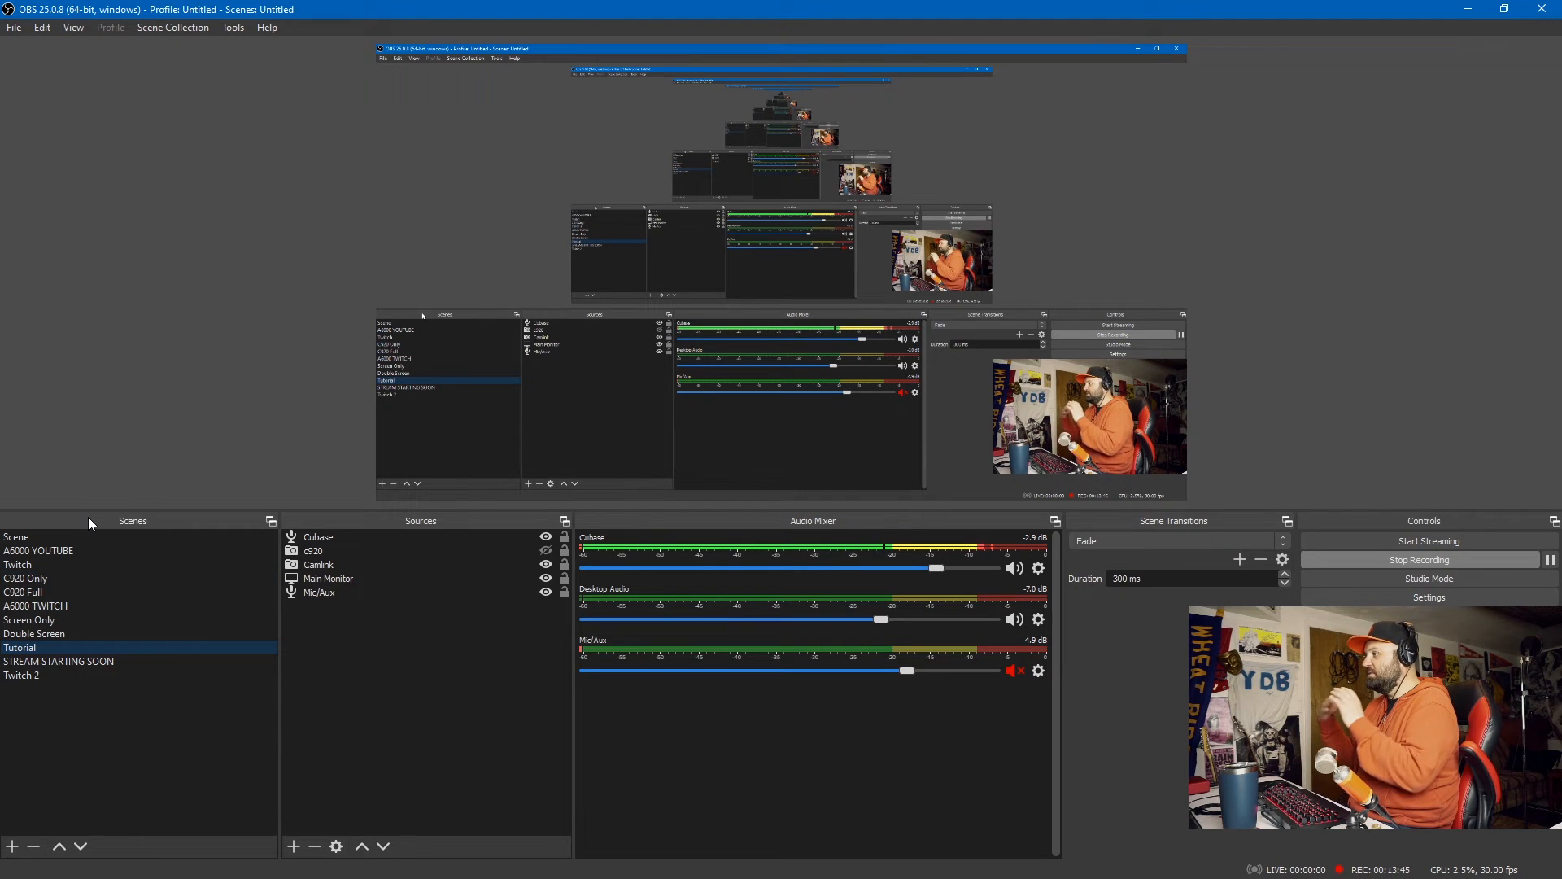
pyautogui.moveTo(62, 564)
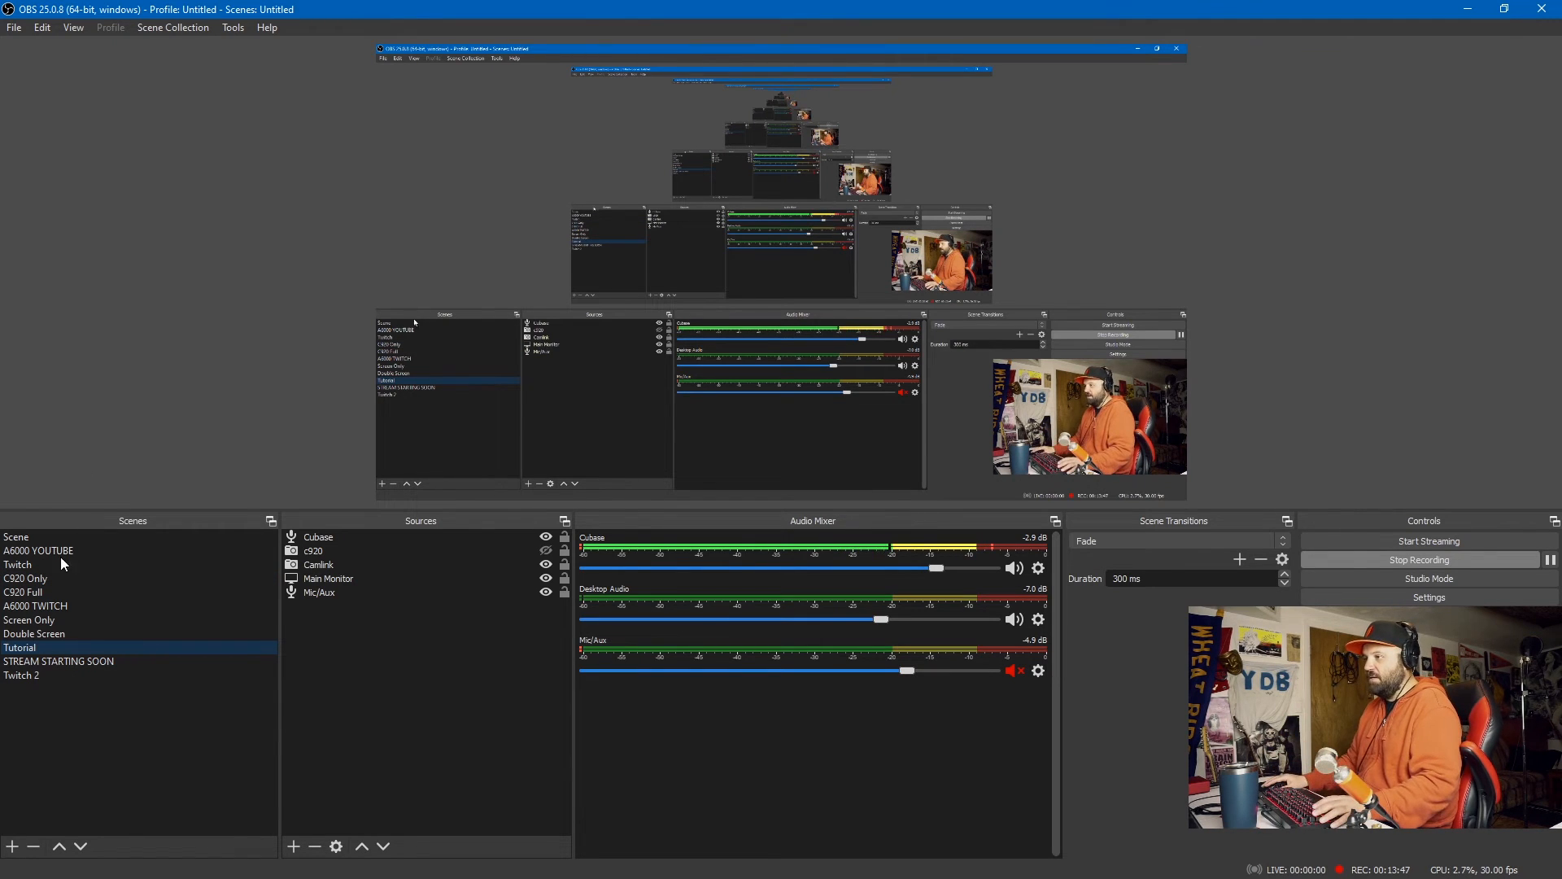